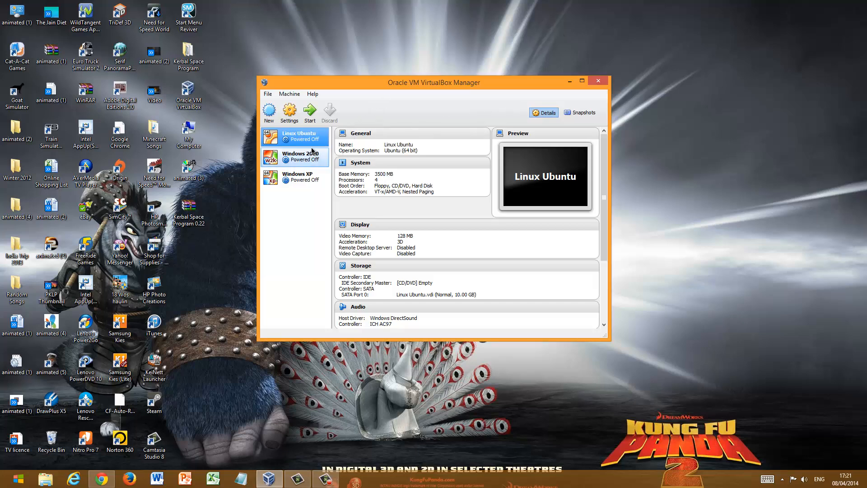
mouse_move(297, 157)
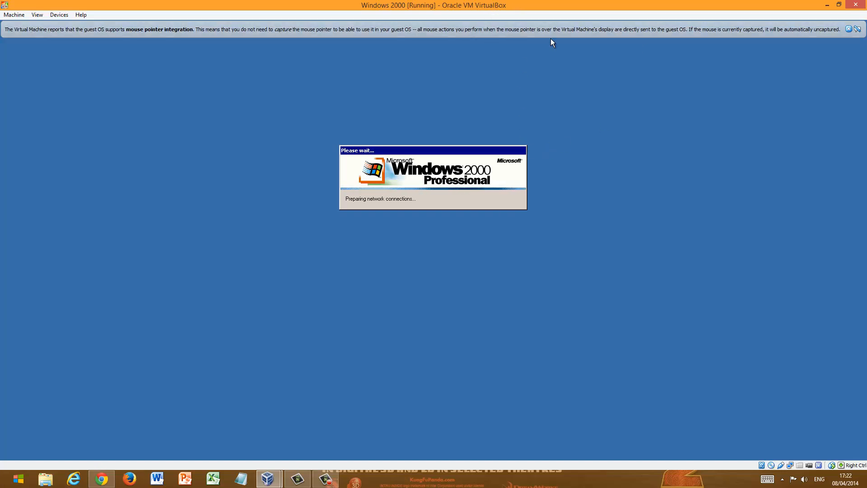
Dismiss the mouse pointer integration notice while Windows 2000 continues booting.
click(860, 29)
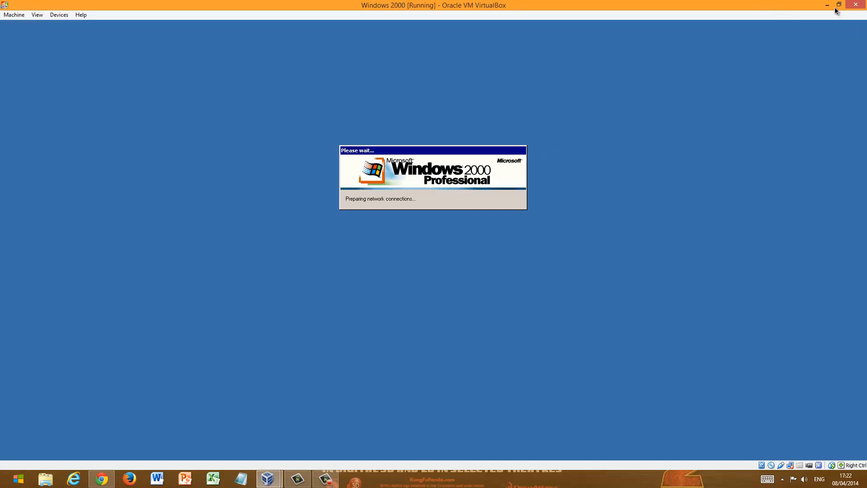
mouse_move(668, 10)
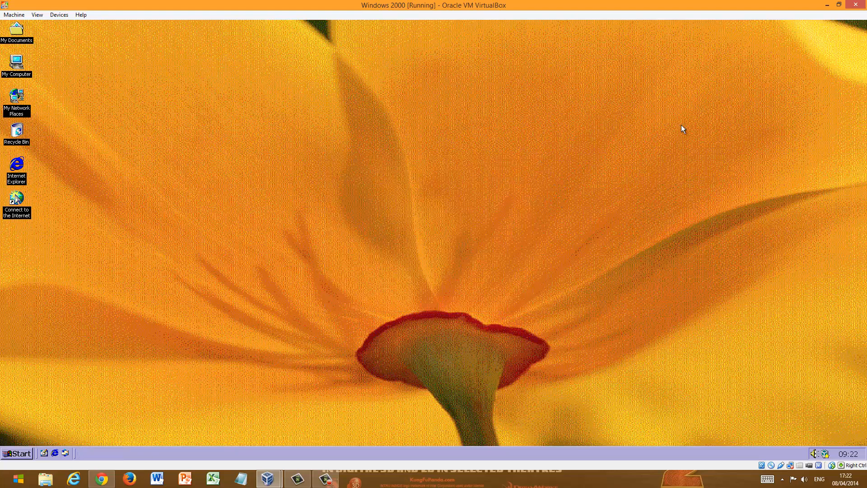
mouse_move(620, 309)
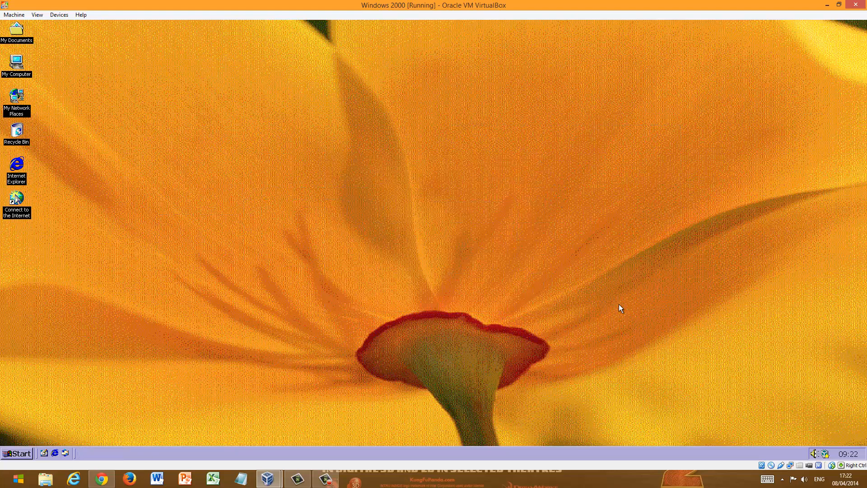
mouse_move(12, 454)
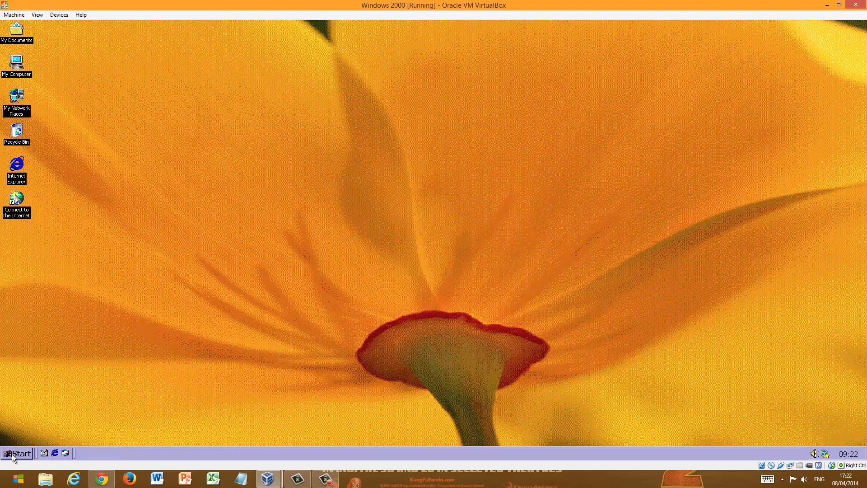
mouse_move(573, 356)
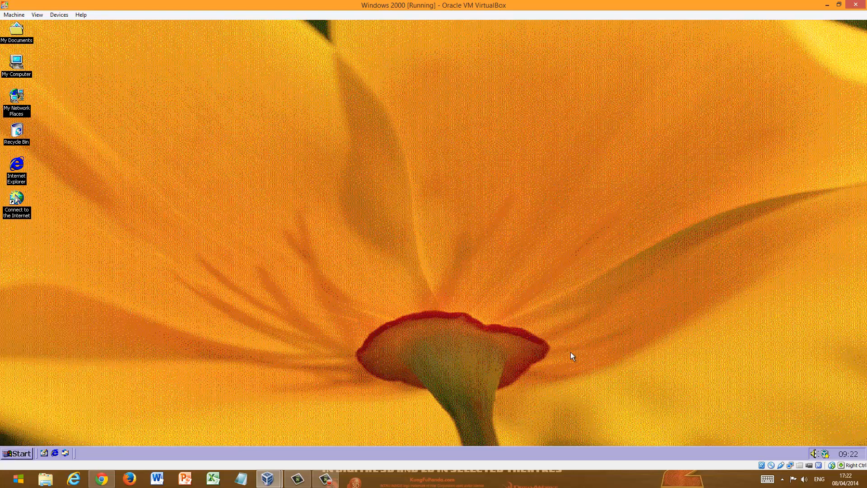
mouse_move(627, 106)
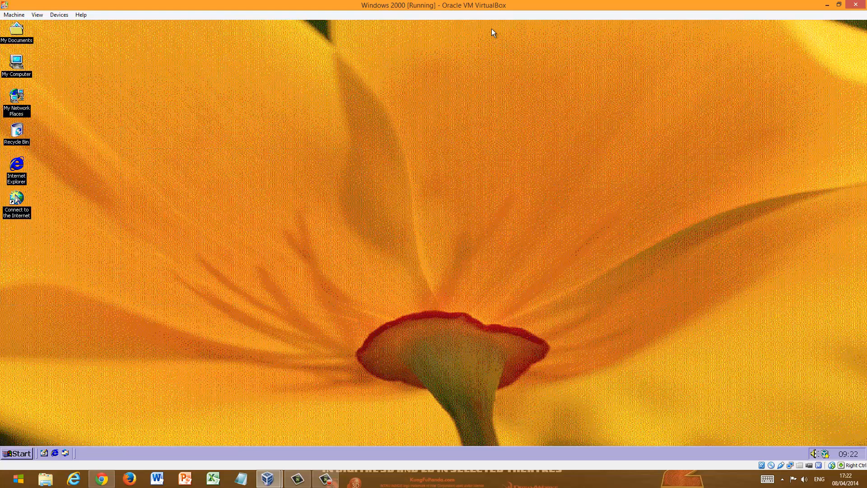
mouse_move(446, 107)
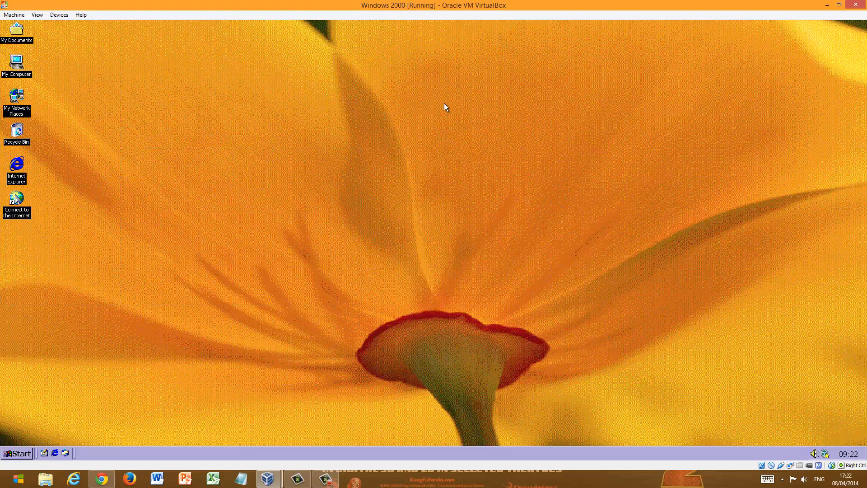
mouse_move(434, 106)
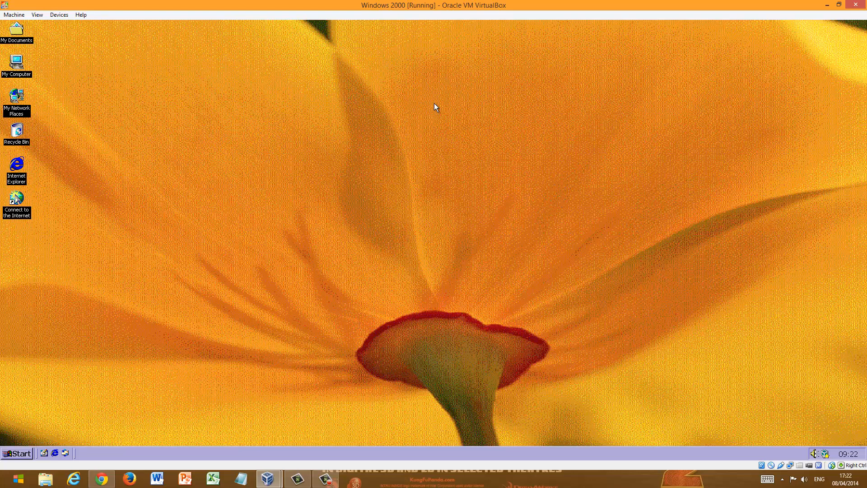
mouse_move(474, 122)
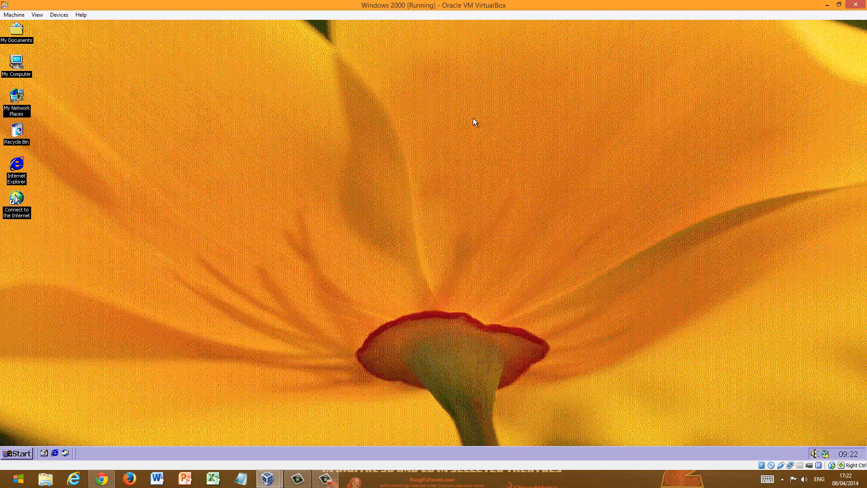
mouse_move(334, 137)
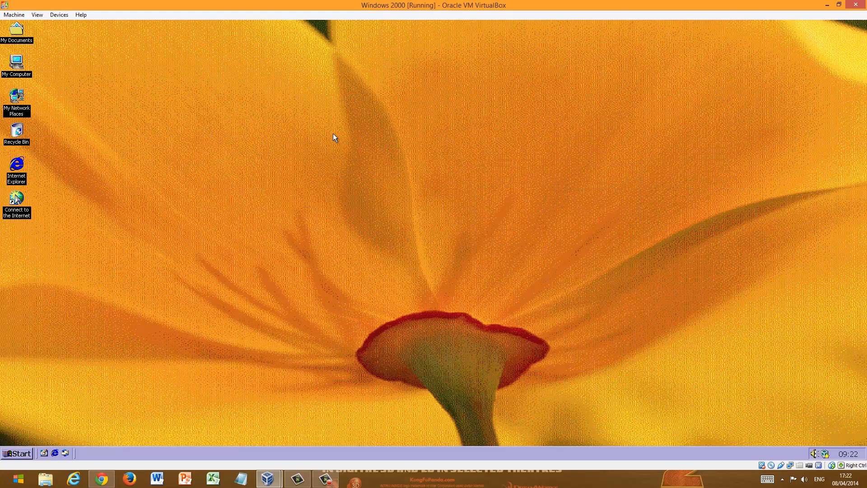
mouse_move(691, 161)
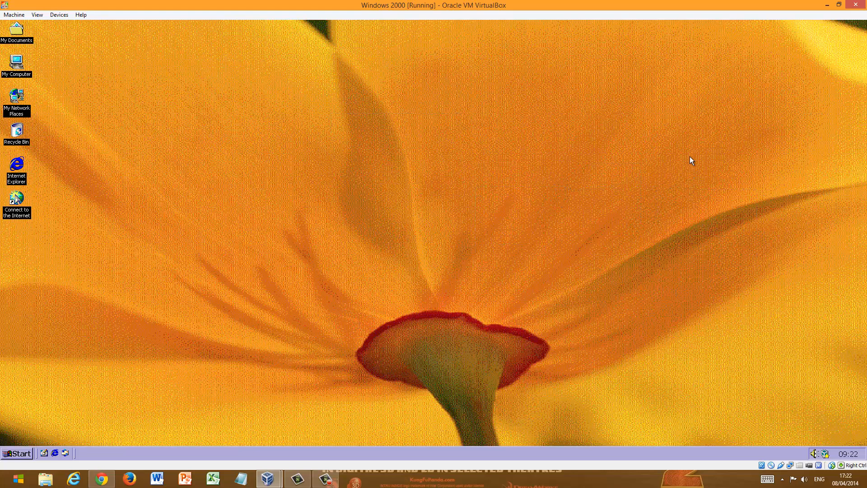
mouse_move(75, 104)
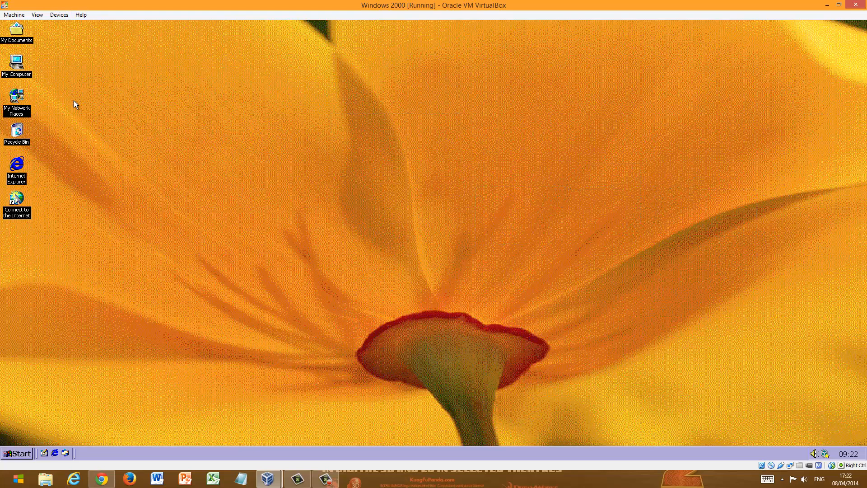
mouse_move(545, 218)
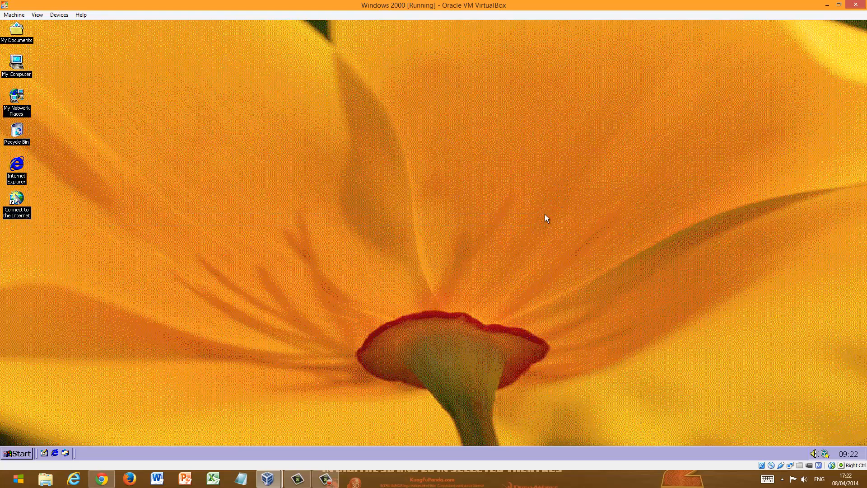
mouse_move(852, 459)
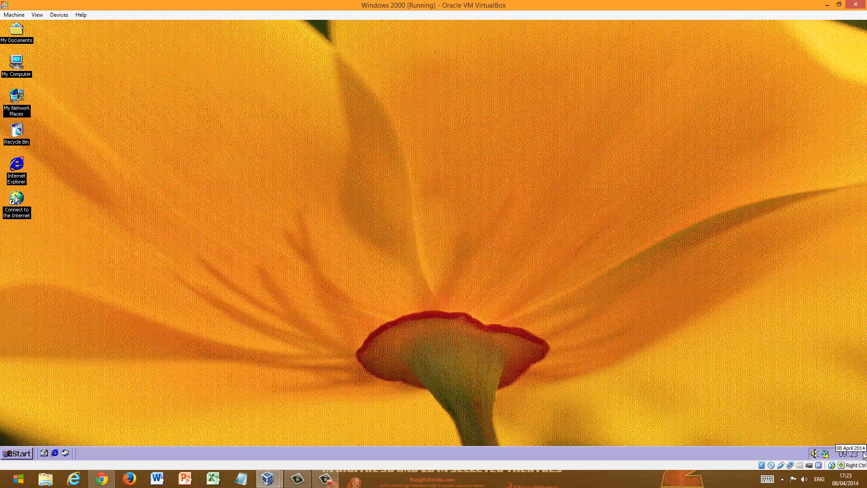
mouse_move(824, 419)
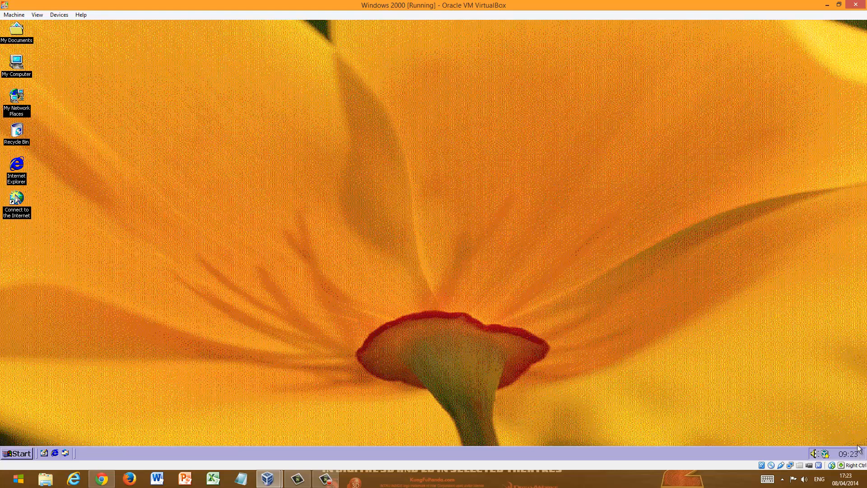
mouse_move(857, 462)
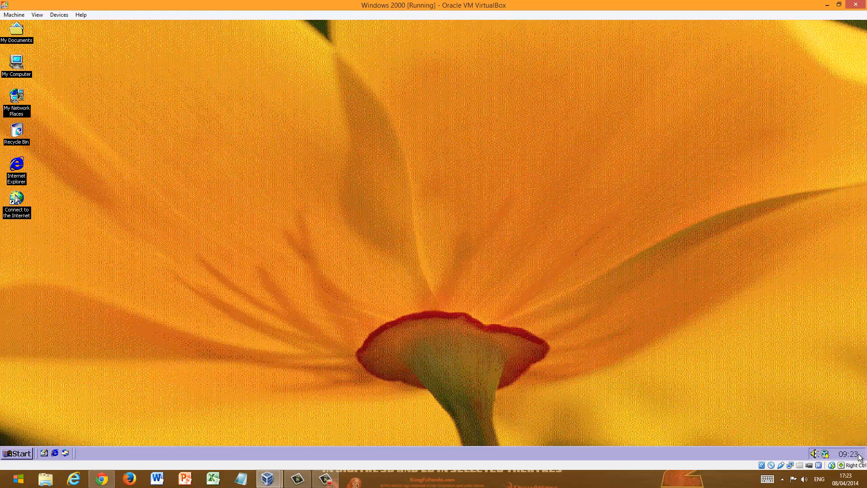
mouse_move(850, 459)
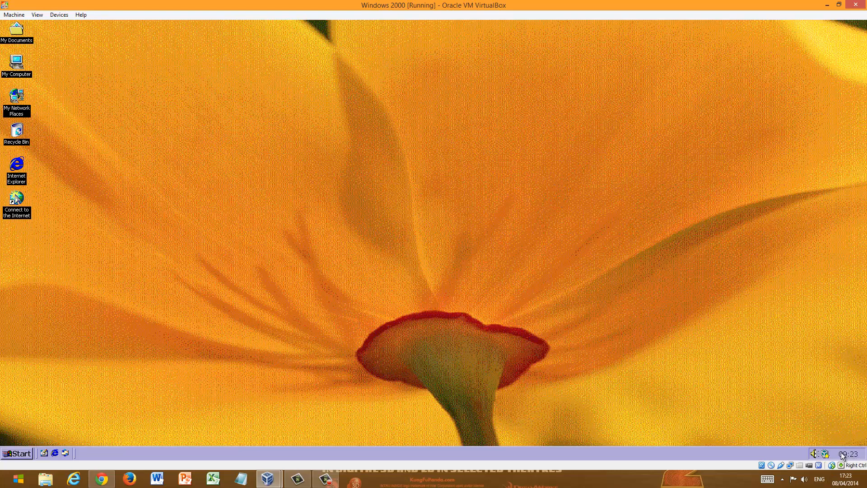
mouse_move(828, 439)
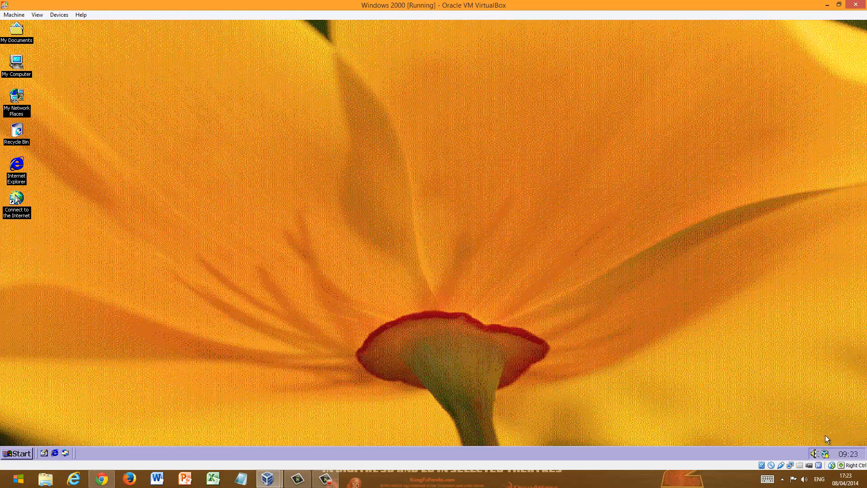
mouse_move(702, 153)
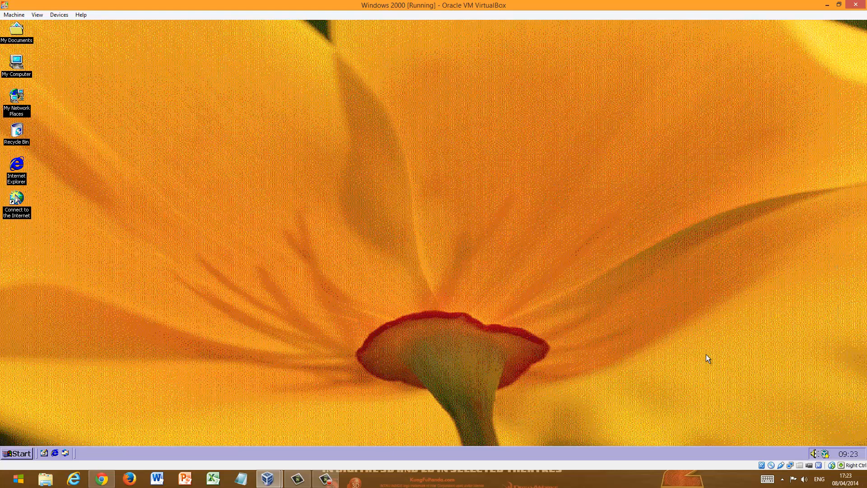
mouse_move(840, 448)
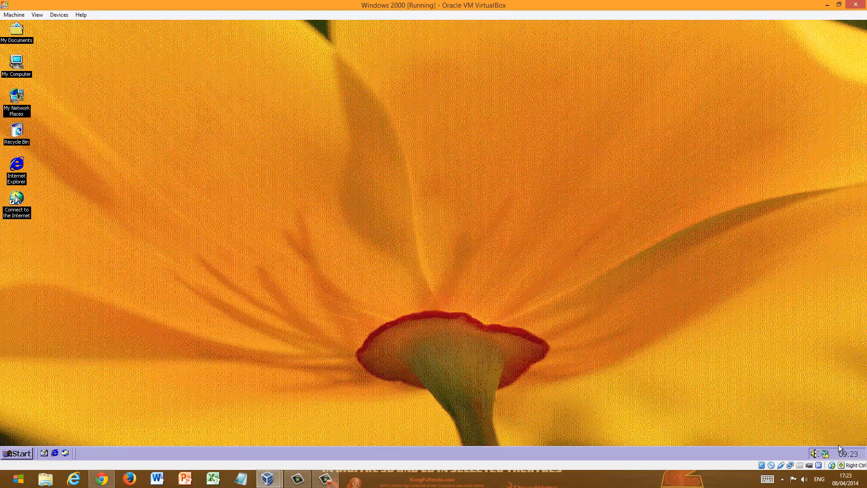
mouse_move(261, 268)
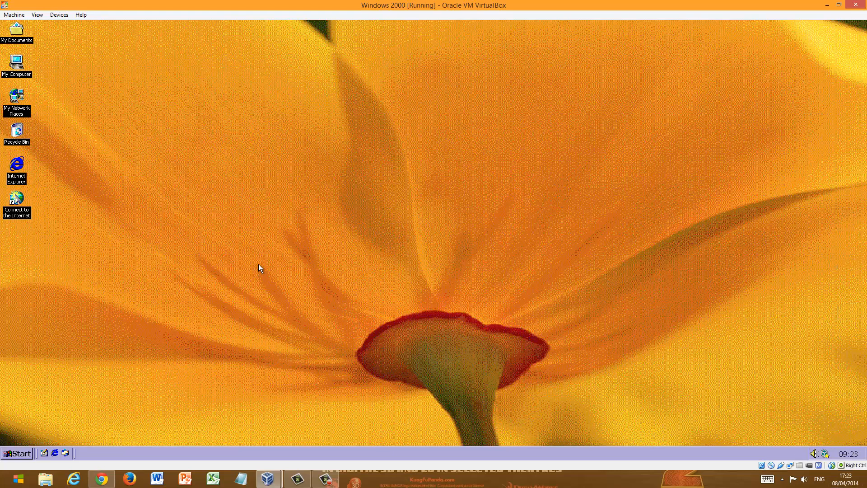
mouse_move(33, 445)
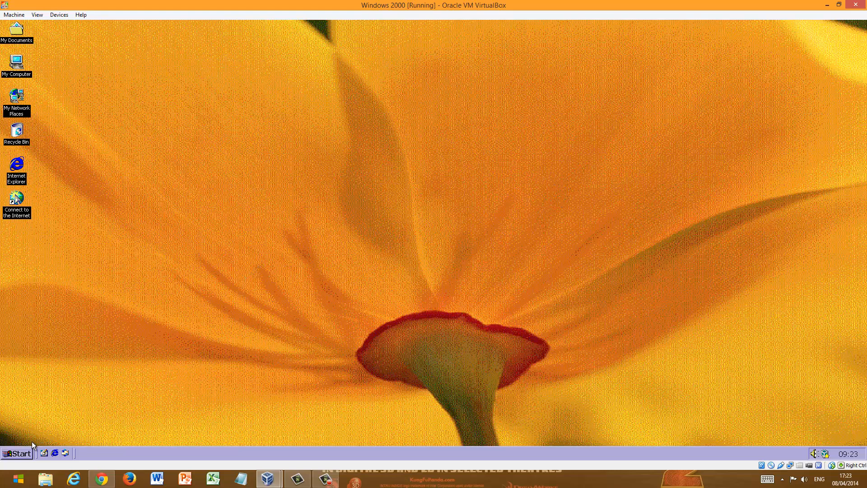
Launch Notepad from the Start menu and complete the sentence "I am writing a text document.".
click(16, 453)
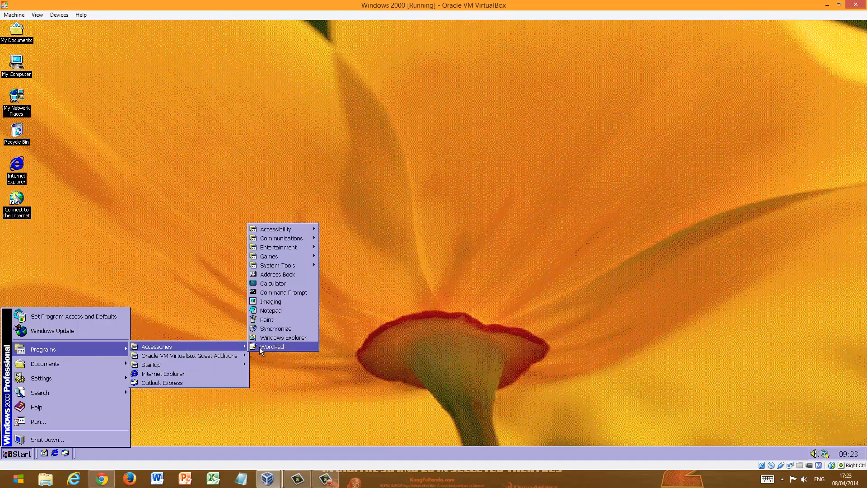
mouse_move(270, 310)
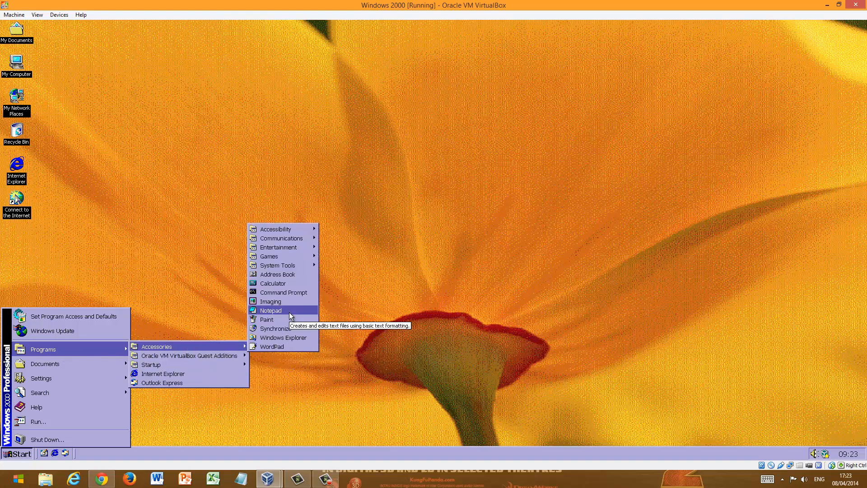
click(270, 310)
text(I a)
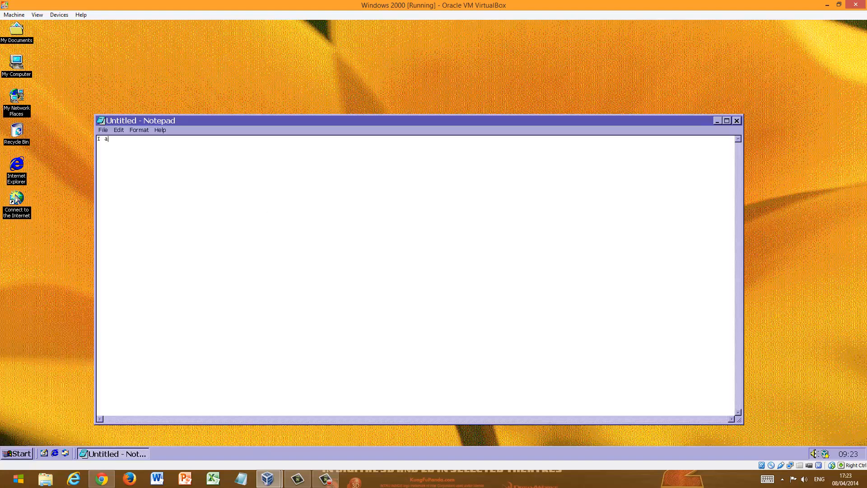
text(m writing)
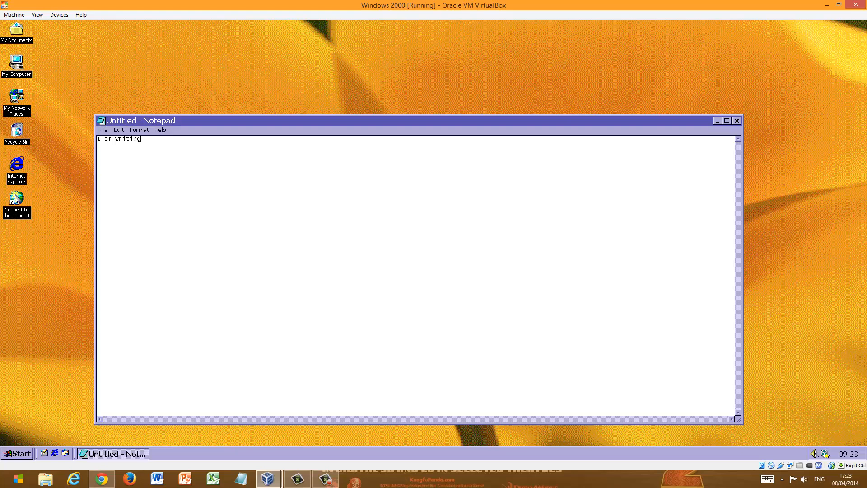
text(a text)
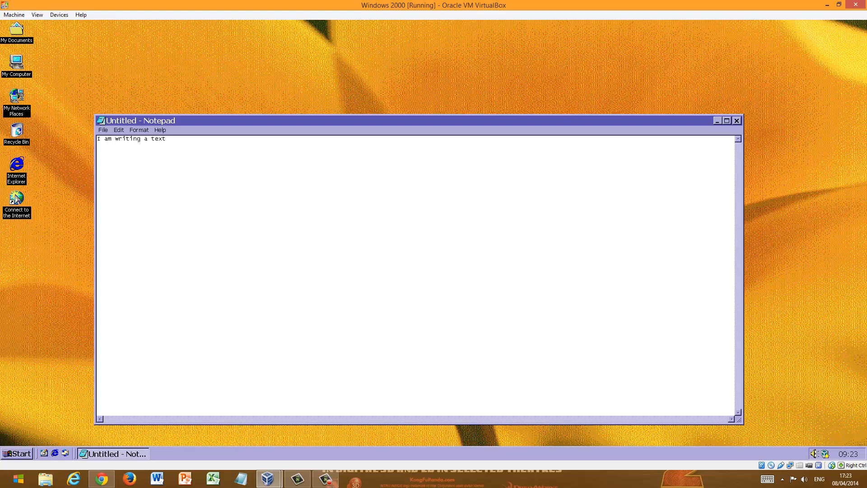
text(document)
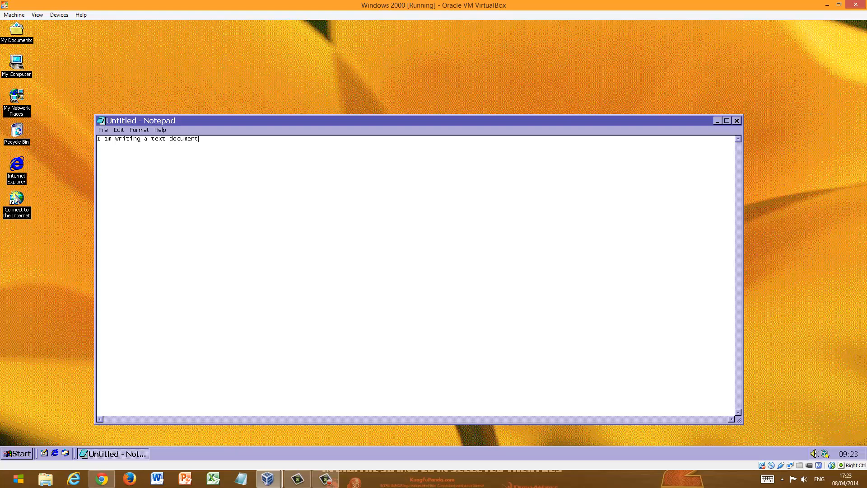
text(.)
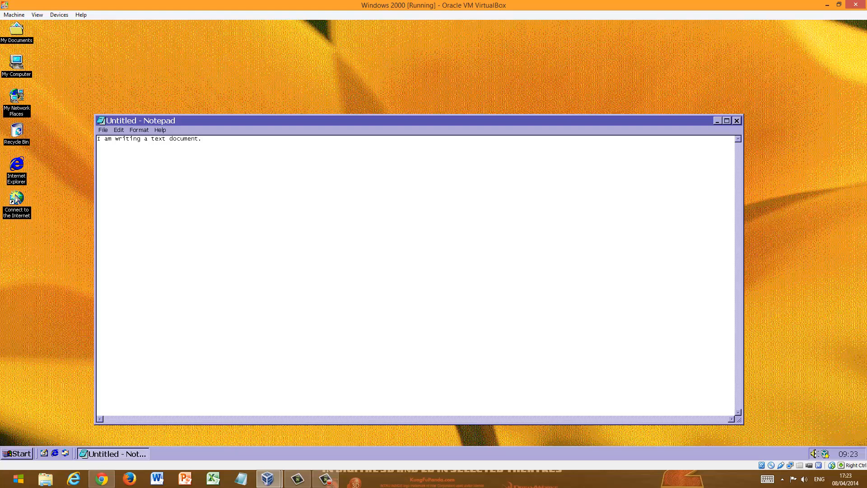
Save the note to the Desktop under the file name Titled.
click(103, 129)
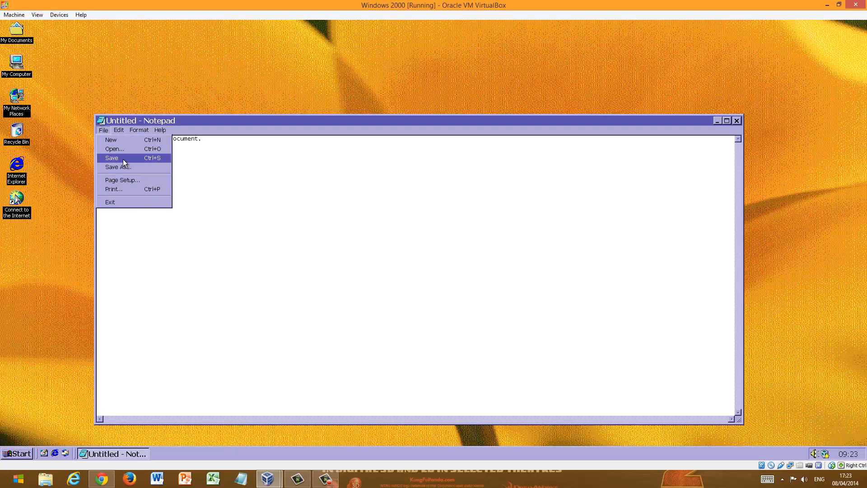
click(116, 167)
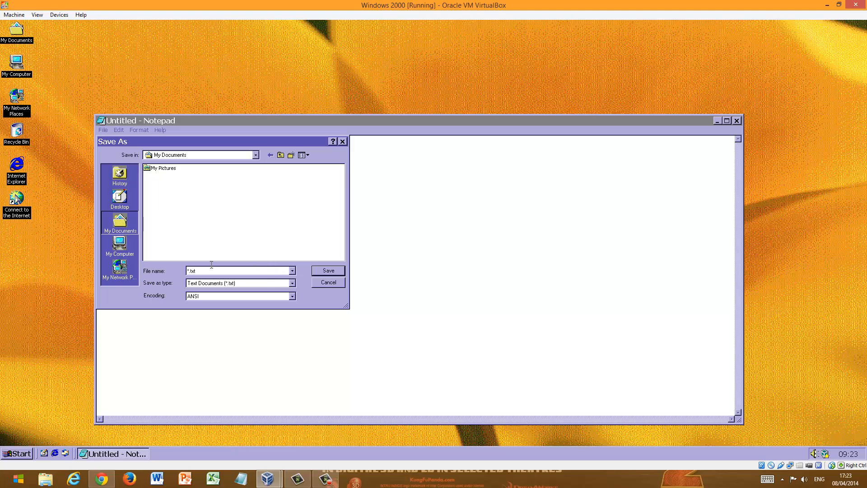
triple_click(239, 270)
text(Tit)
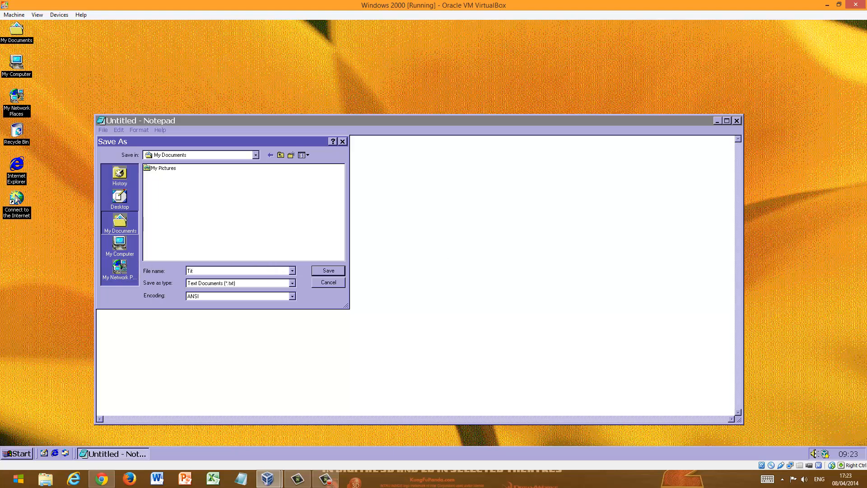
text(led)
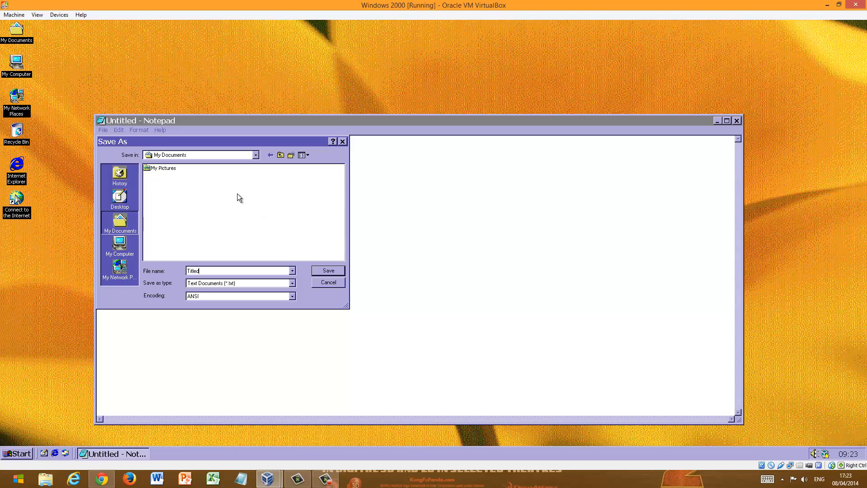
click(119, 198)
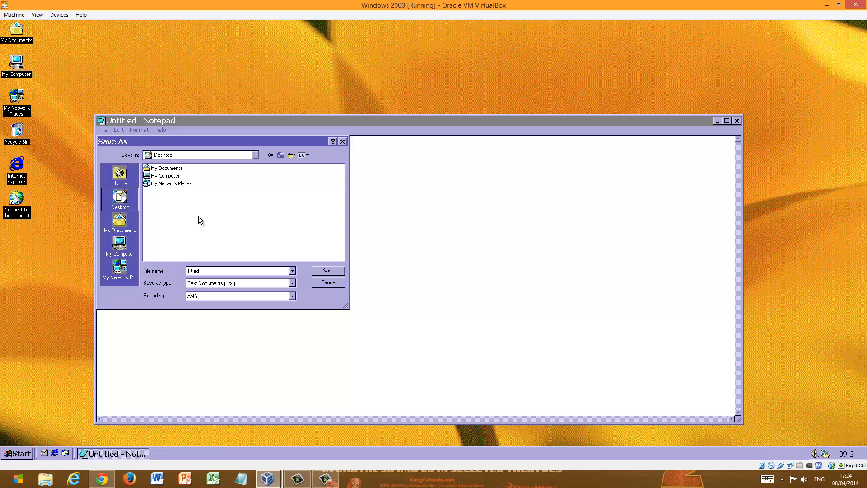
click(327, 270)
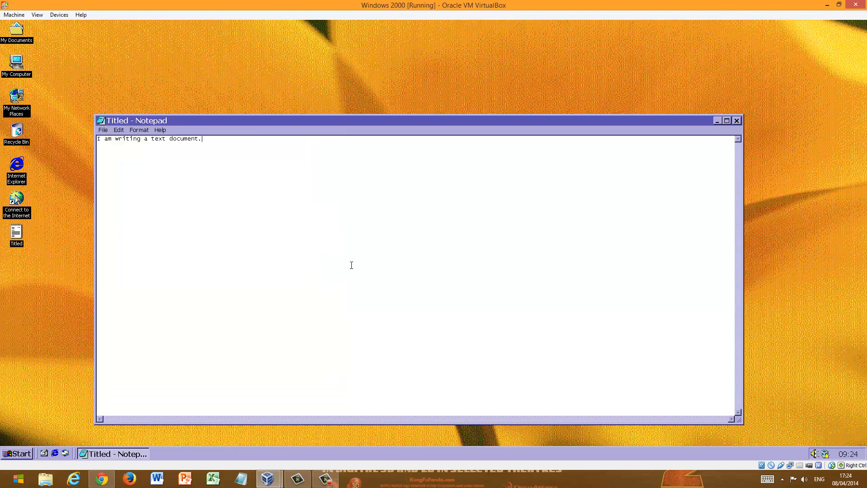
mouse_move(737, 120)
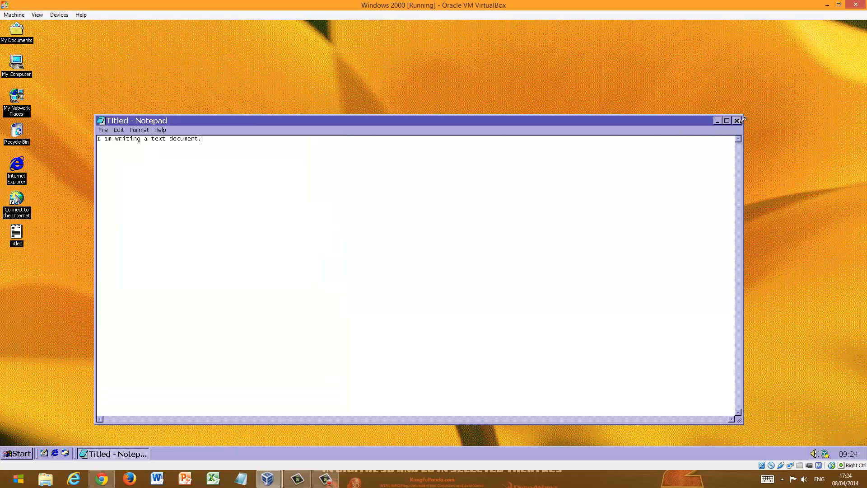
Close Notepad, reopen Titled from the desktop to check its text, then close it again.
click(737, 121)
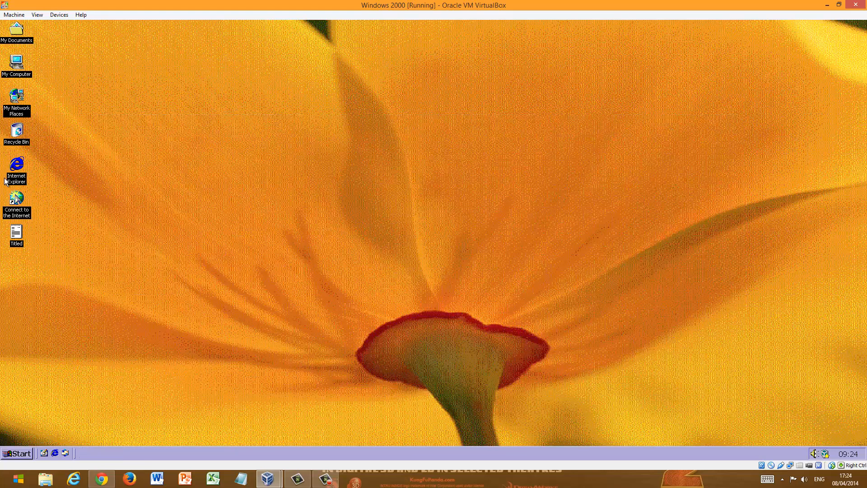
mouse_move(28, 260)
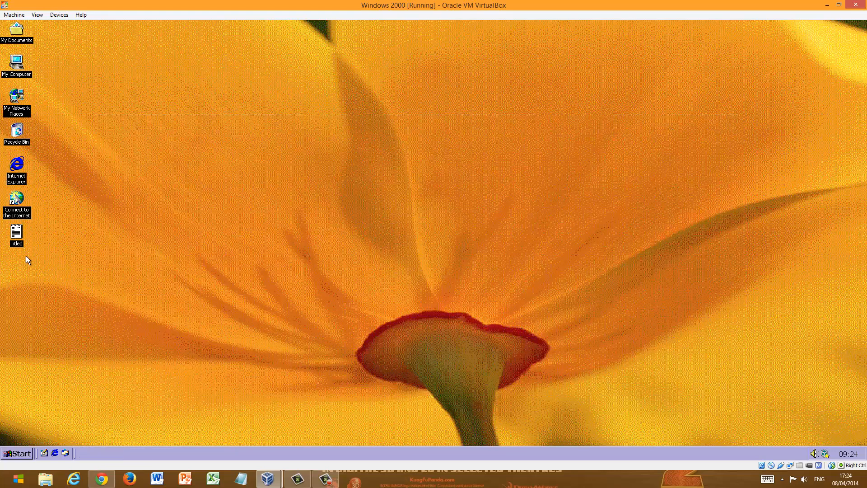
double_click(16, 233)
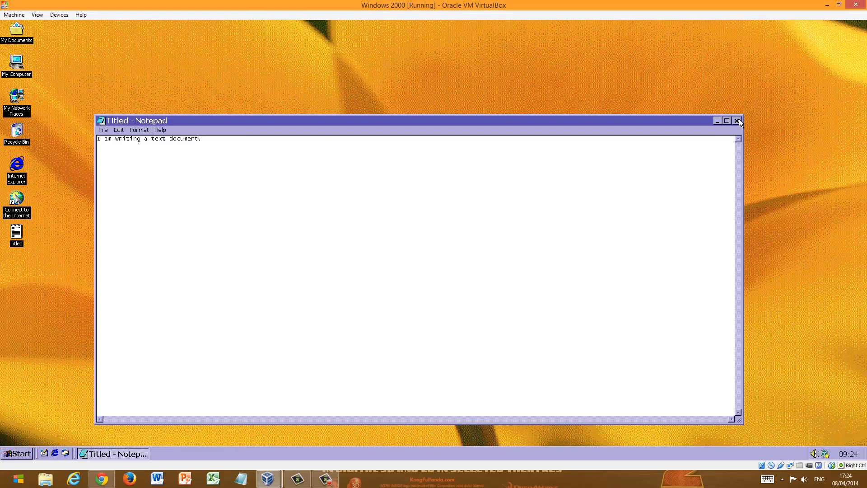
click(738, 120)
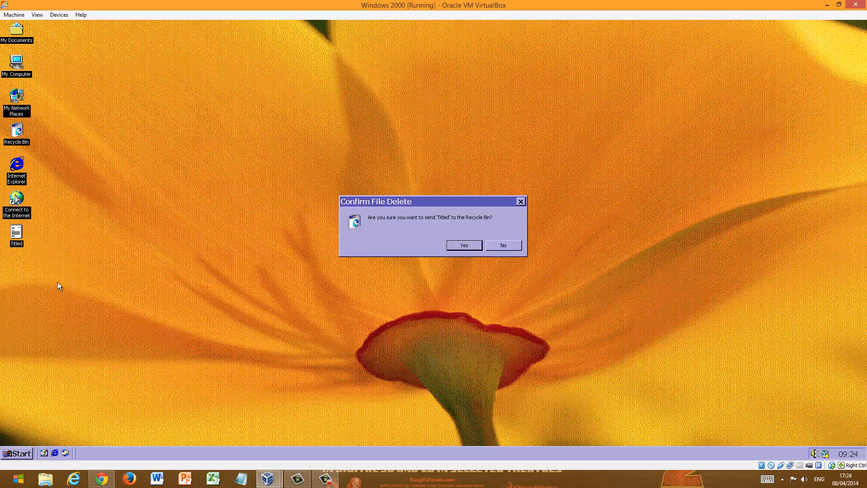
Confirm sending Titled to the Recycle Bin, then browse the Start menu without launching anything.
click(462, 245)
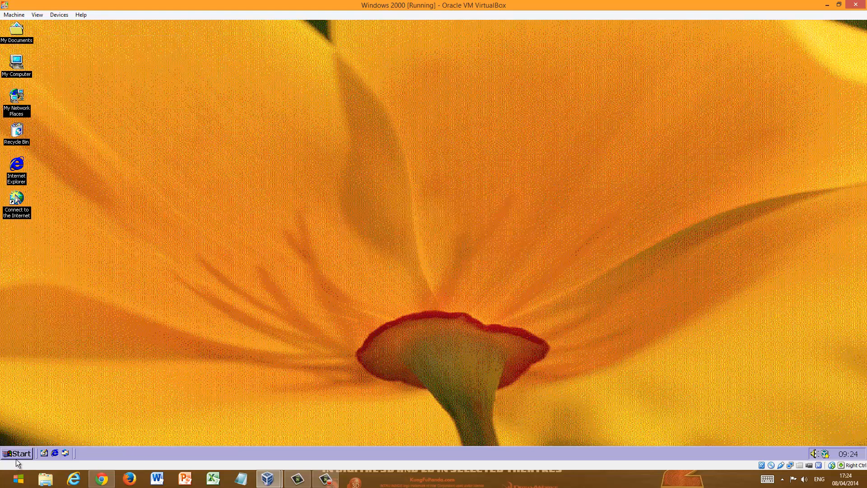
click(17, 453)
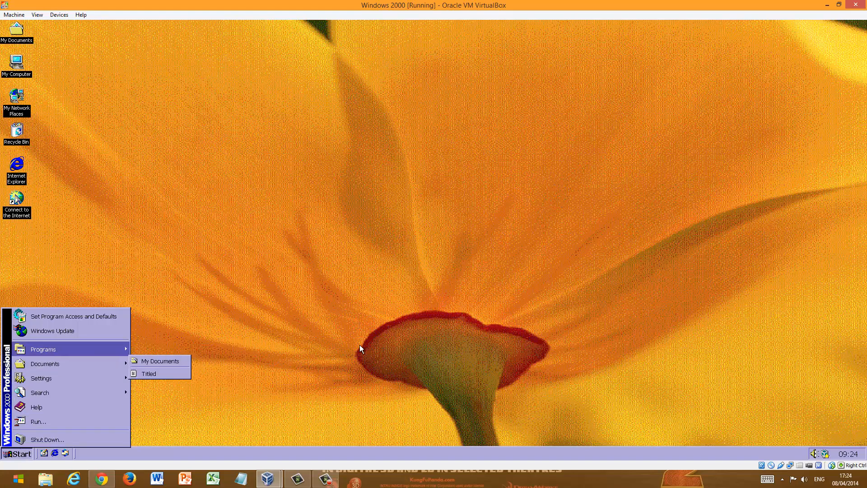
mouse_move(41, 379)
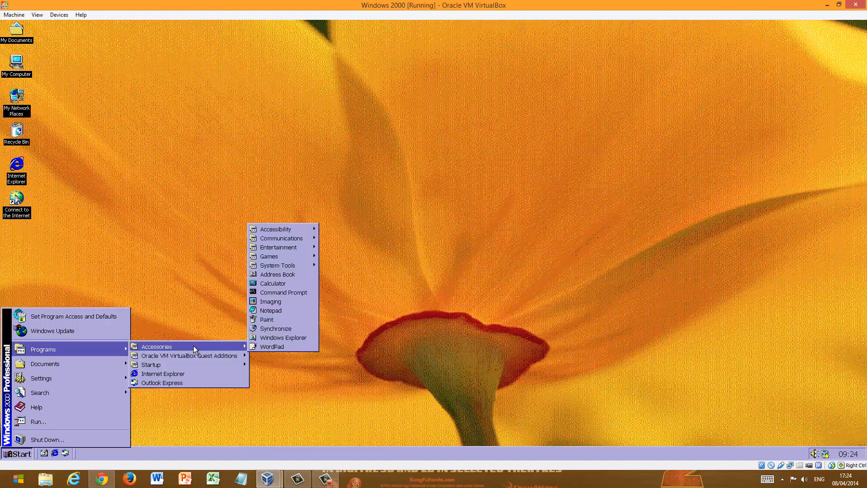
click(206, 299)
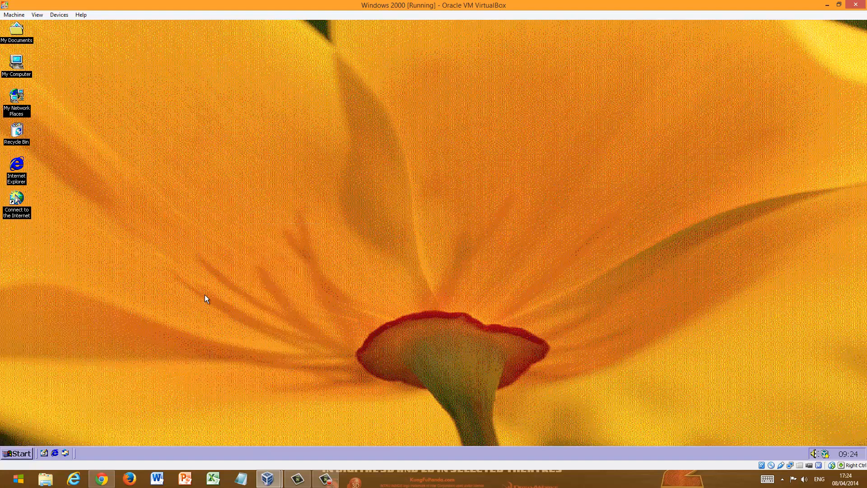
mouse_move(292, 250)
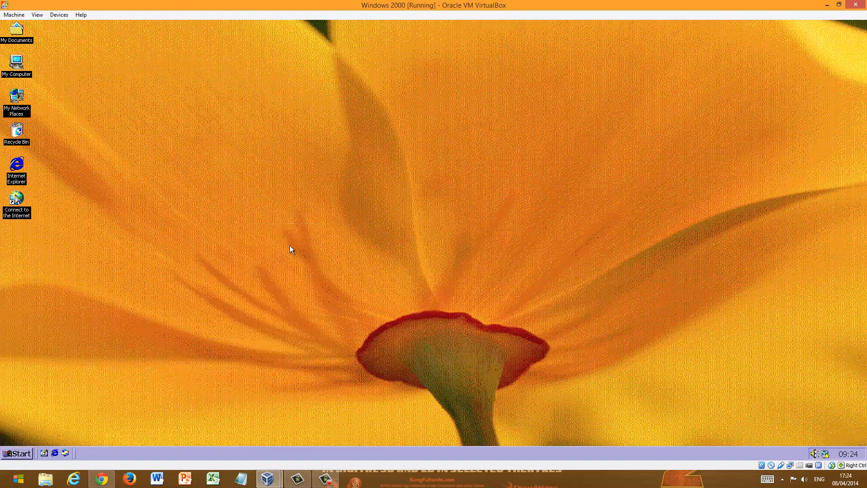
mouse_move(578, 179)
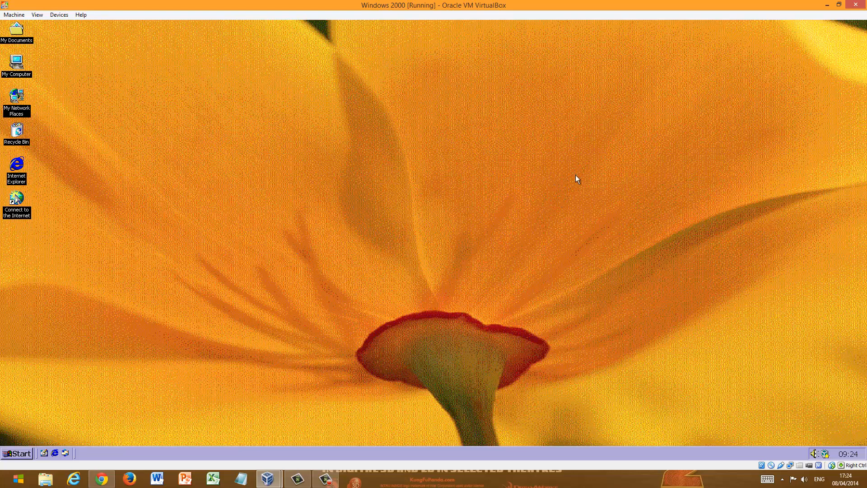
mouse_move(500, 181)
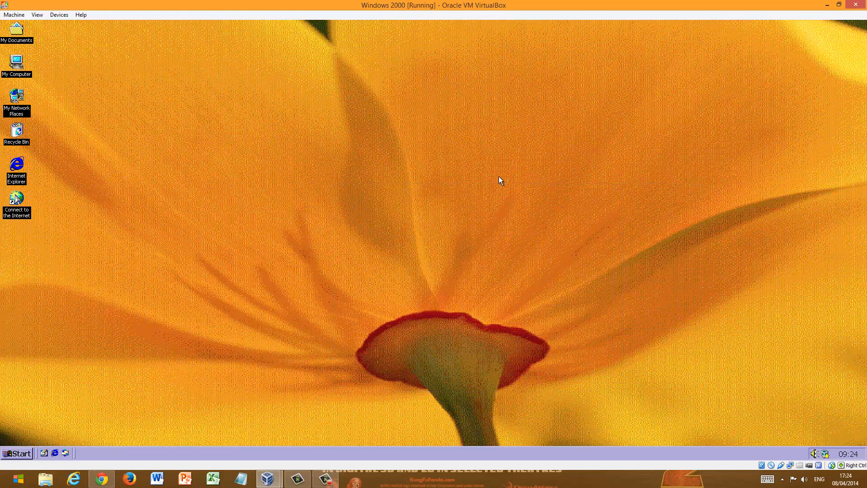
Bring up Display Properties, glance at the Appearance settings and return to Background.
right_click(499, 180)
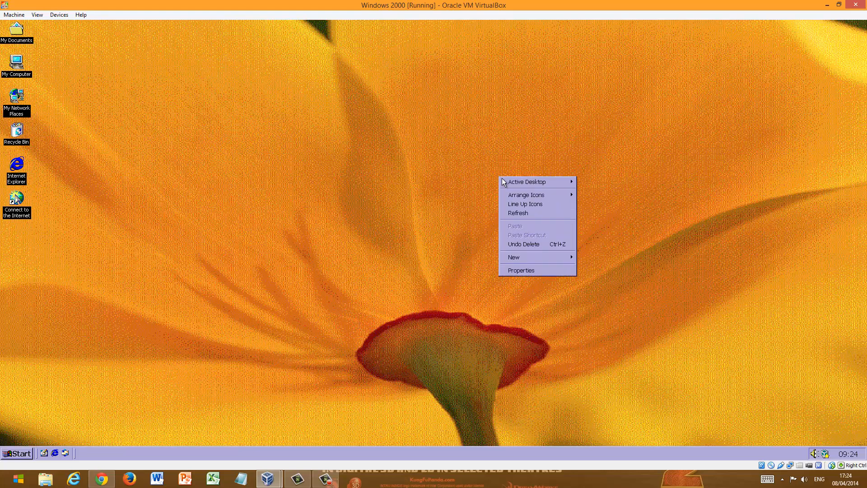
click(520, 270)
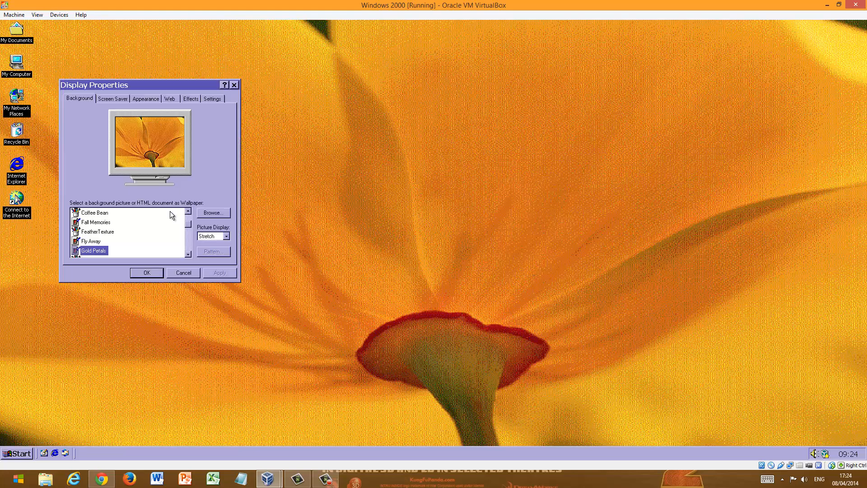
click(146, 98)
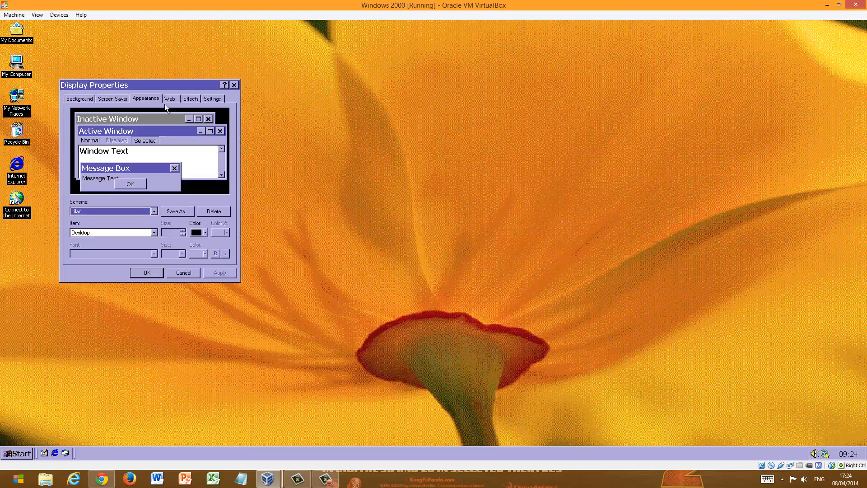
click(79, 98)
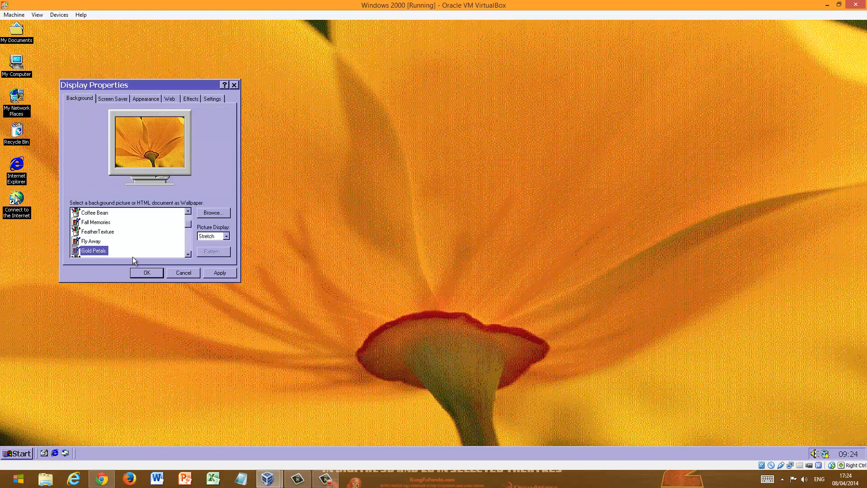
Preview Coffee Bean, then select the Chateau wallpaper and apply it to the desktop.
click(97, 232)
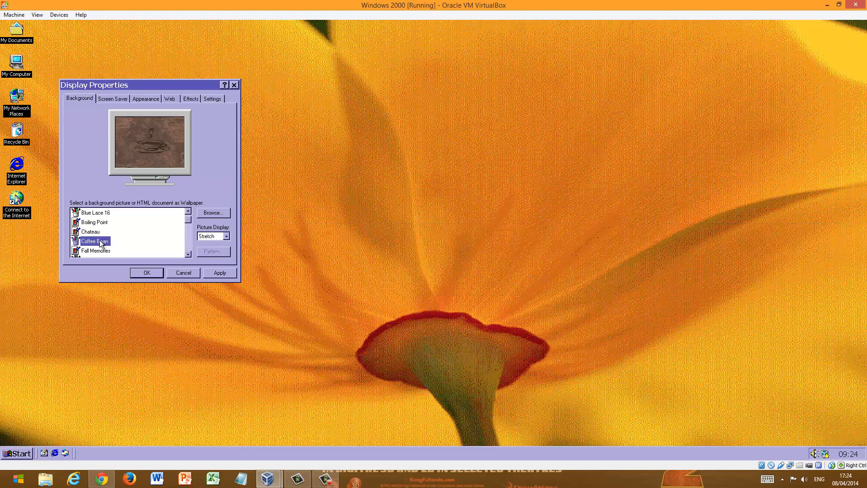
click(90, 232)
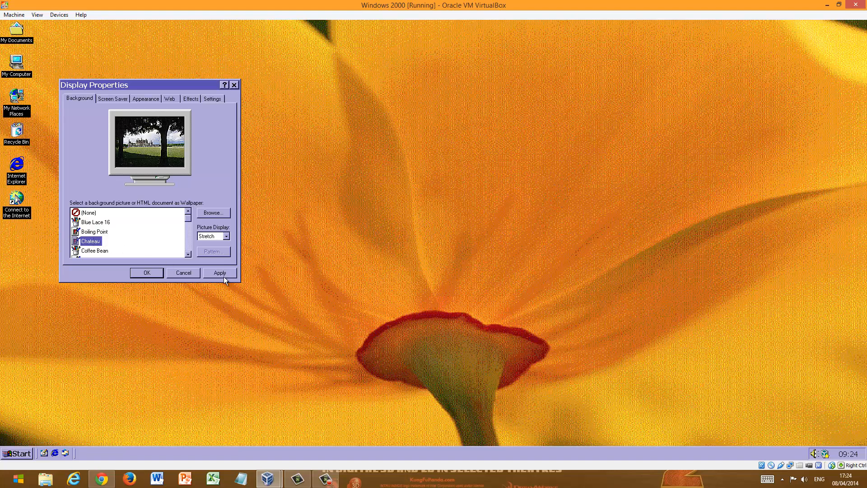
click(146, 273)
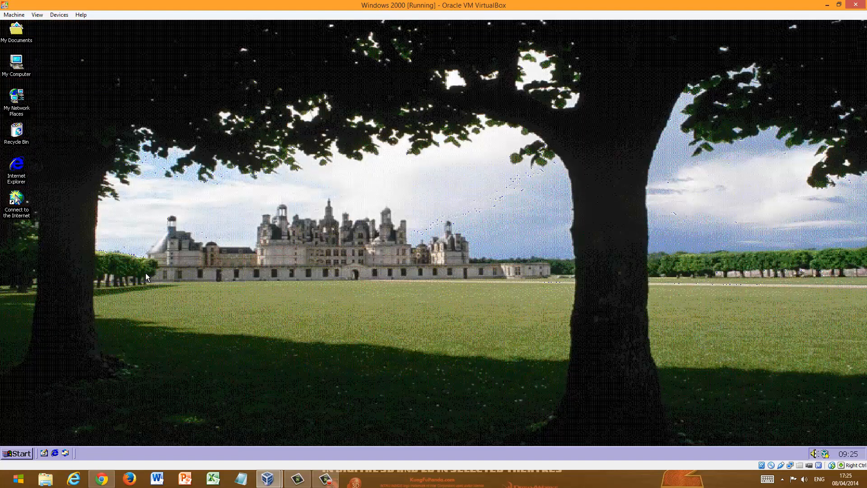
mouse_move(650, 232)
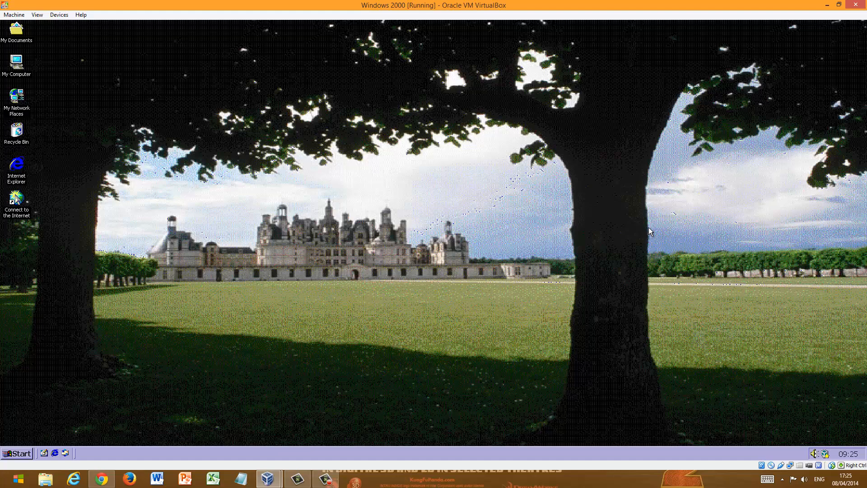
mouse_move(775, 166)
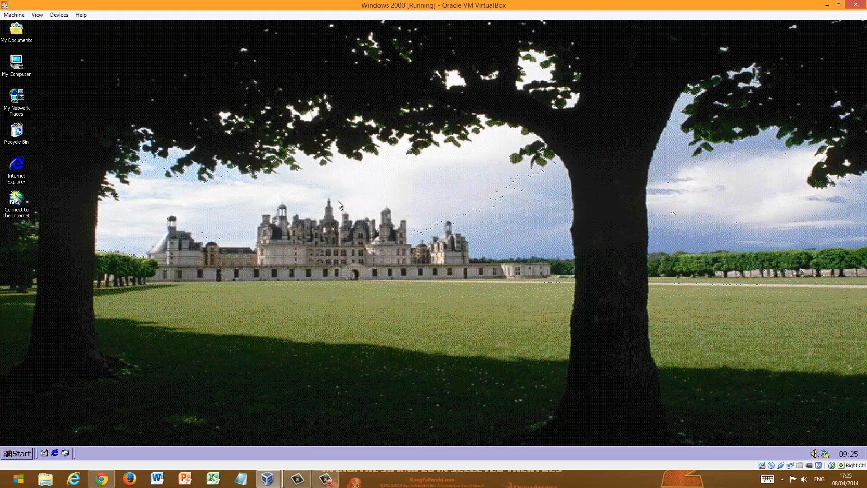
mouse_move(745, 175)
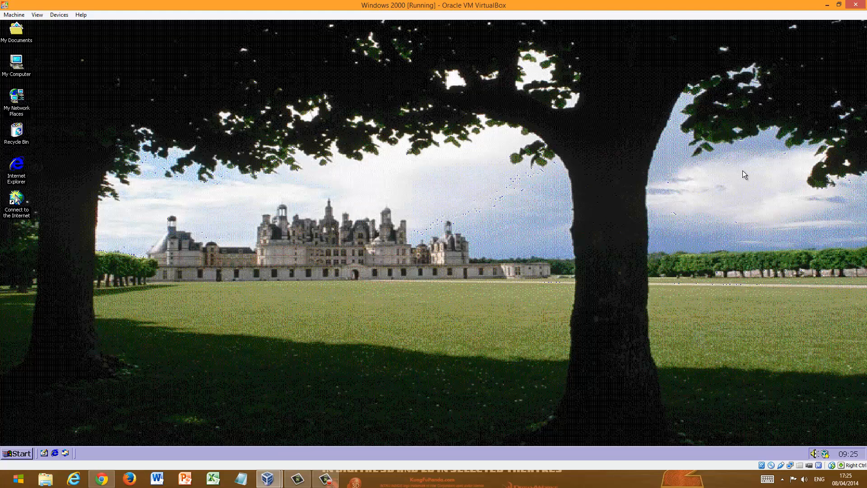
mouse_move(123, 239)
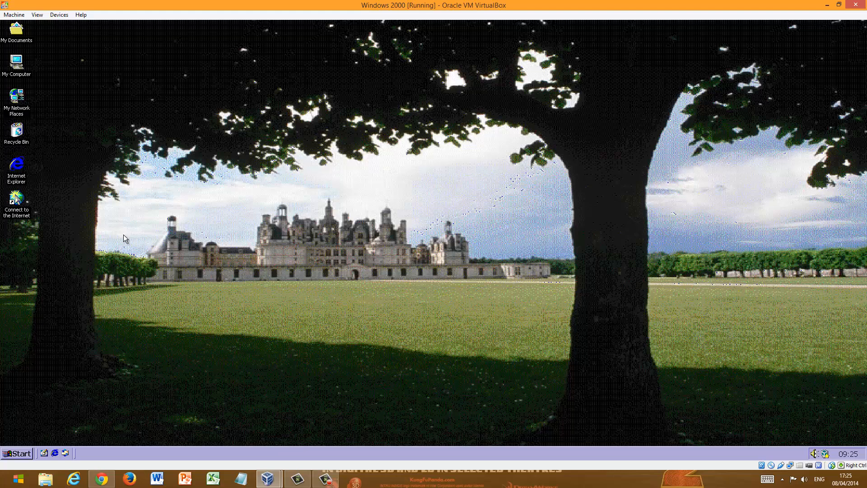
mouse_move(594, 372)
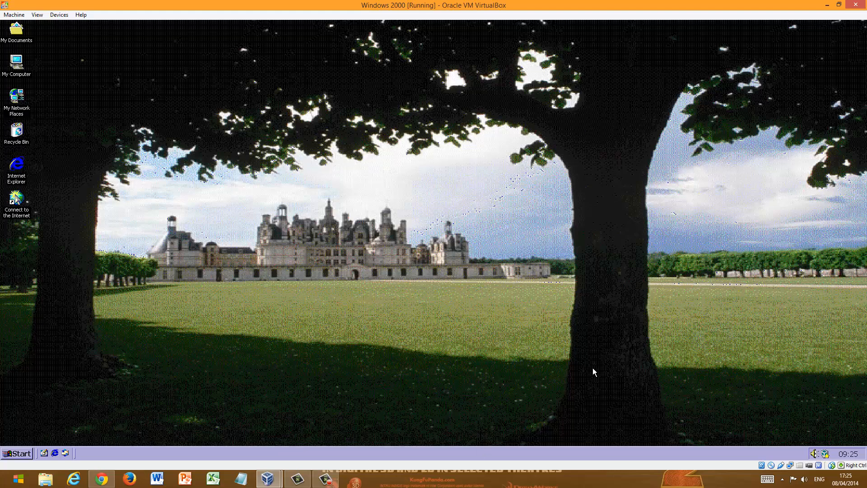
mouse_move(598, 352)
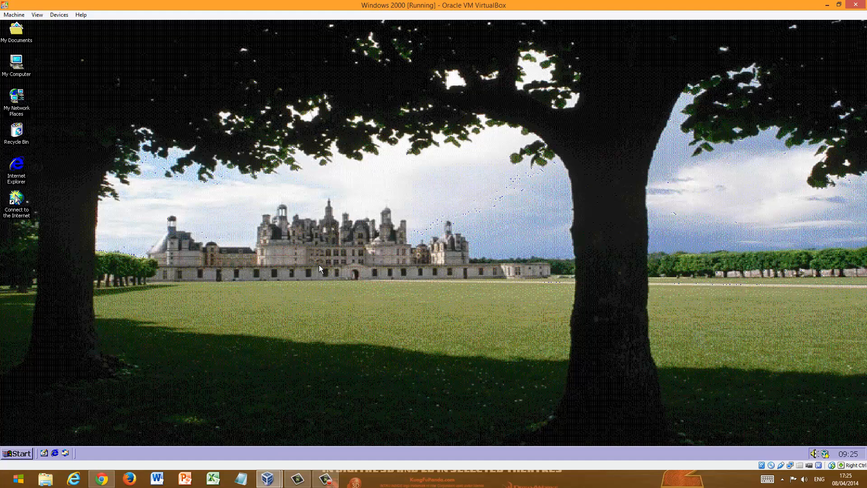
mouse_move(723, 144)
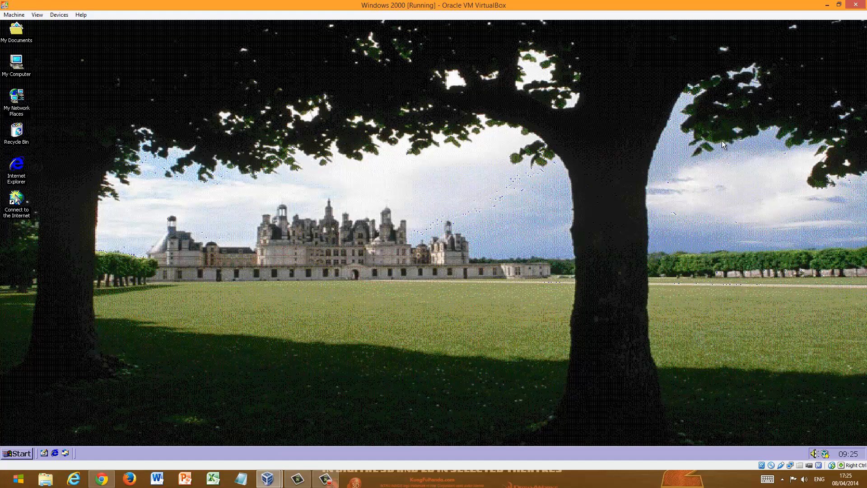
mouse_move(376, 228)
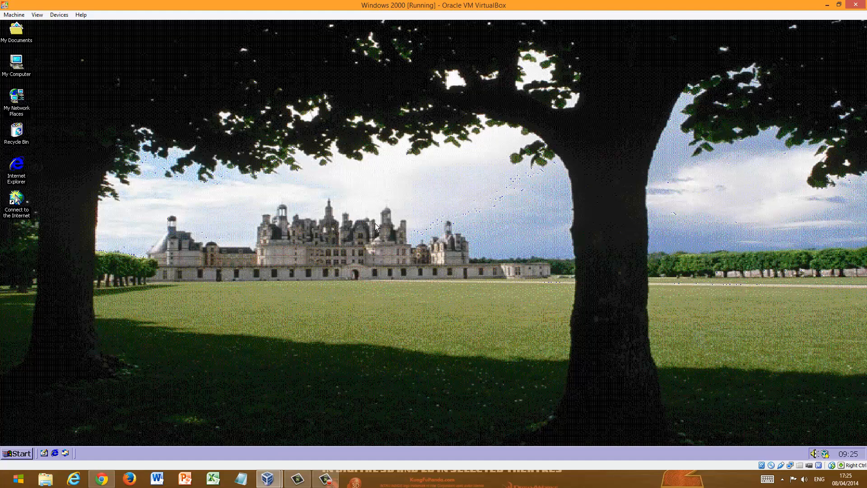
mouse_move(22, 443)
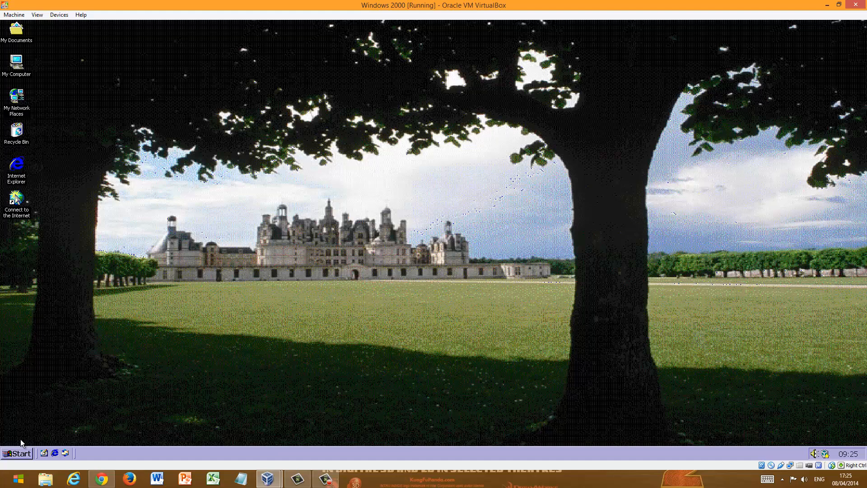
click(16, 452)
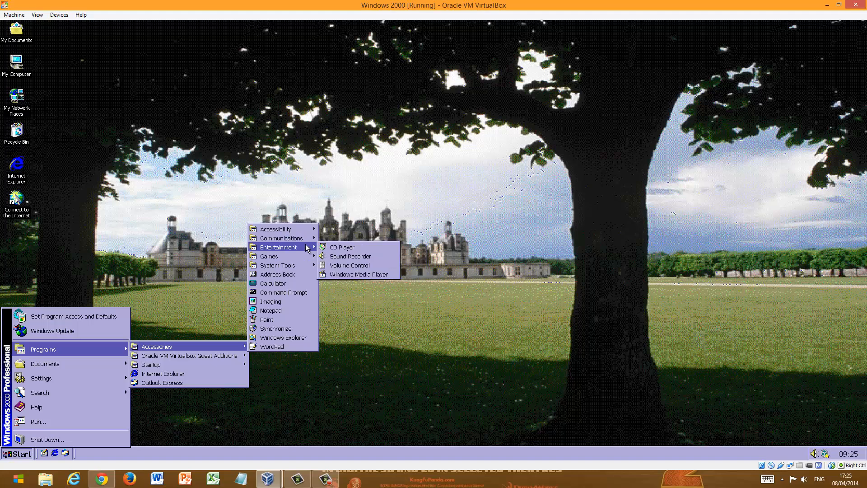
click(386, 204)
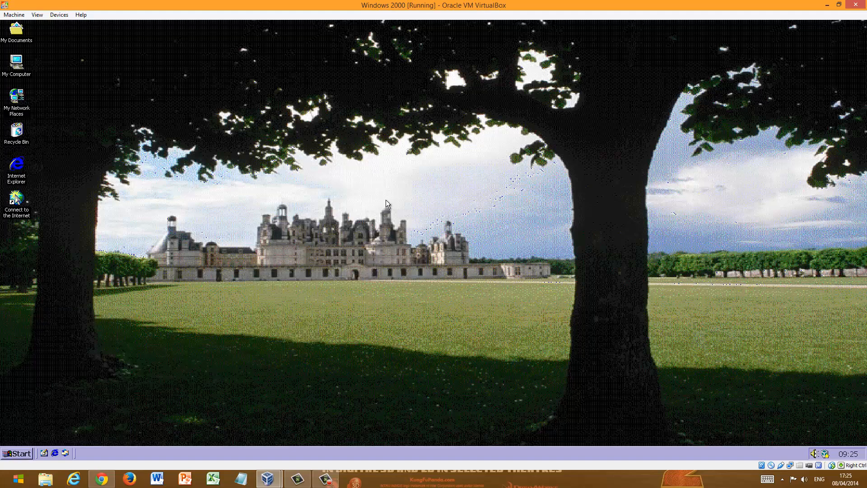
mouse_move(520, 181)
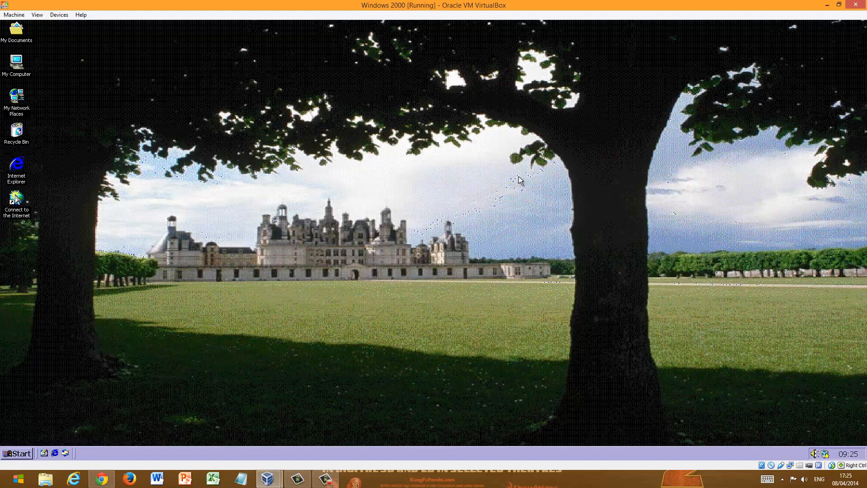
mouse_move(508, 184)
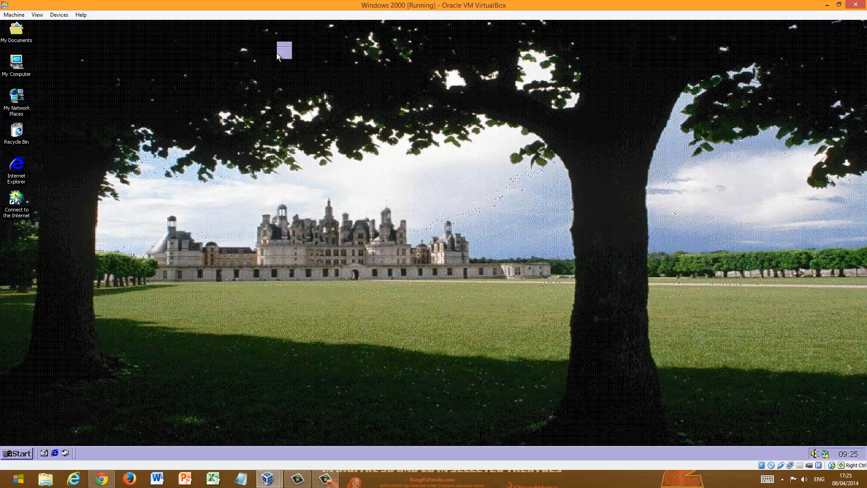
Launch Internet Explorer, cancel its Internet Connection Wizard, and reopen the Start menu.
click(16, 453)
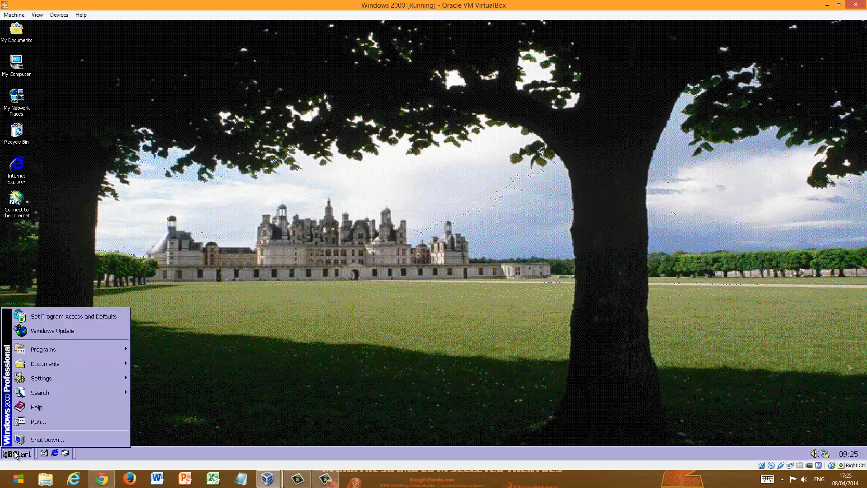
click(44, 349)
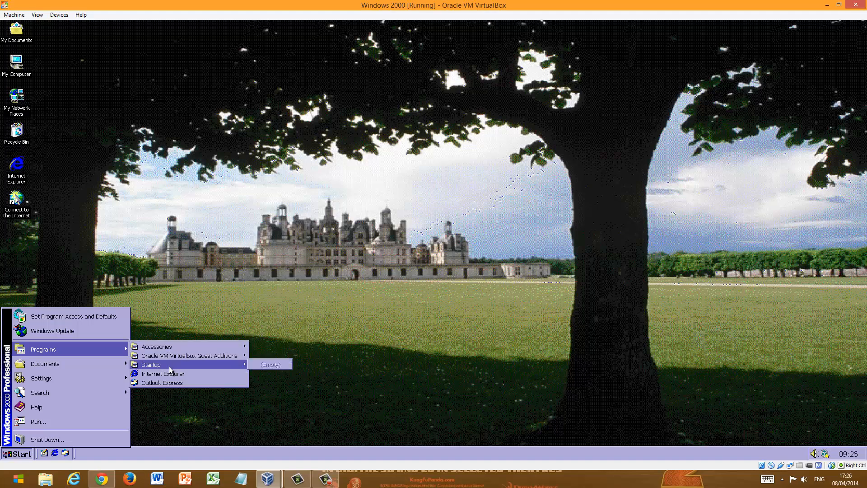
mouse_move(163, 373)
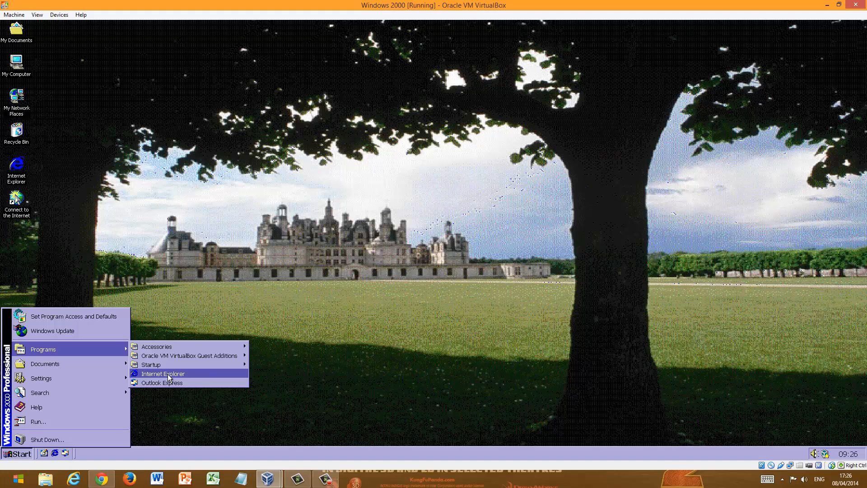
click(163, 373)
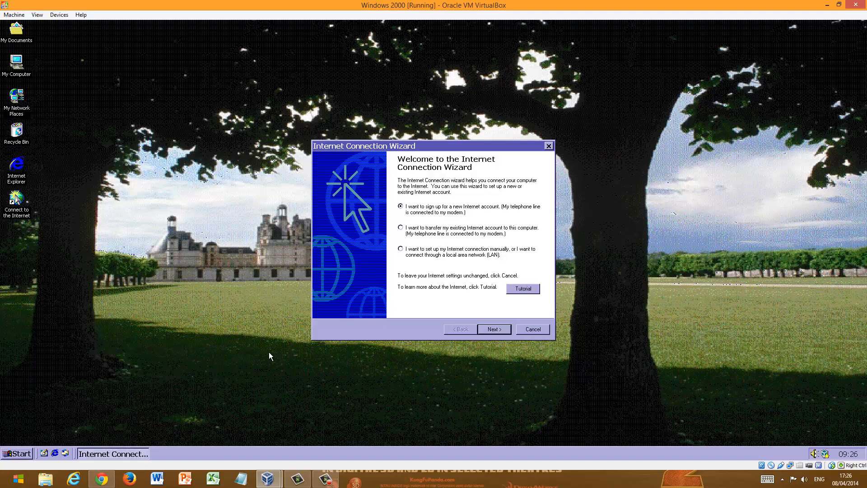
mouse_move(504, 289)
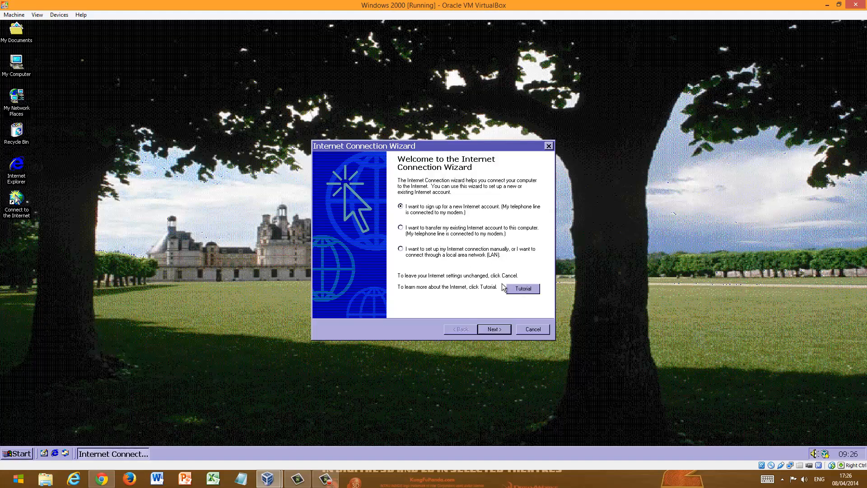
click(532, 329)
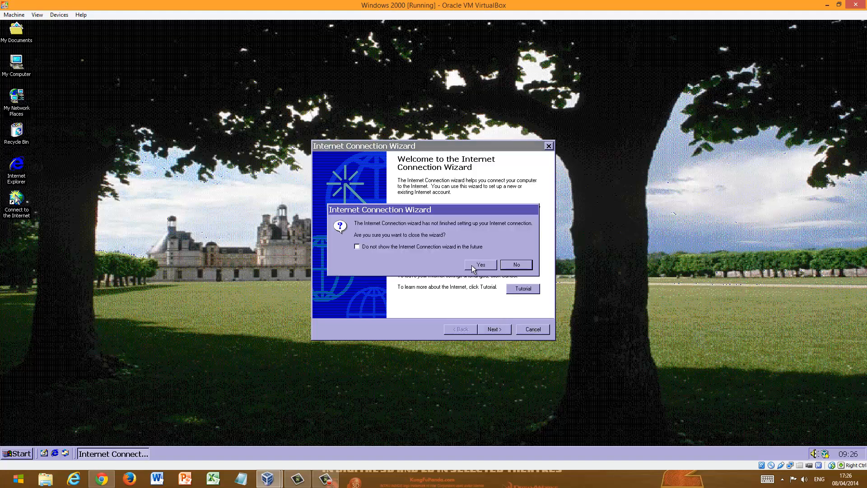
click(480, 264)
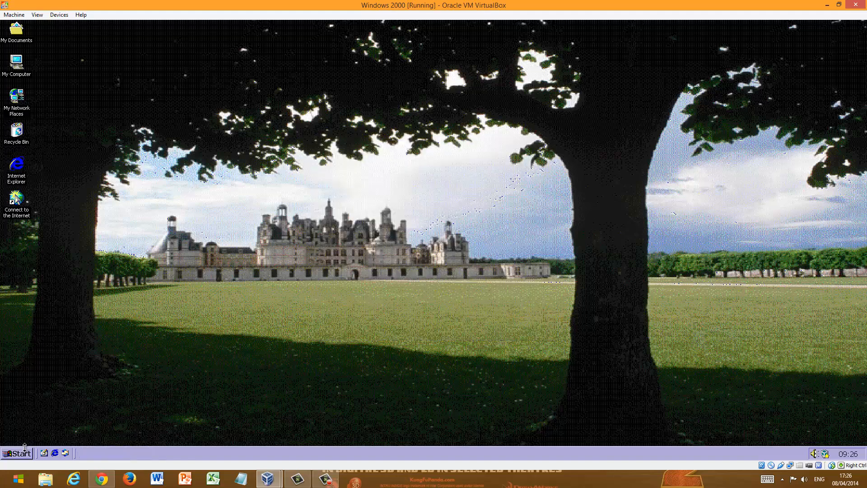
click(16, 454)
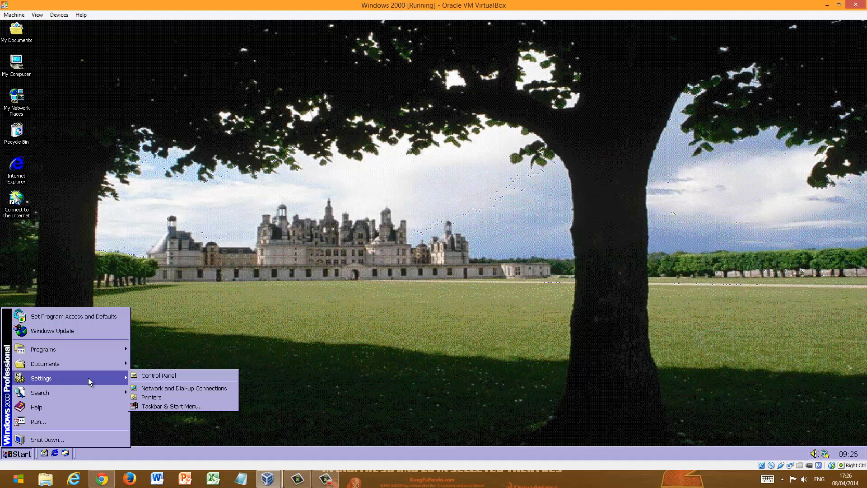
mouse_move(77, 386)
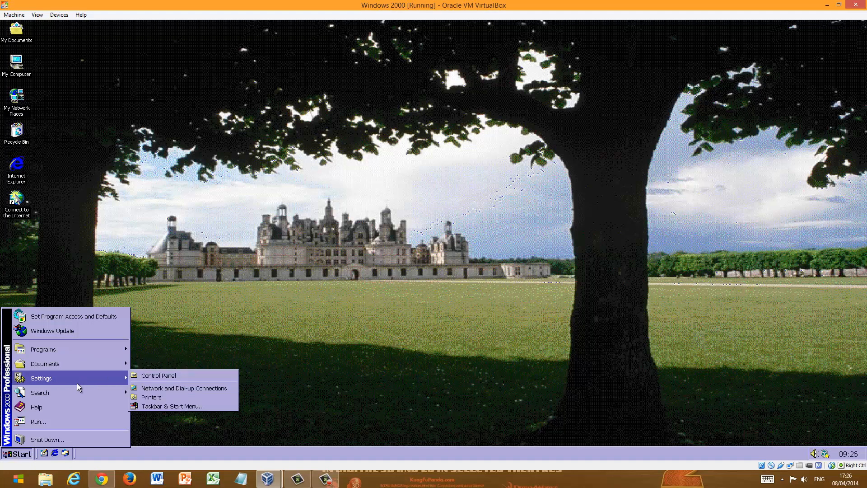
Launch Control Panel from Settings and maximize it to fill the guest screen.
click(159, 375)
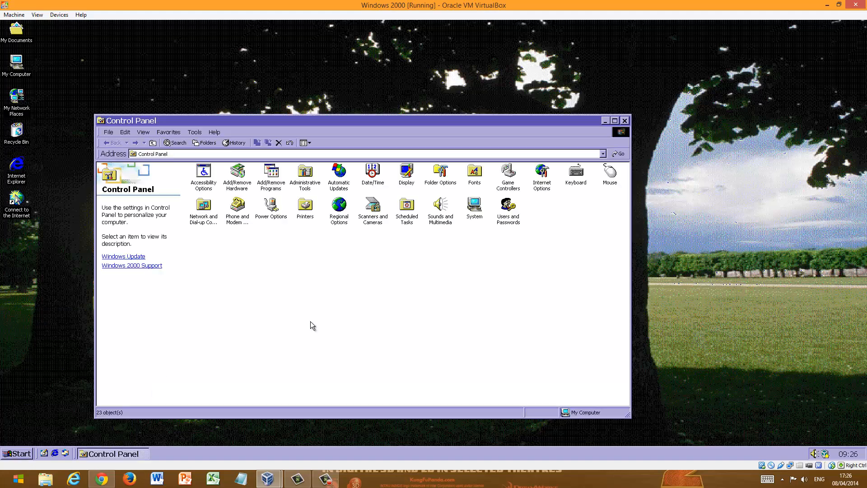
mouse_move(614, 121)
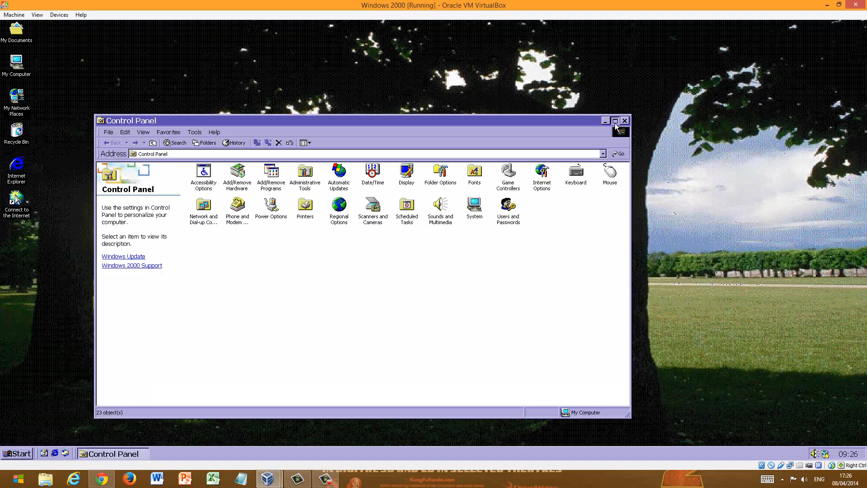
click(615, 120)
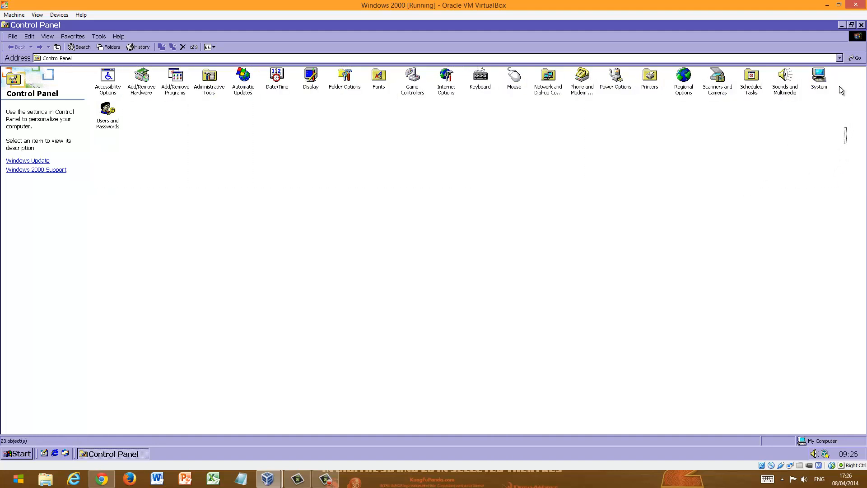
mouse_move(861, 119)
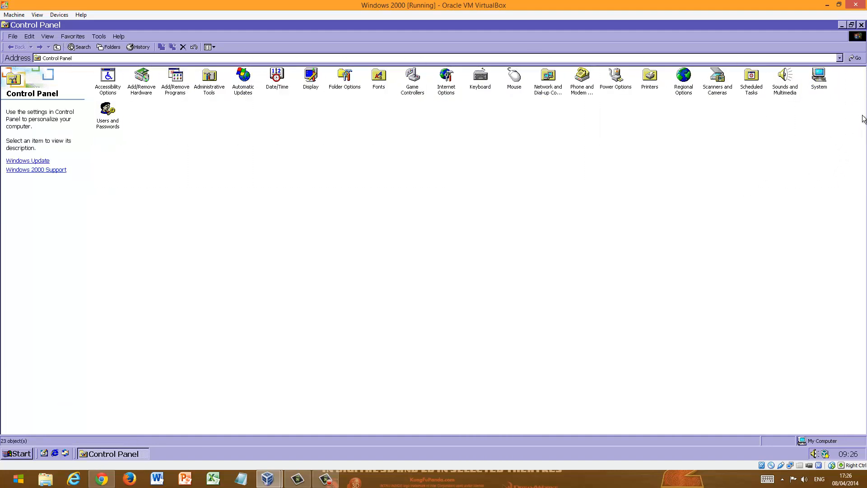
mouse_move(692, 151)
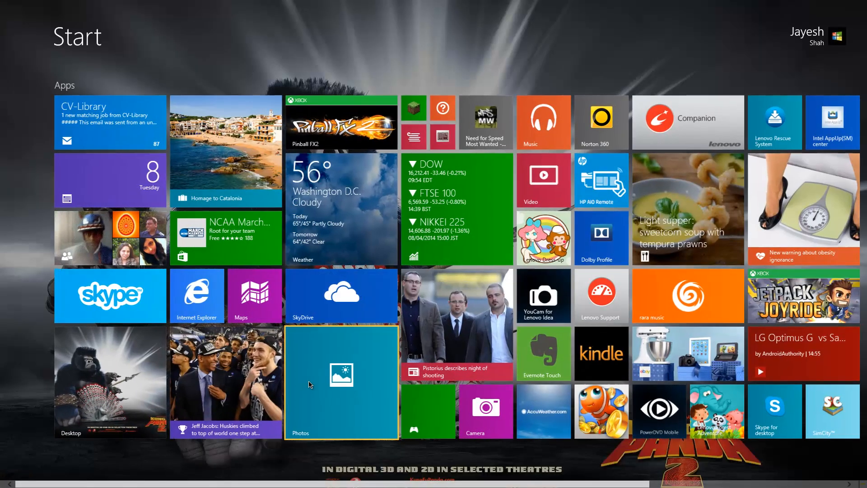
Search the Windows 8.1 host for "control Panel" and bring up All Control Panel Items.
text(control Panel)
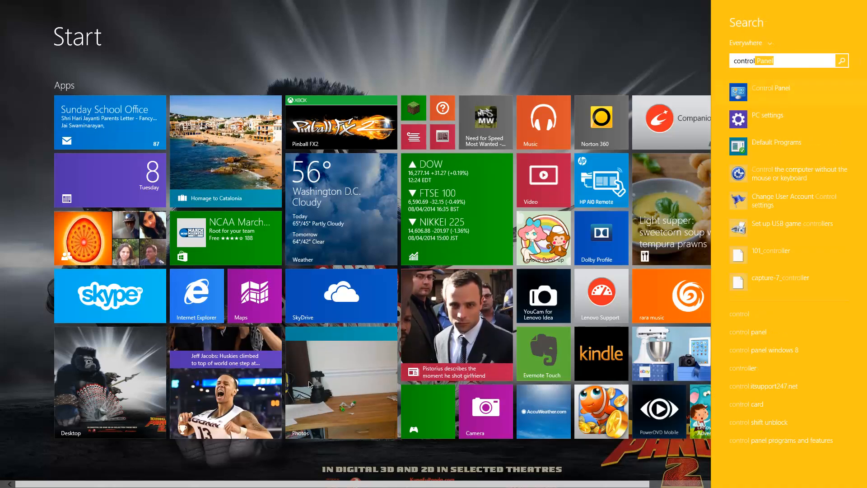
click(771, 88)
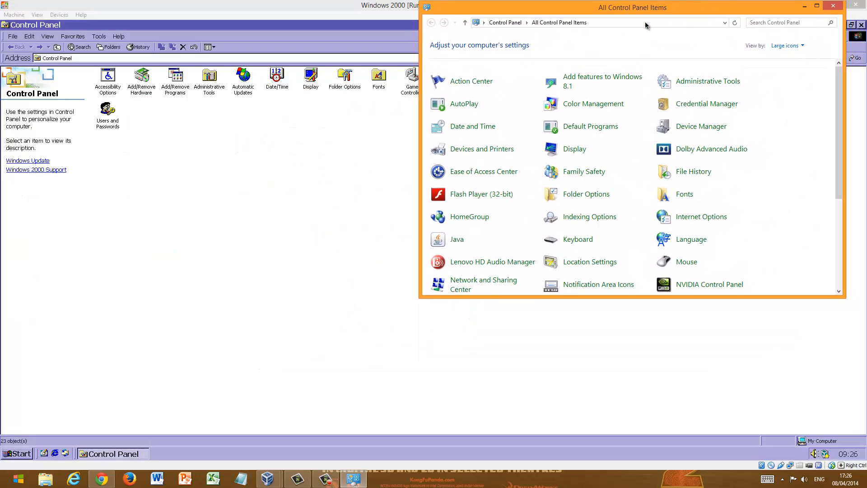
mouse_move(254, 5)
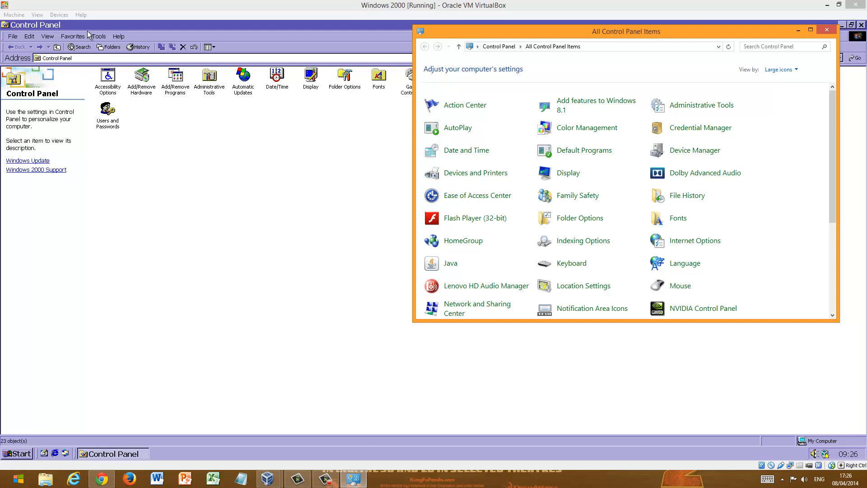
mouse_move(236, 62)
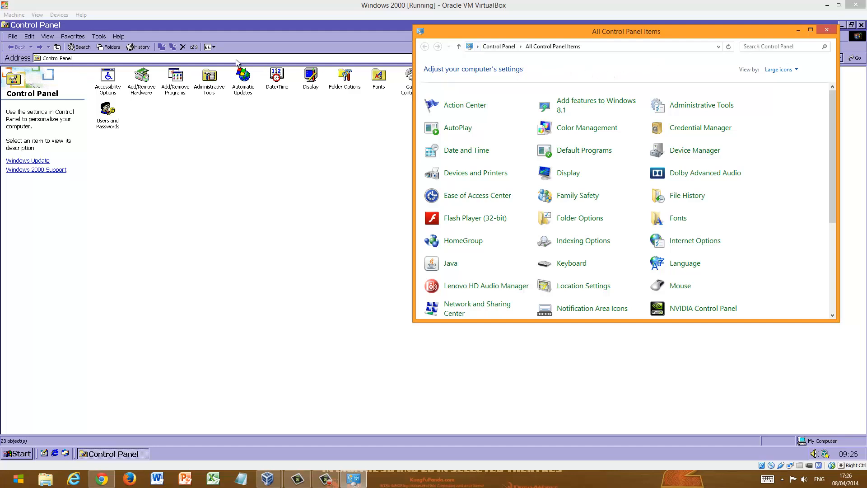
mouse_move(306, 43)
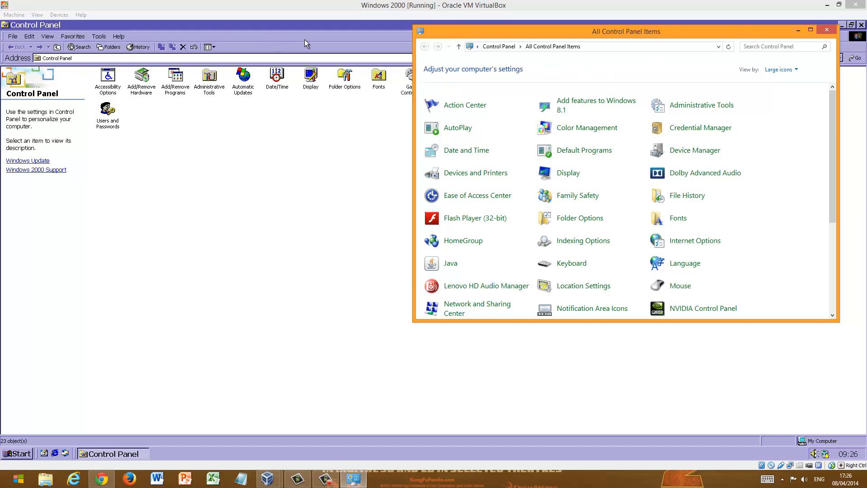
mouse_move(268, 39)
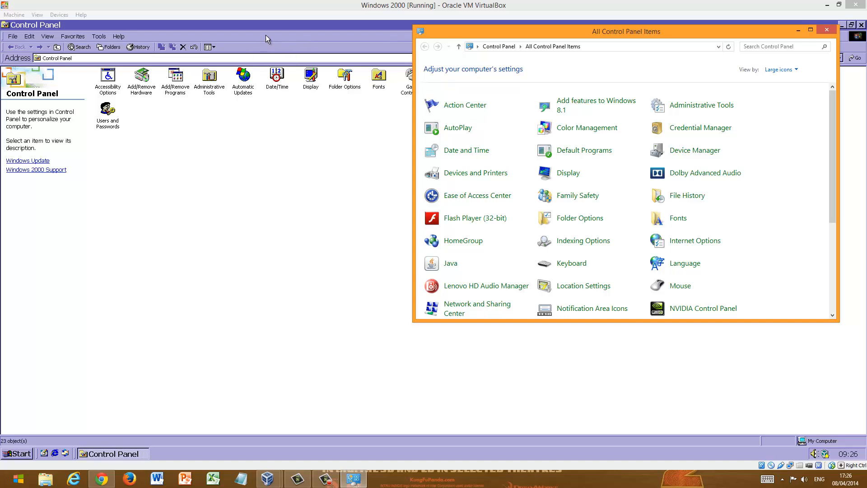
Minimize the host Control Panel, peek at the guest's File menu, and hide the host window again.
click(827, 29)
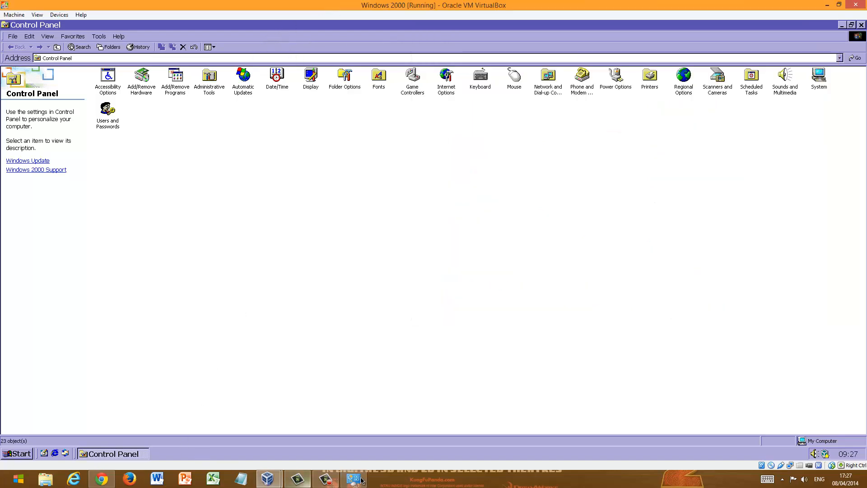
click(12, 36)
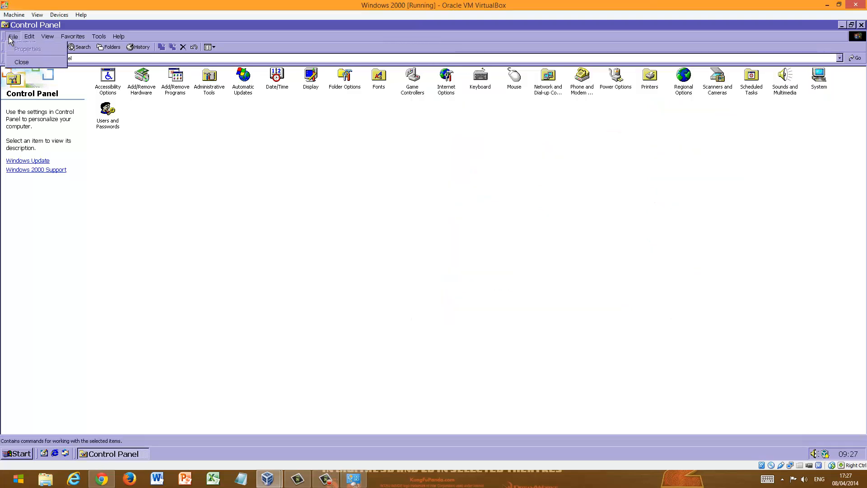
click(99, 36)
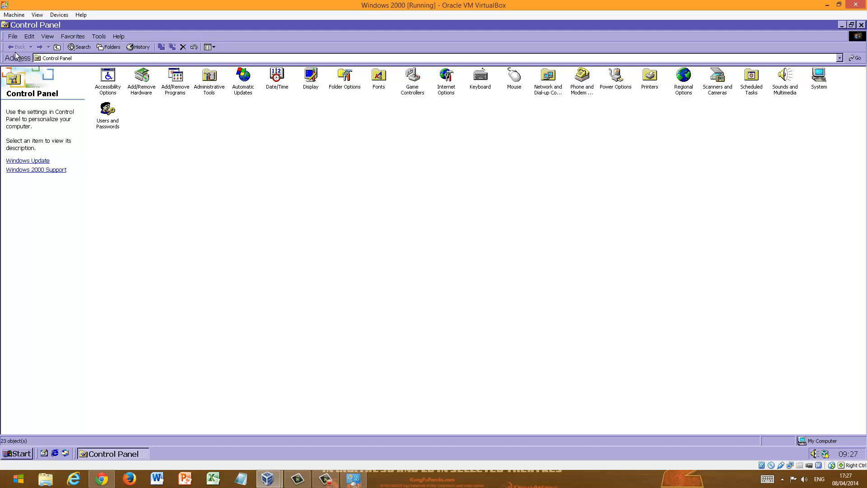
mouse_move(309, 468)
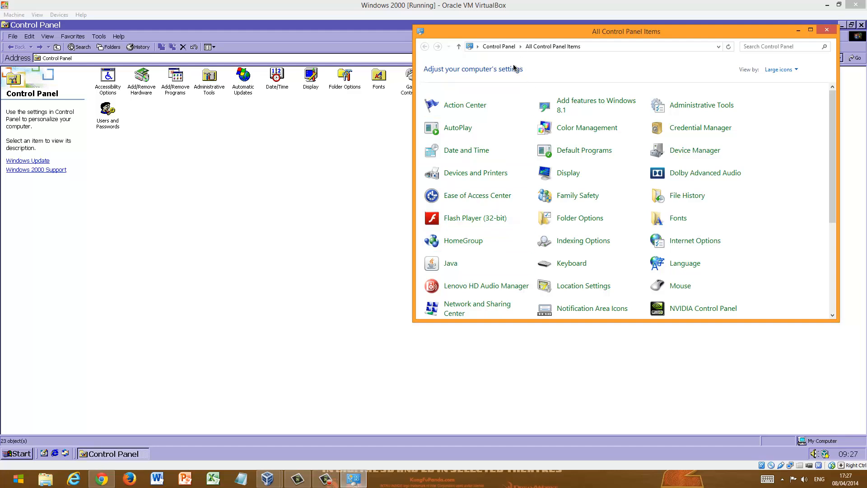
mouse_move(449, 57)
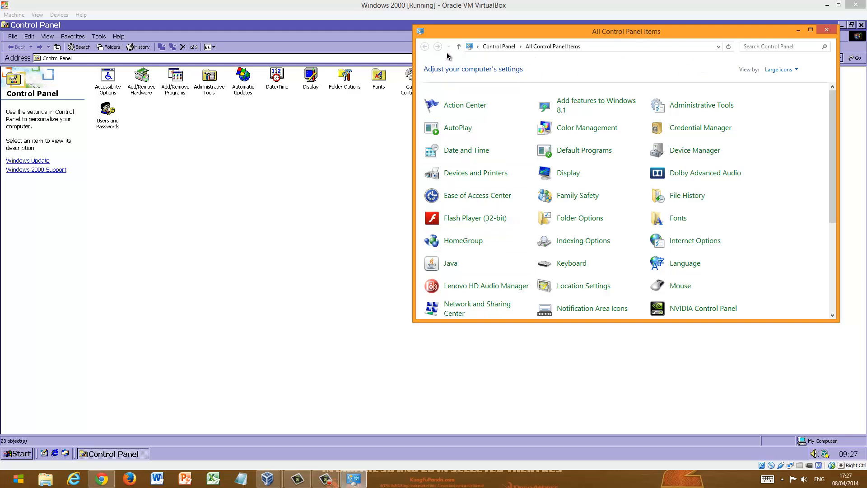
mouse_move(583, 65)
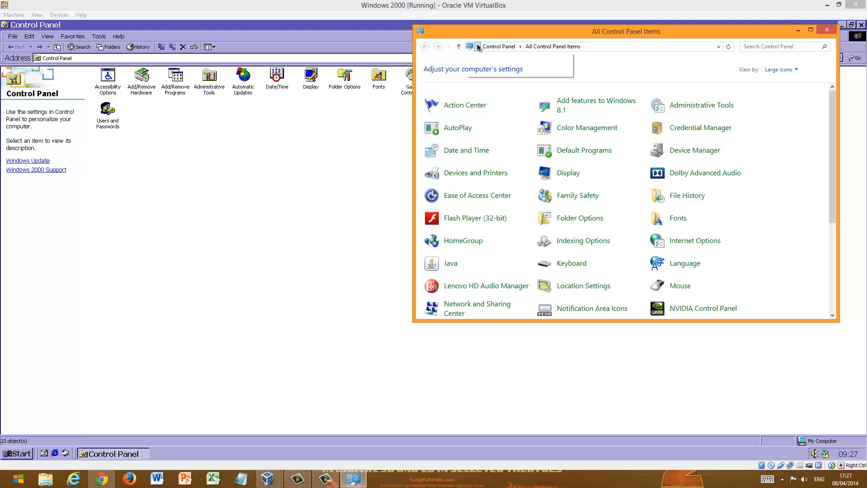
click(553, 46)
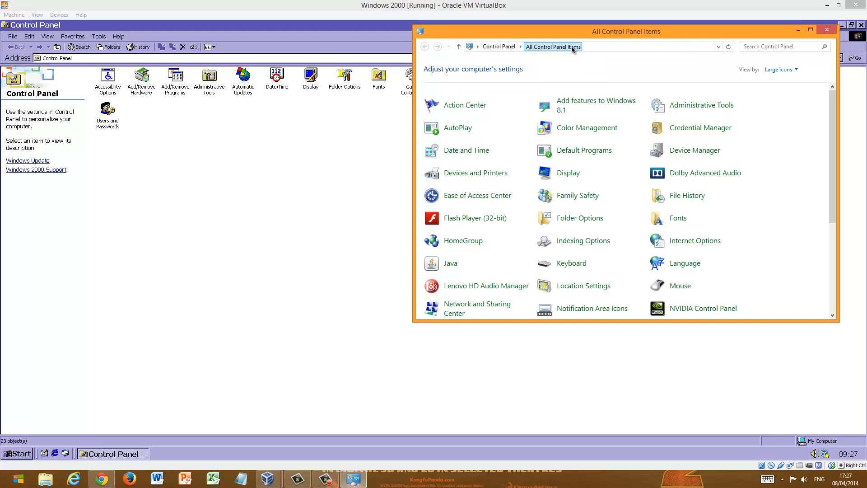
mouse_move(662, 36)
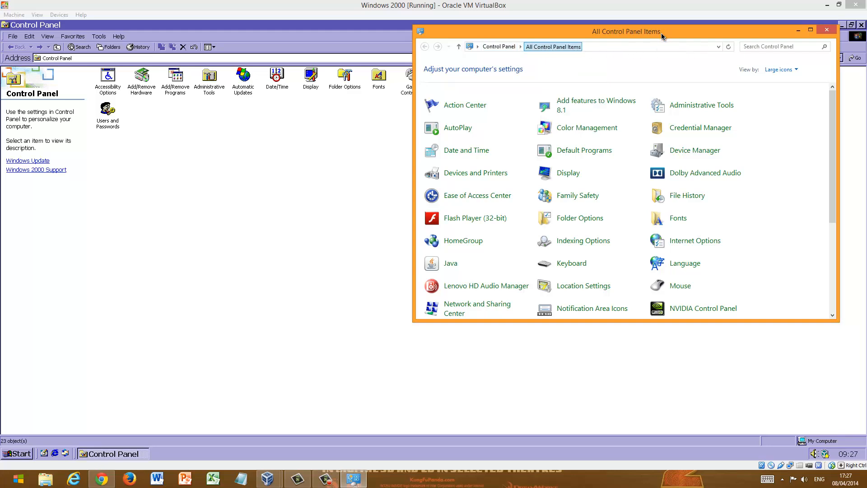
mouse_move(731, 40)
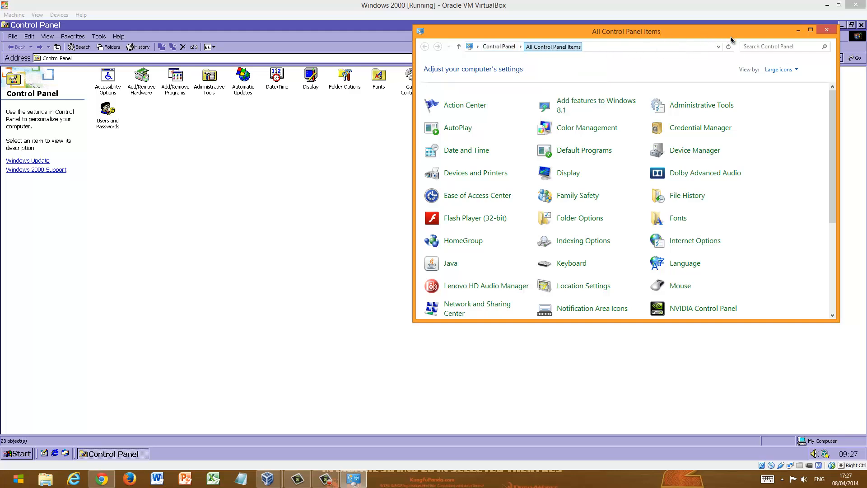
click(827, 29)
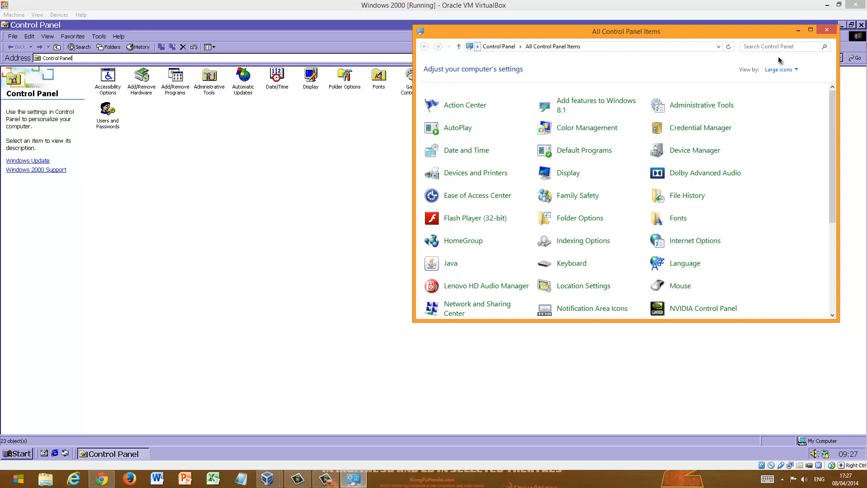
click(827, 29)
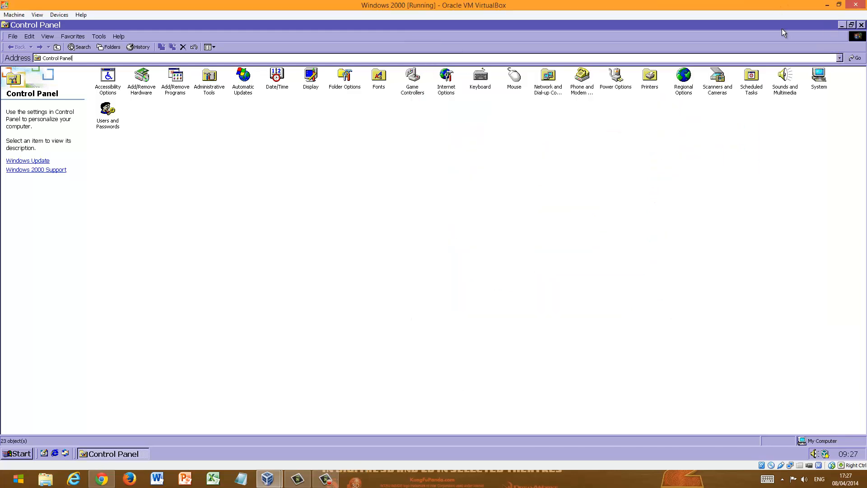
mouse_move(859, 35)
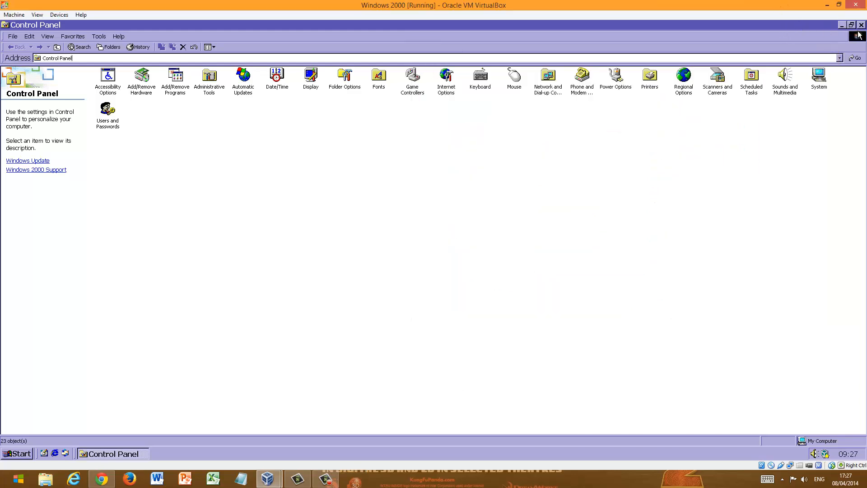
Close Control Panel and open the Recycle Bin from the desktop.
click(861, 25)
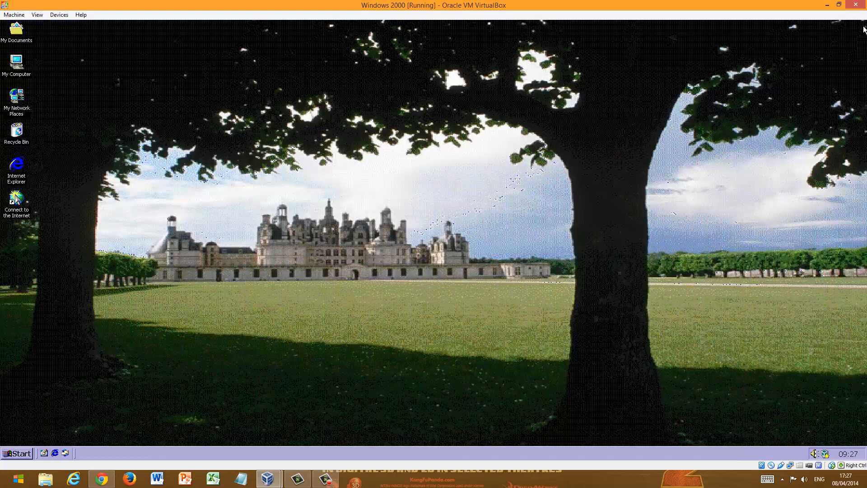
mouse_move(303, 285)
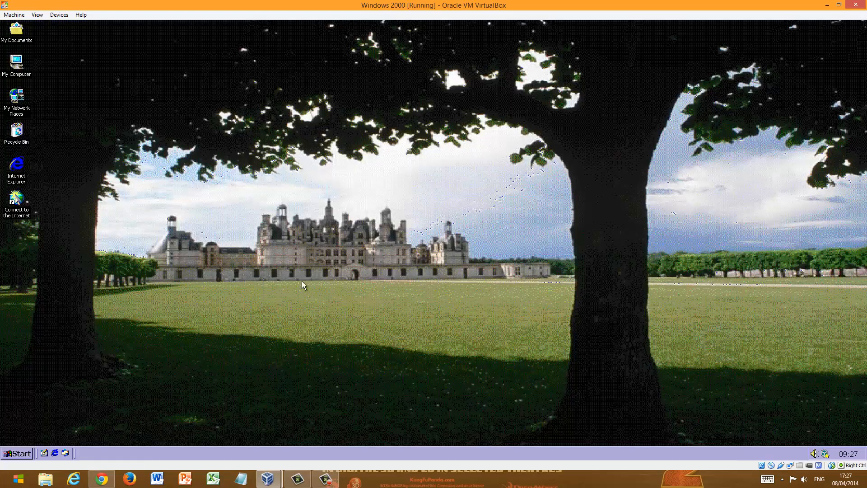
double_click(16, 131)
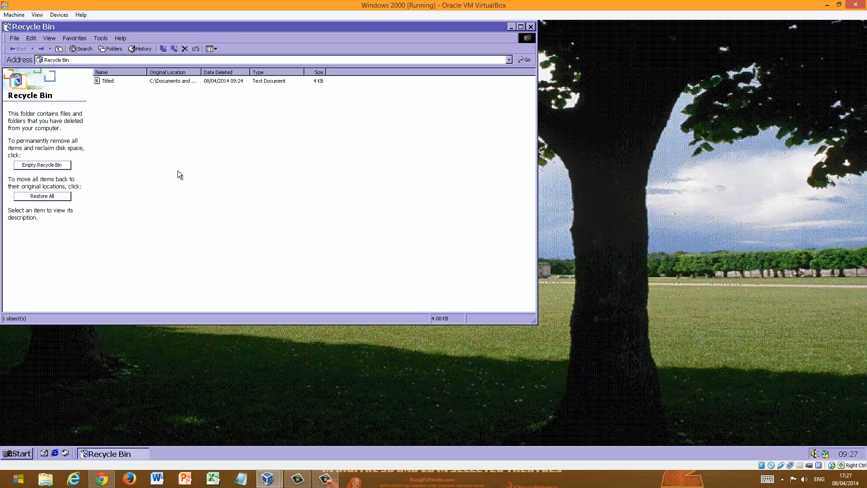
mouse_move(303, 89)
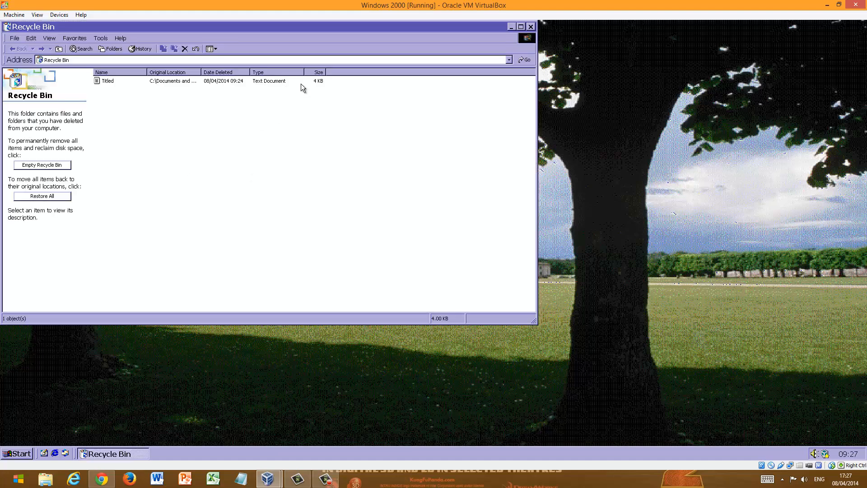
mouse_move(280, 86)
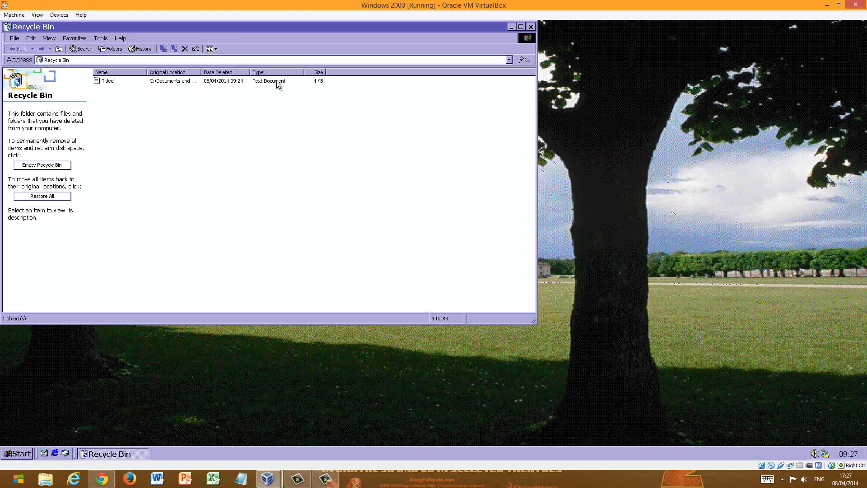
mouse_move(128, 83)
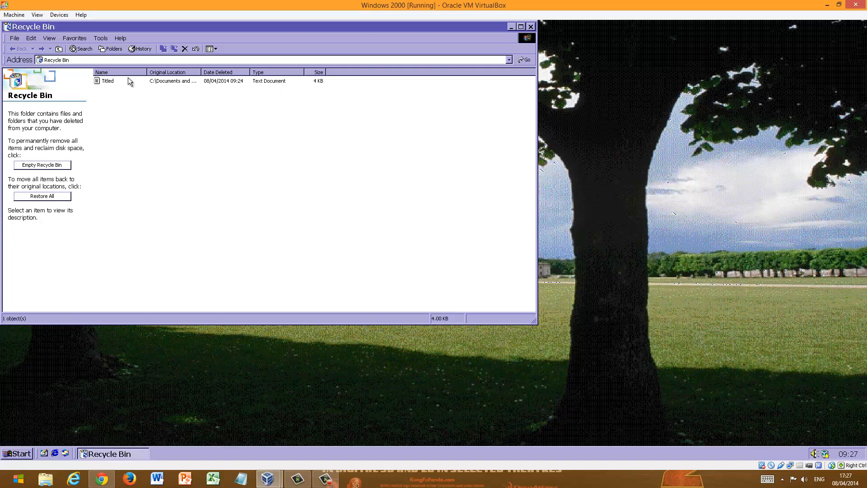
mouse_move(125, 84)
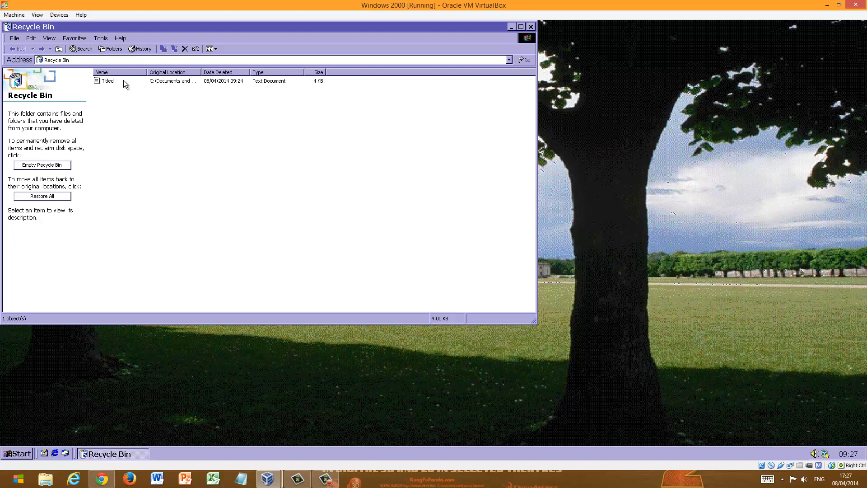
mouse_move(38, 168)
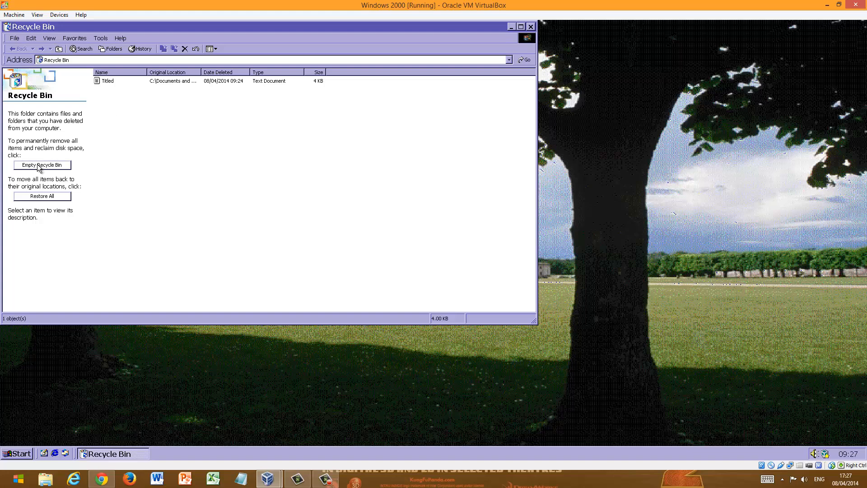
mouse_move(175, 81)
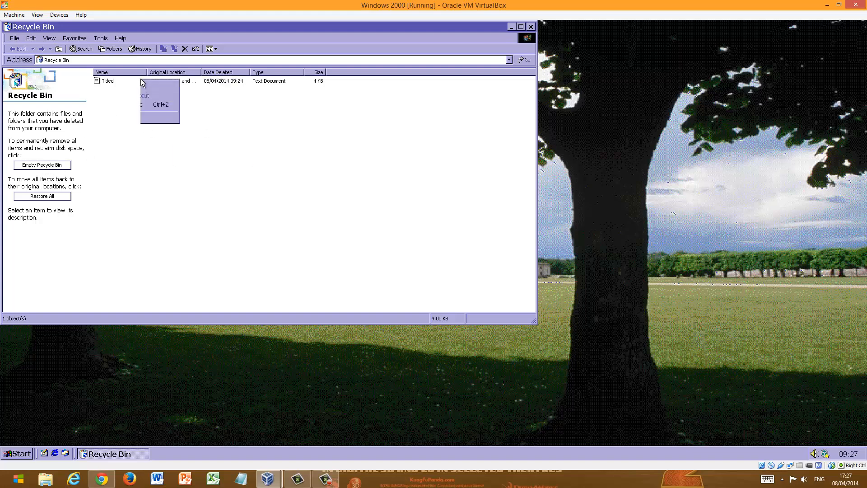
Permanently delete the Titled document from the Recycle Bin and close its window.
click(107, 81)
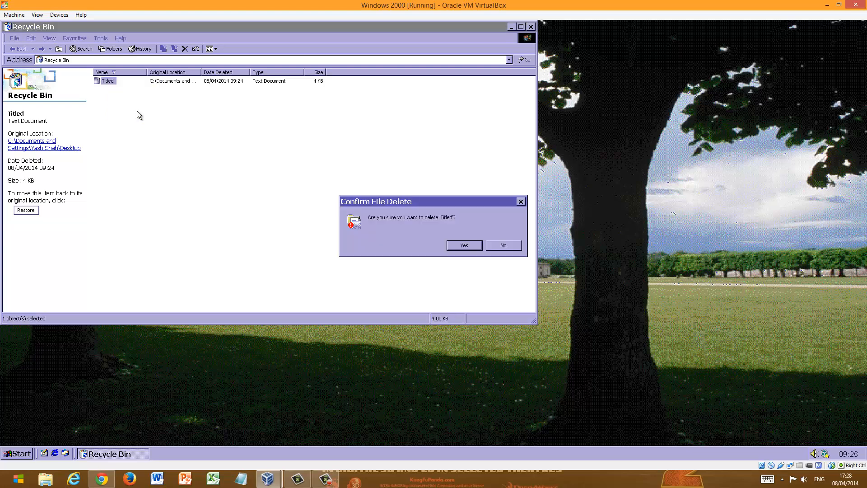
click(502, 244)
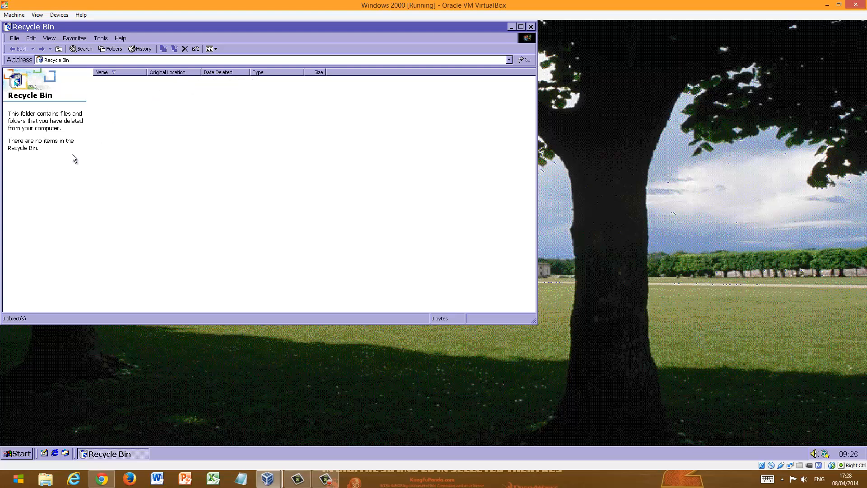
click(530, 26)
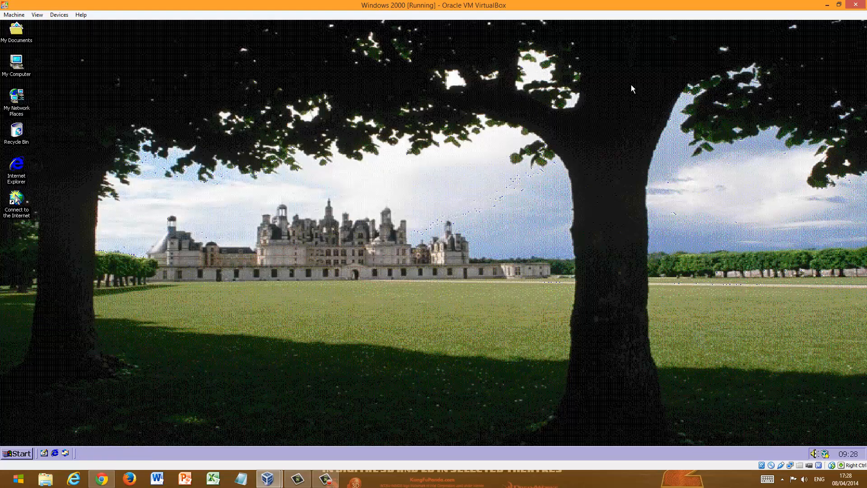
mouse_move(69, 427)
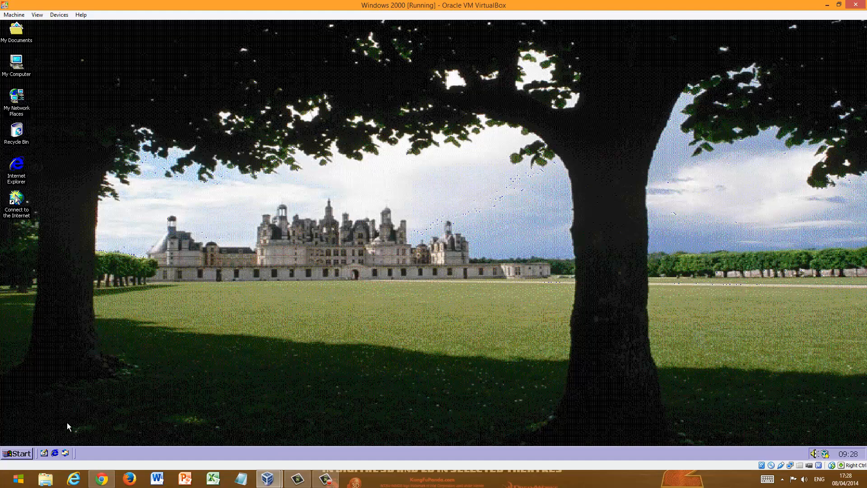
Delete the Titled entry from Start > Documents and confirm the file delete.
click(16, 453)
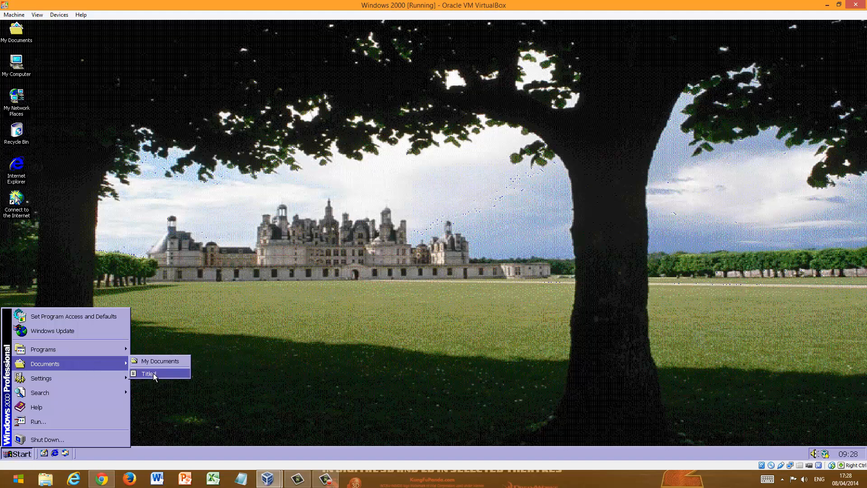
right_click(149, 373)
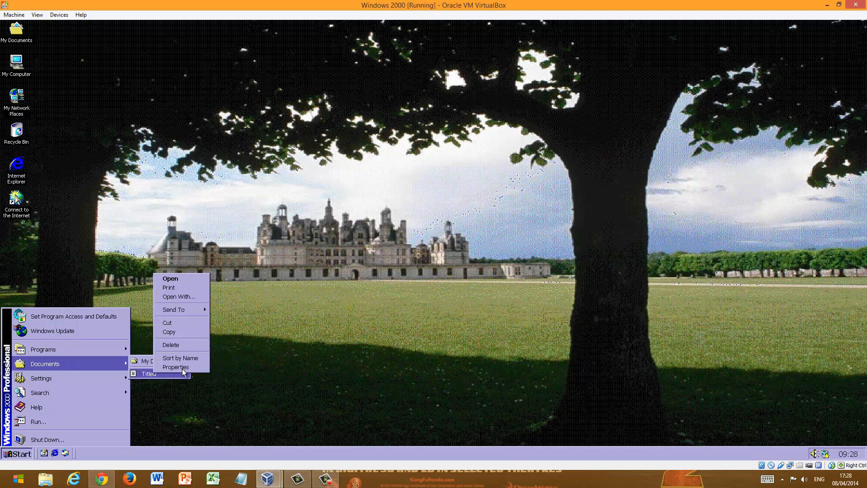
click(171, 344)
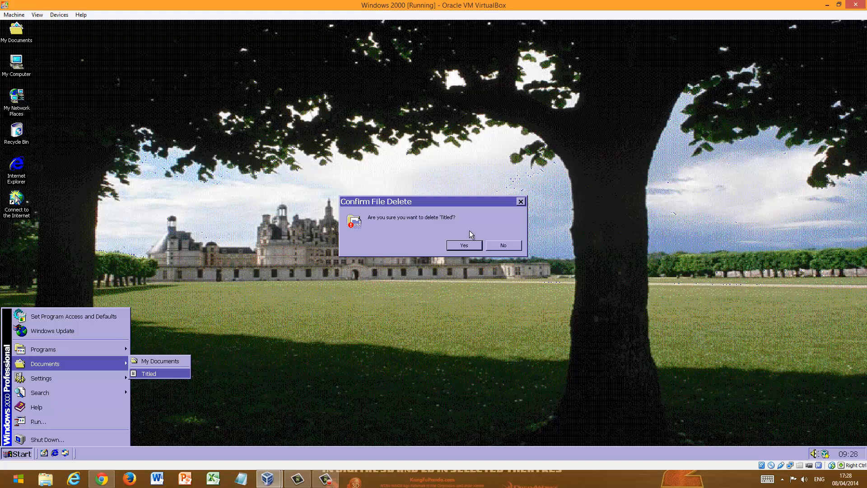
click(464, 244)
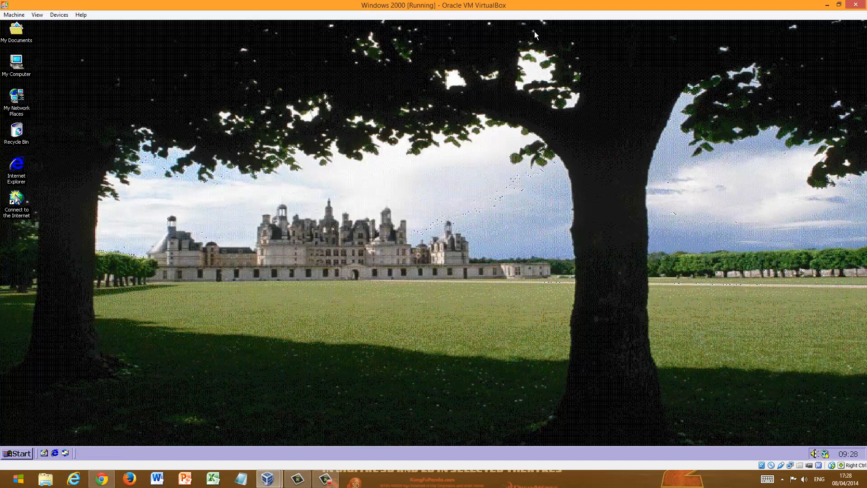
mouse_move(19, 464)
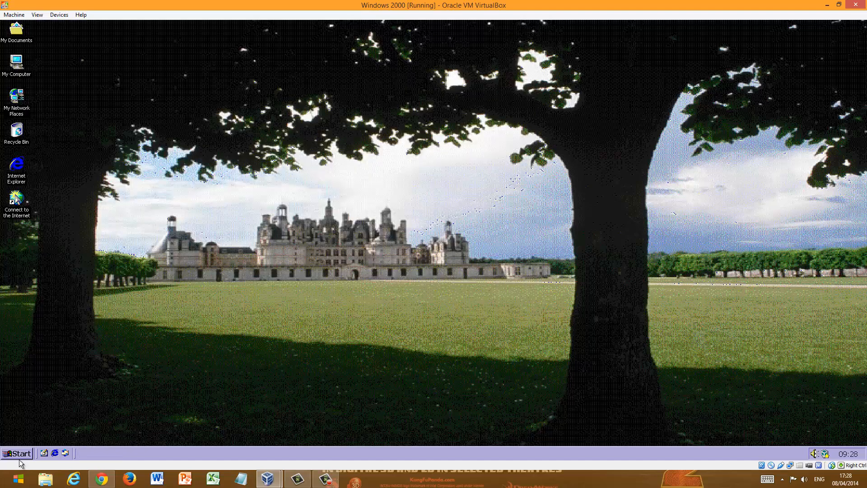
Launch Calculator from Accessories and enter digits so it displays 24.
click(18, 452)
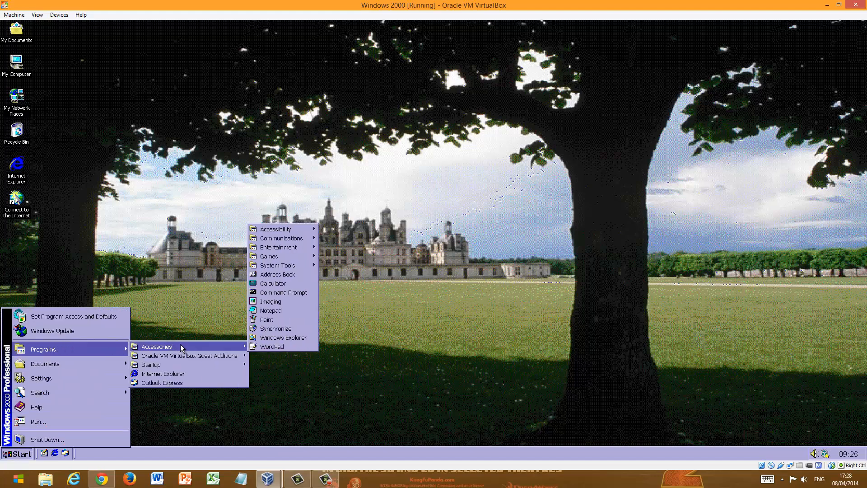
mouse_move(272, 282)
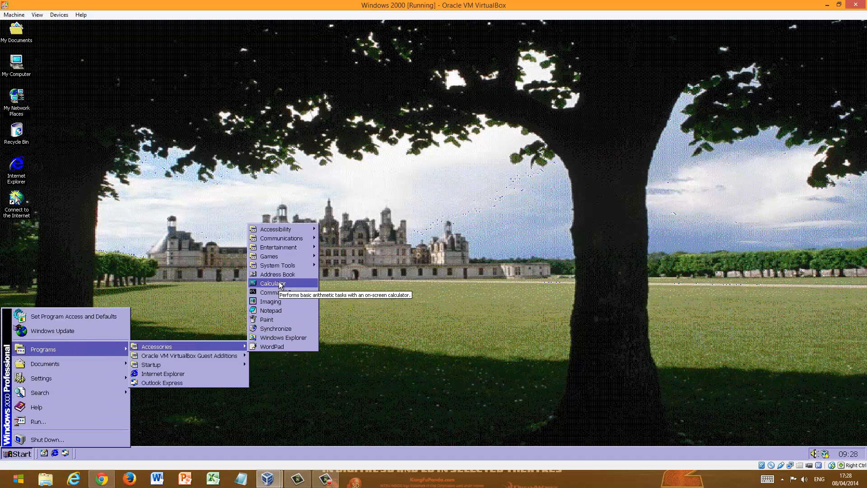
click(272, 283)
text(4.)
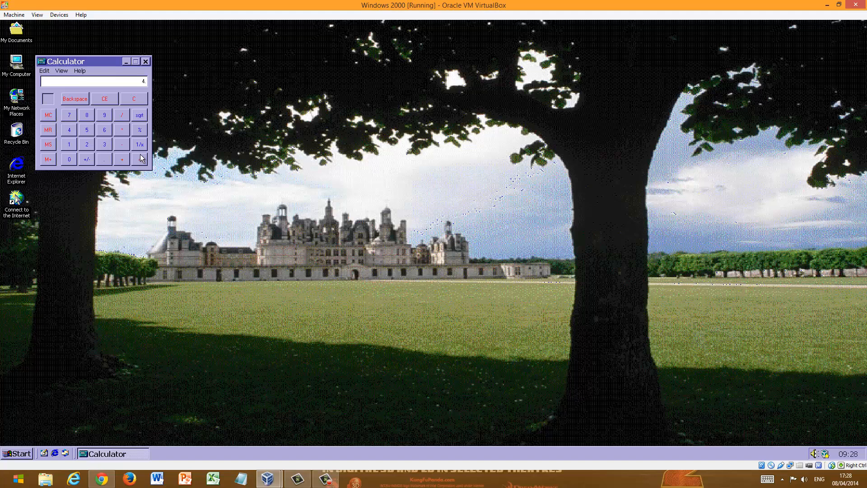
click(139, 159)
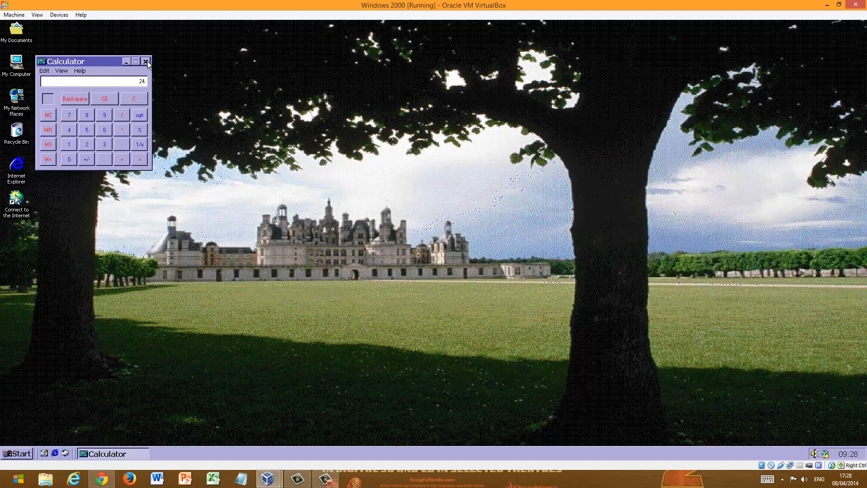
Close the Calculator window, leaving the Chateau desktop clear.
click(147, 61)
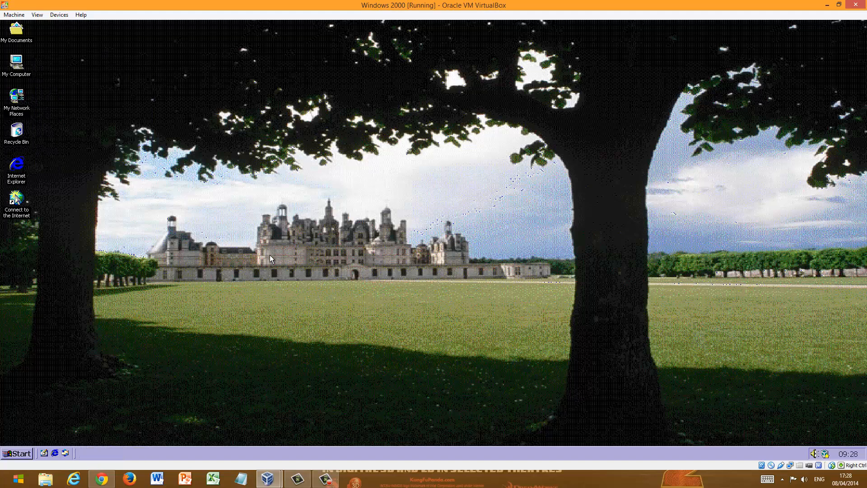
click(16, 453)
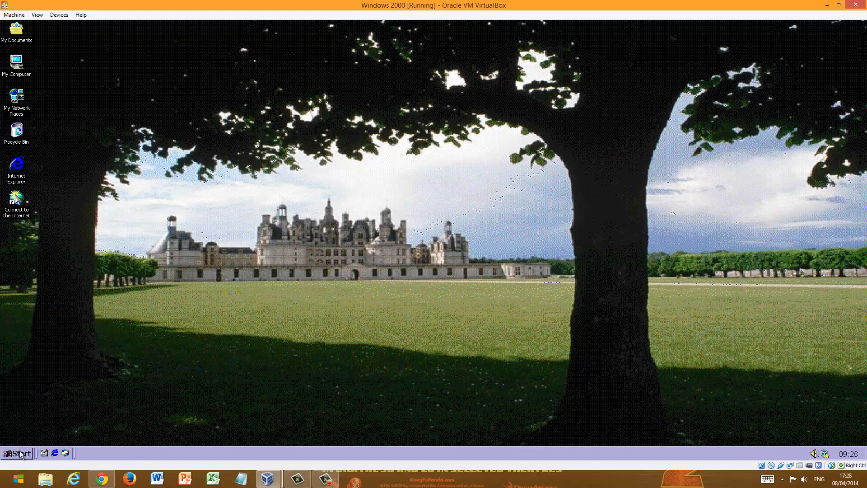
mouse_move(11, 473)
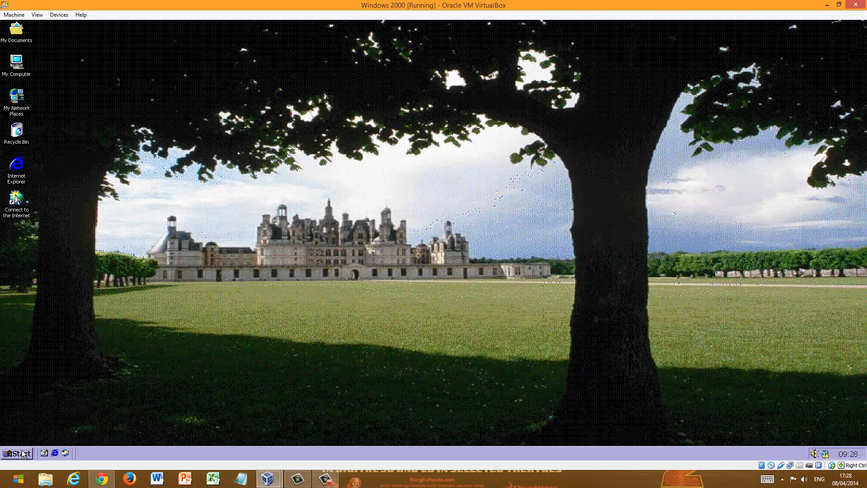
mouse_move(18, 452)
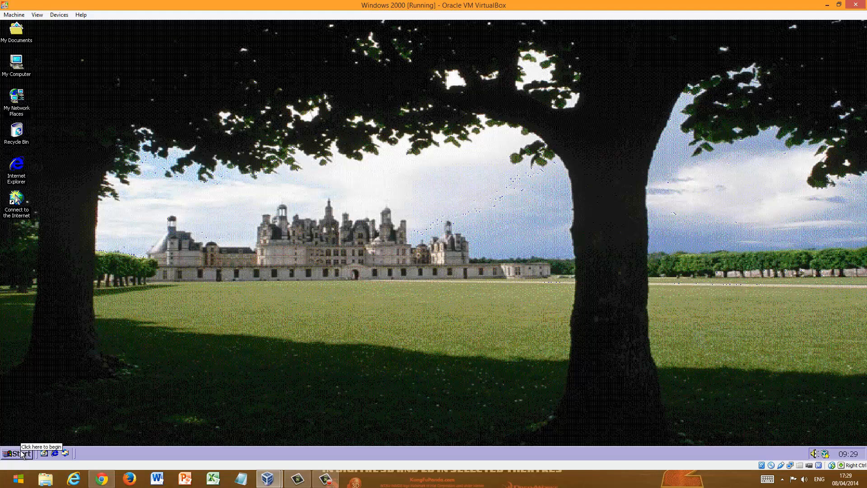
Bring up the Start menu and browse Programs > Accessories > Communications.
click(16, 454)
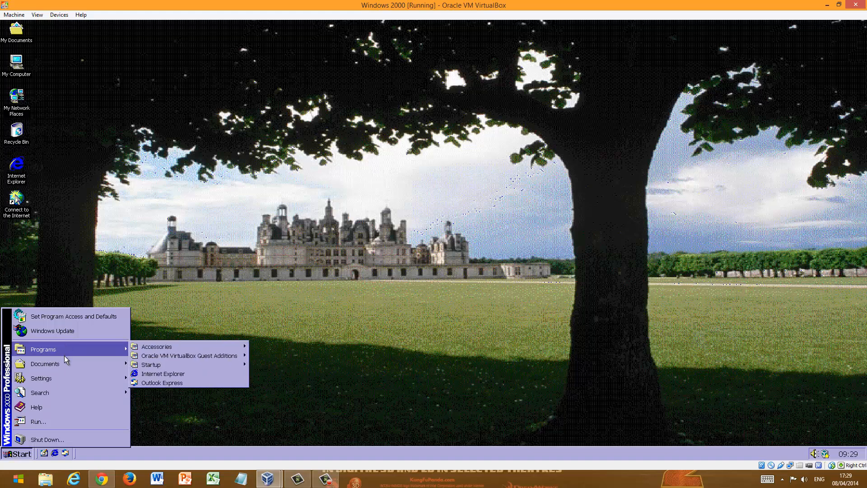
mouse_move(80, 356)
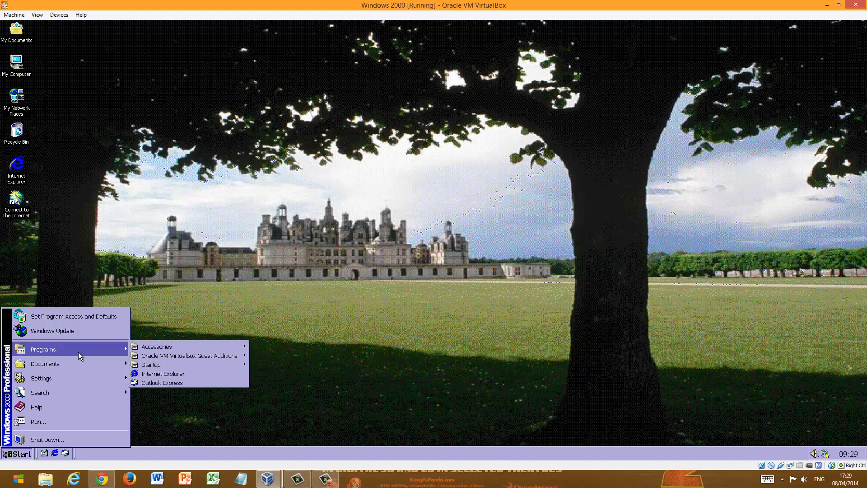
mouse_move(88, 349)
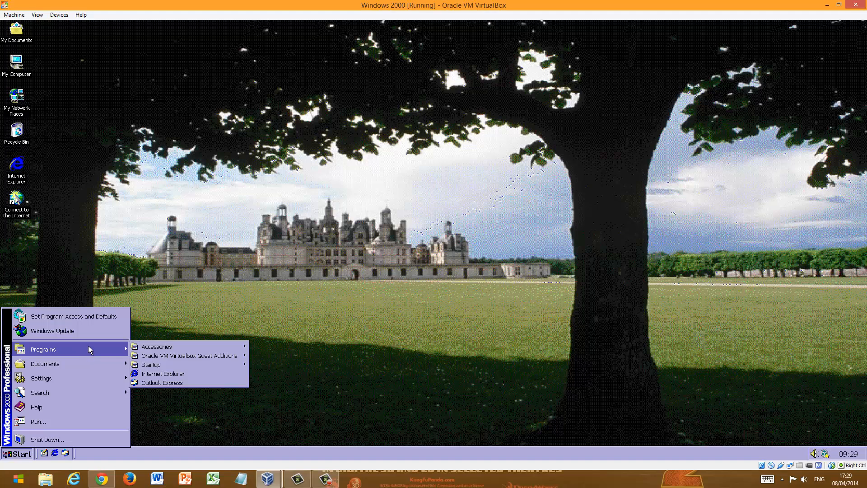
mouse_move(89, 352)
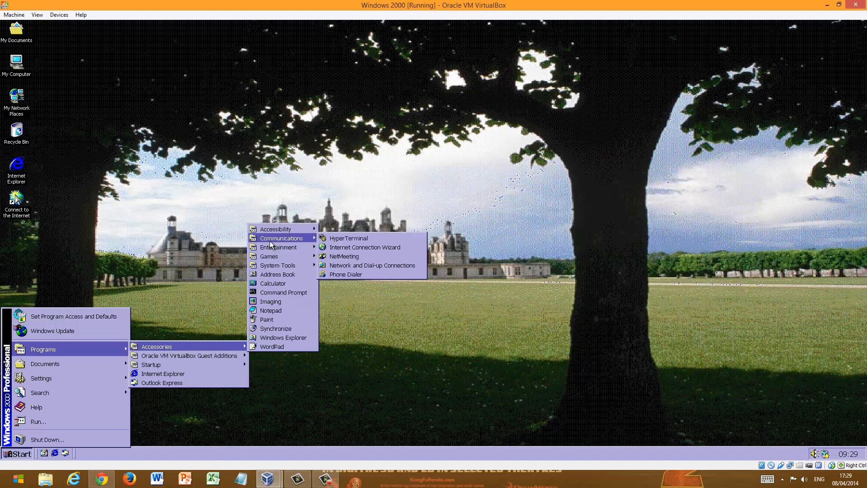
mouse_move(349, 237)
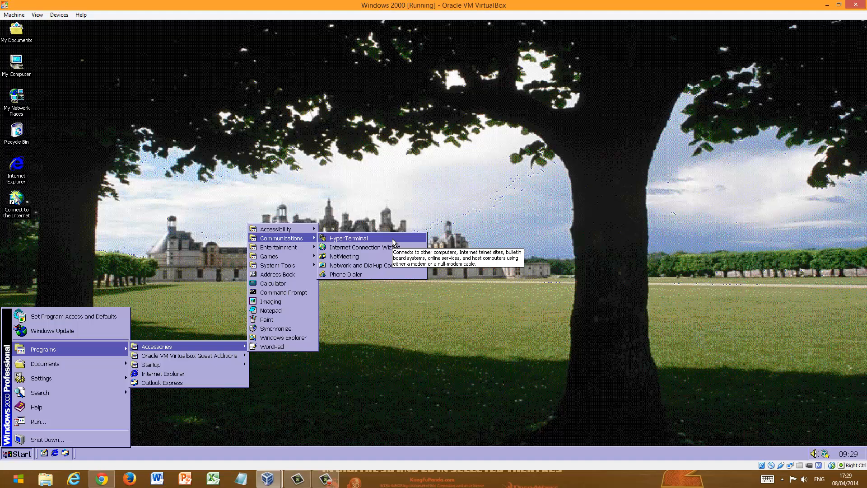
mouse_move(284, 257)
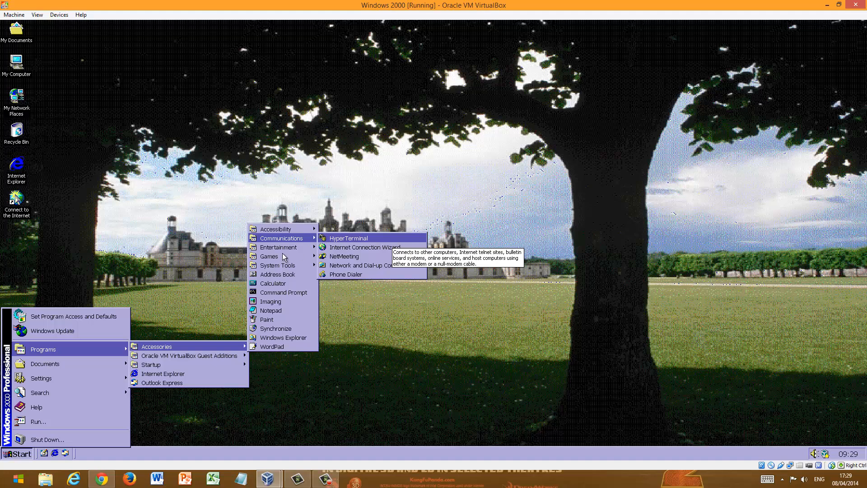
mouse_move(271, 346)
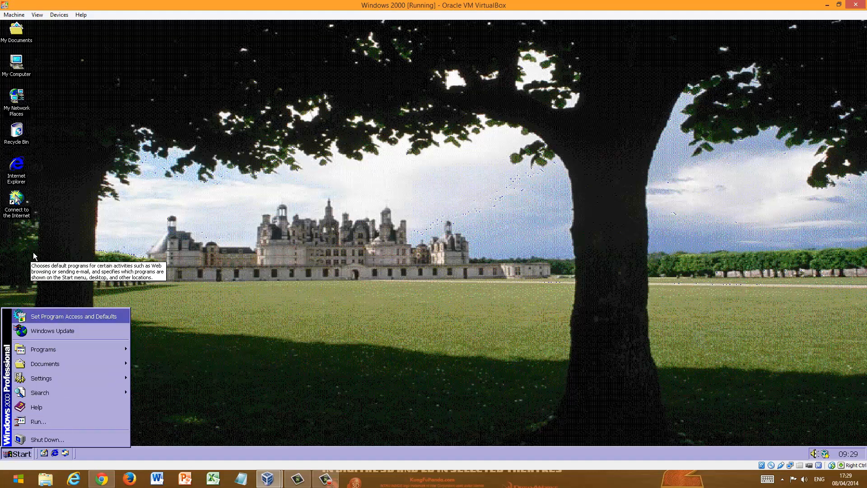
Dismiss the Start menu by clicking an empty area of the desktop.
click(432, 205)
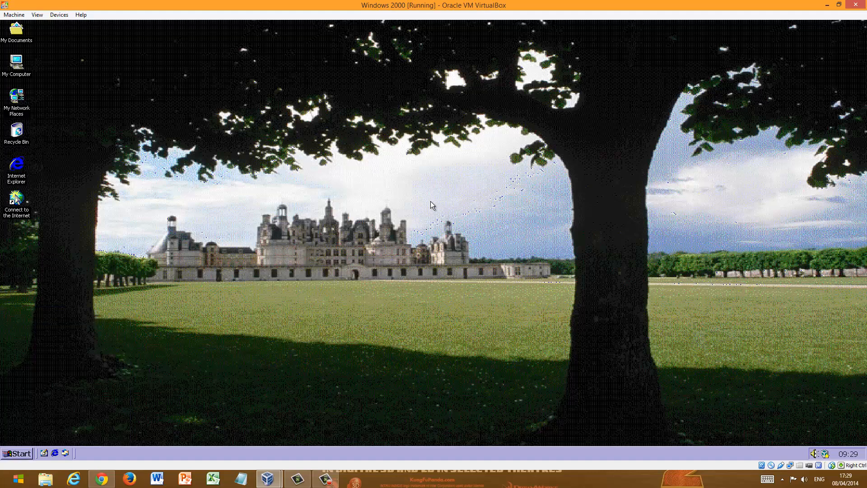
mouse_move(617, 255)
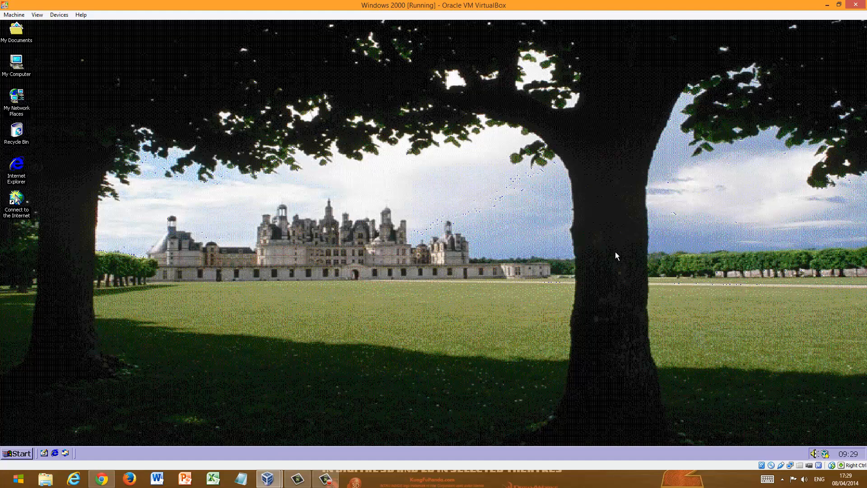
mouse_move(322, 337)
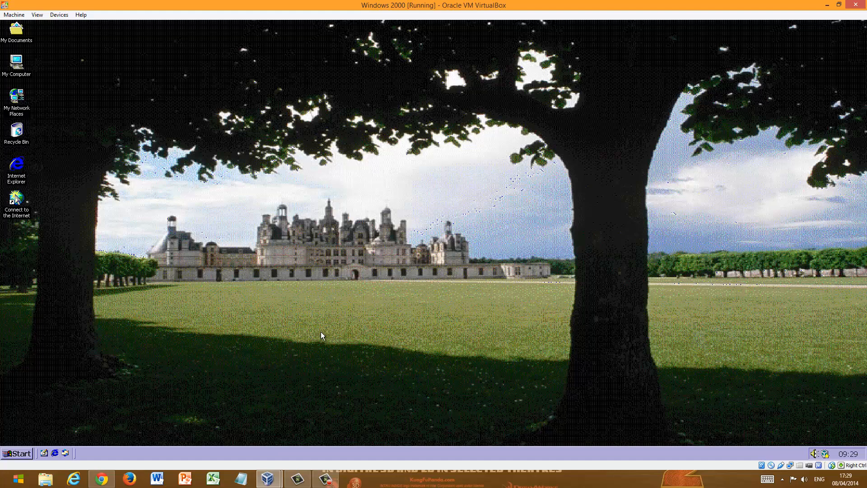
mouse_move(55, 175)
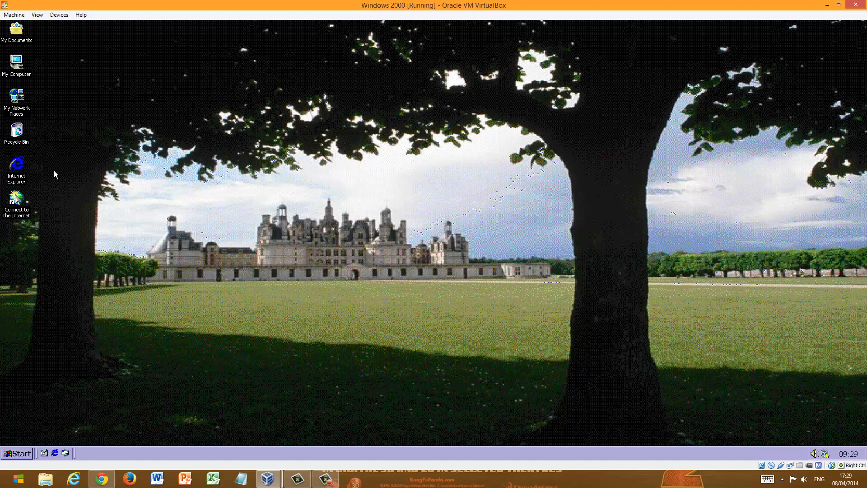
mouse_move(80, 168)
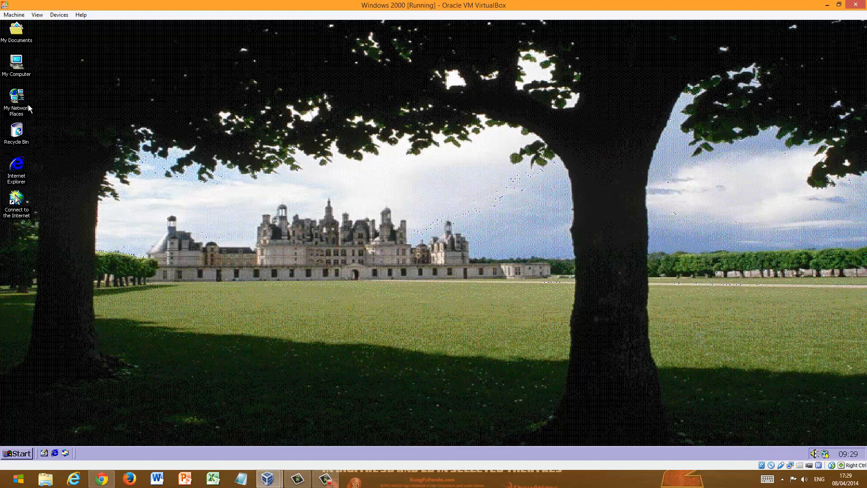
Launch Windows Explorer from Accessories, showing the My Documents folder.
click(18, 454)
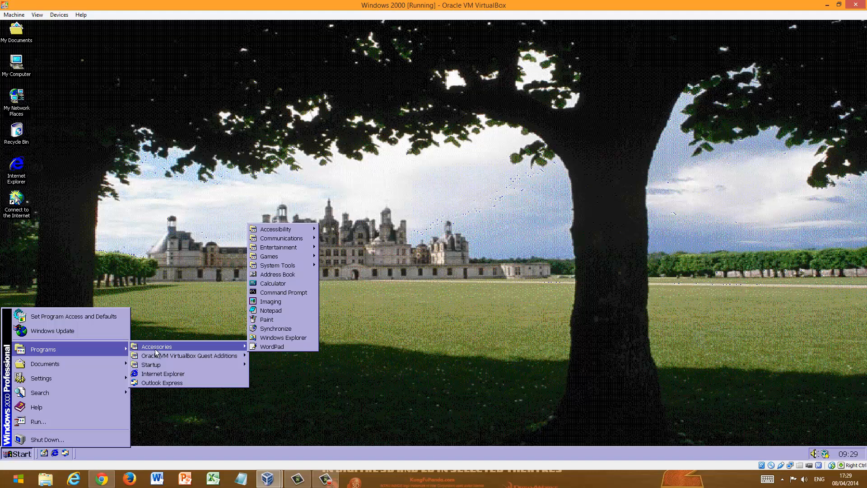
mouse_move(283, 337)
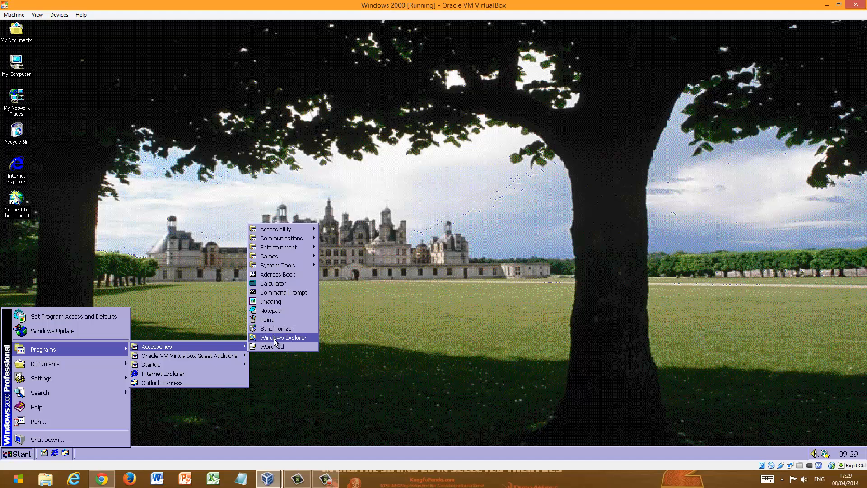
mouse_move(282, 337)
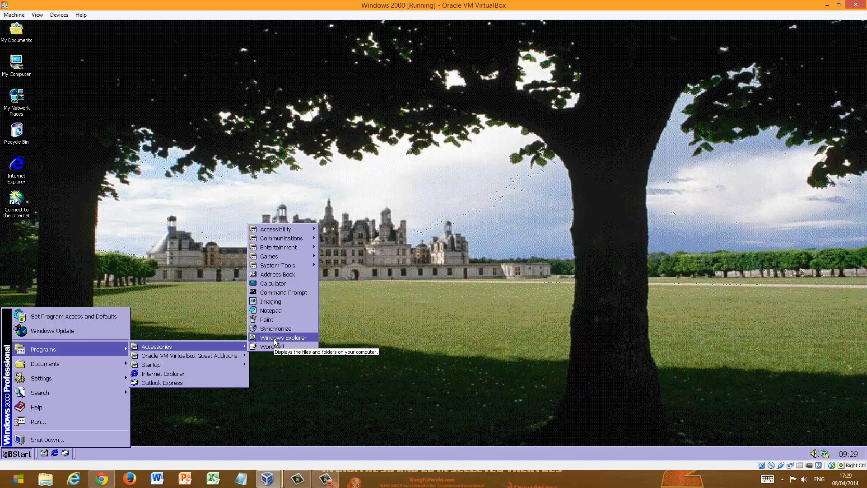
click(284, 337)
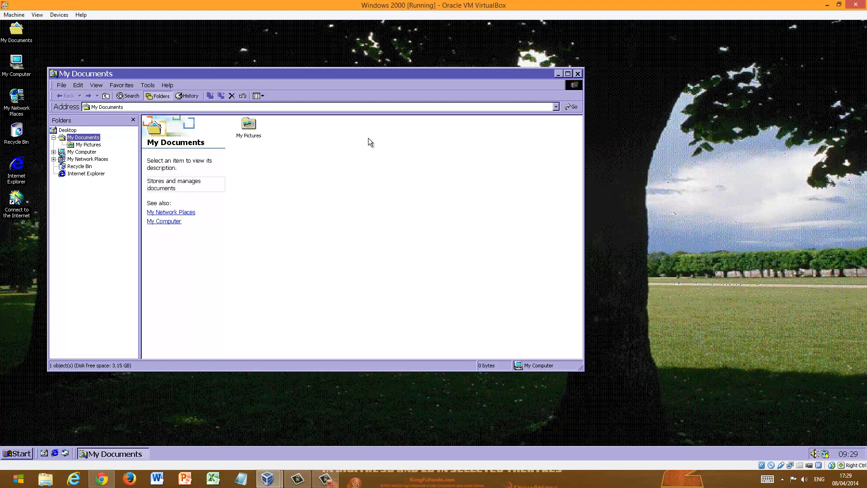
mouse_move(137, 432)
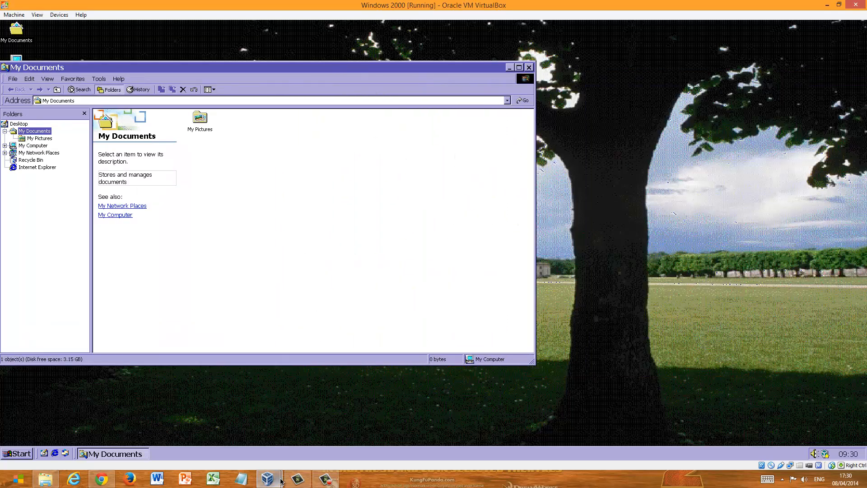
Bring up the host's Windows 8.1 File Explorer at This PC over the VM.
click(46, 479)
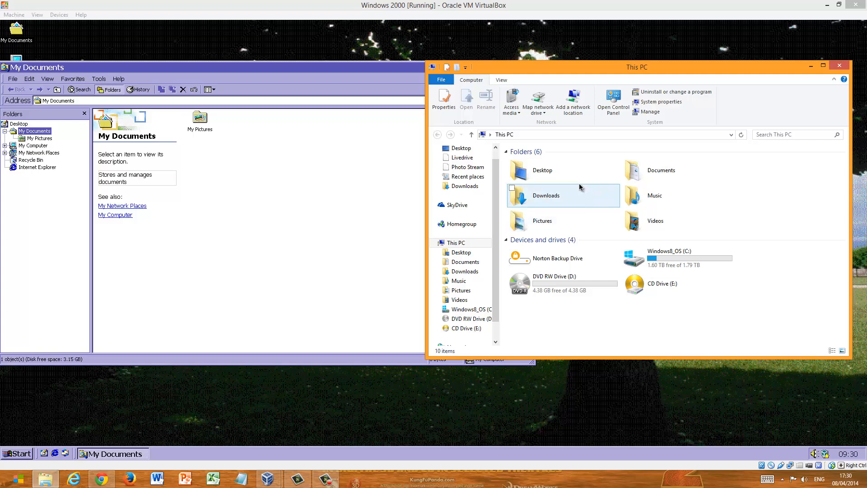
mouse_move(558, 191)
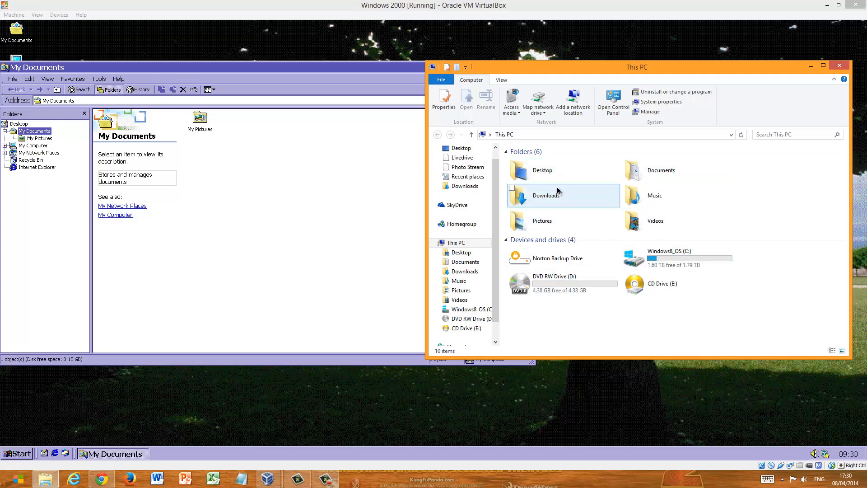
mouse_move(231, 149)
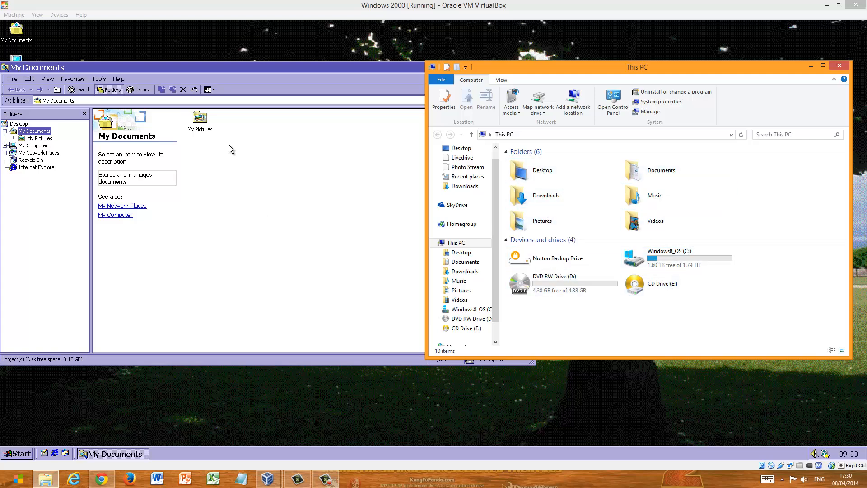
mouse_move(75, 154)
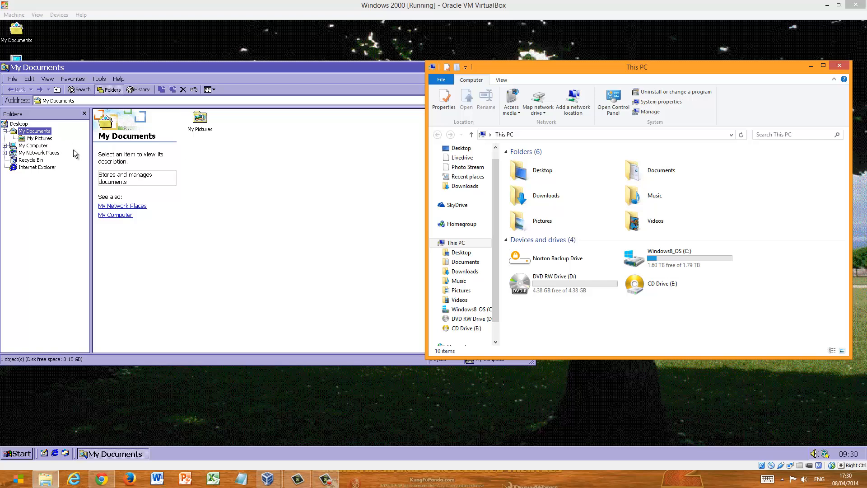
mouse_move(810, 78)
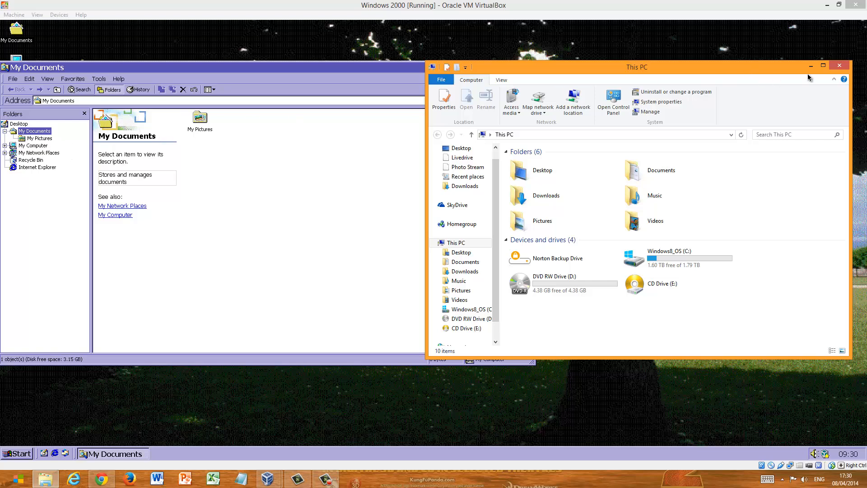
Put the host's This PC window away, then expand and collapse My Computer in the guest's Folders pane.
click(839, 65)
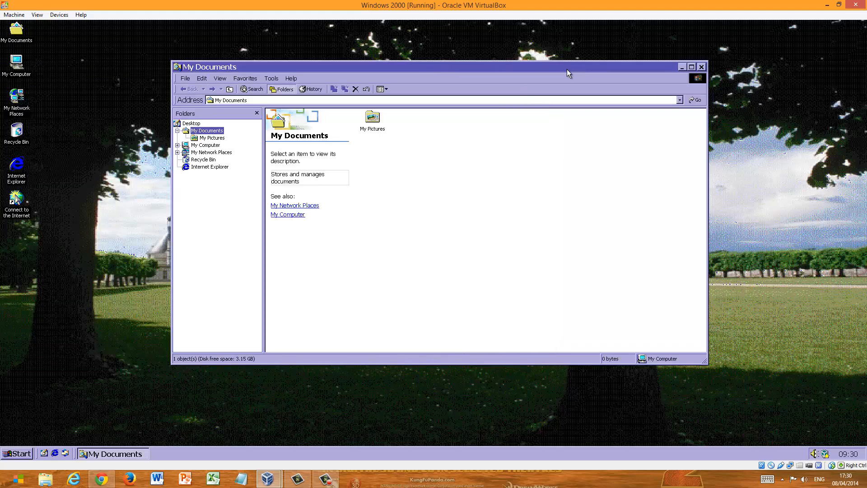
mouse_move(201, 118)
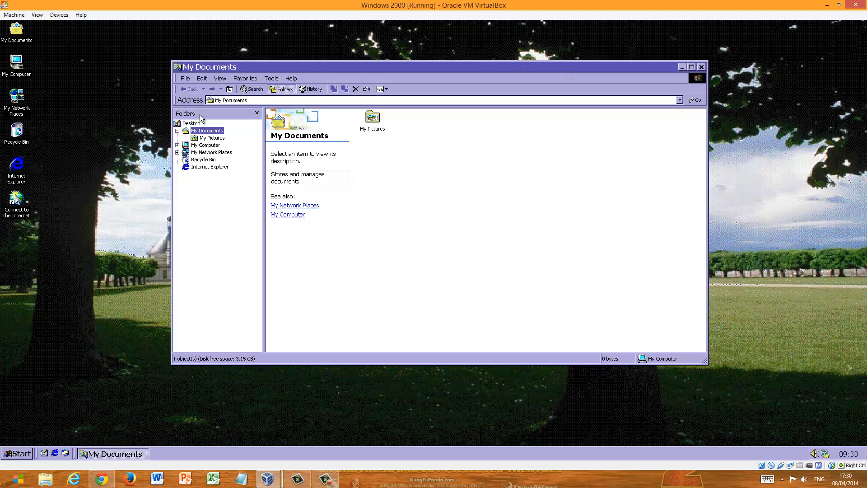
click(178, 145)
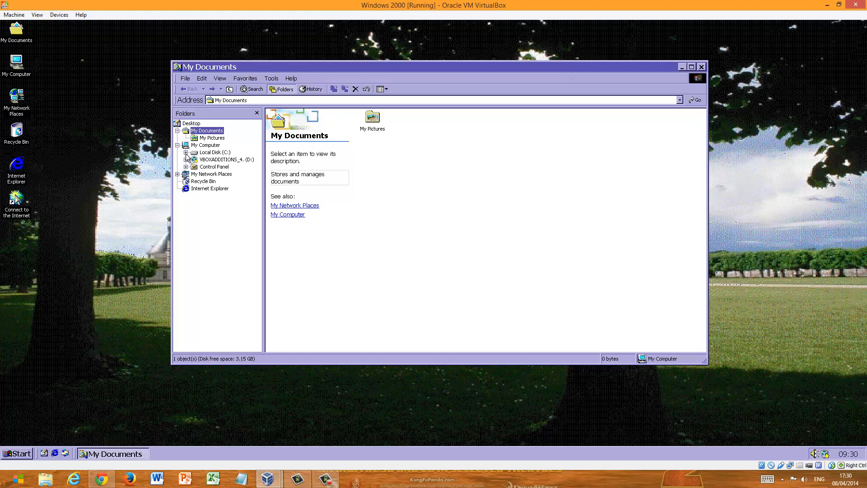
click(177, 144)
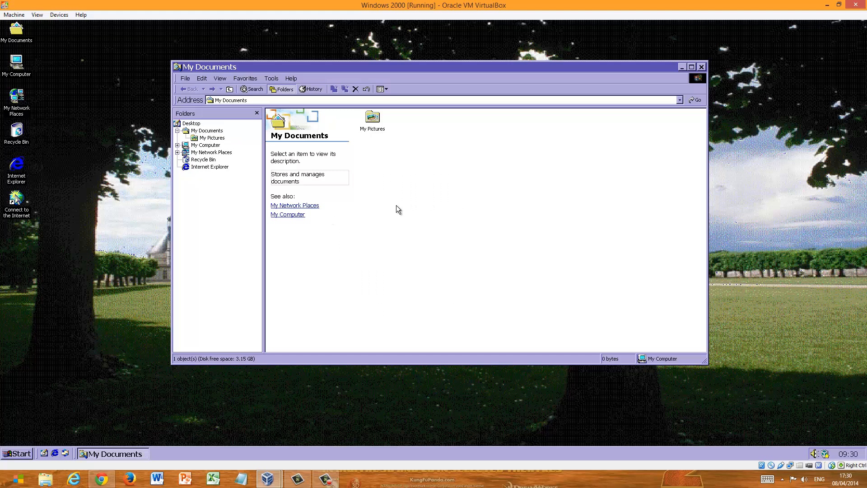
right_click(434, 229)
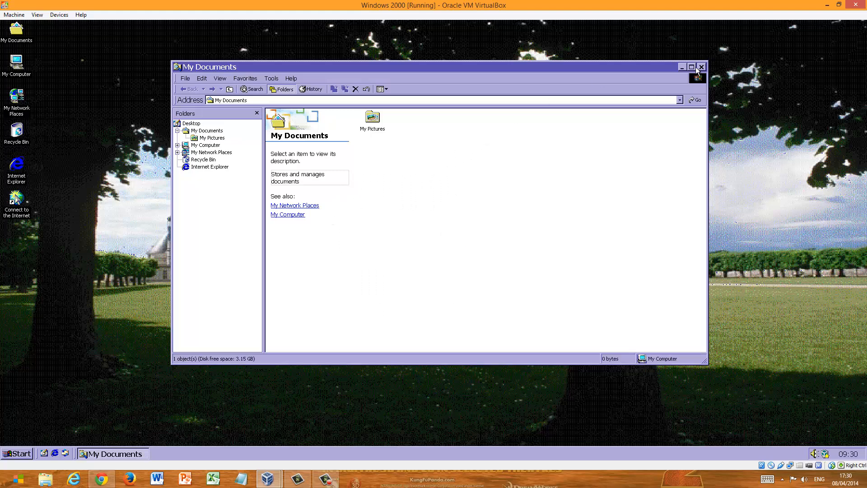
mouse_move(703, 91)
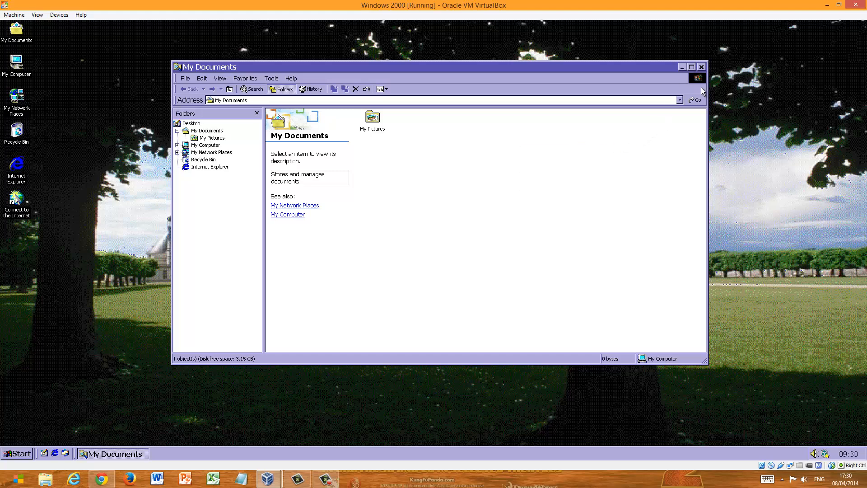
Close the My Documents window and open Windows 2000 Help from the Start menu.
click(701, 66)
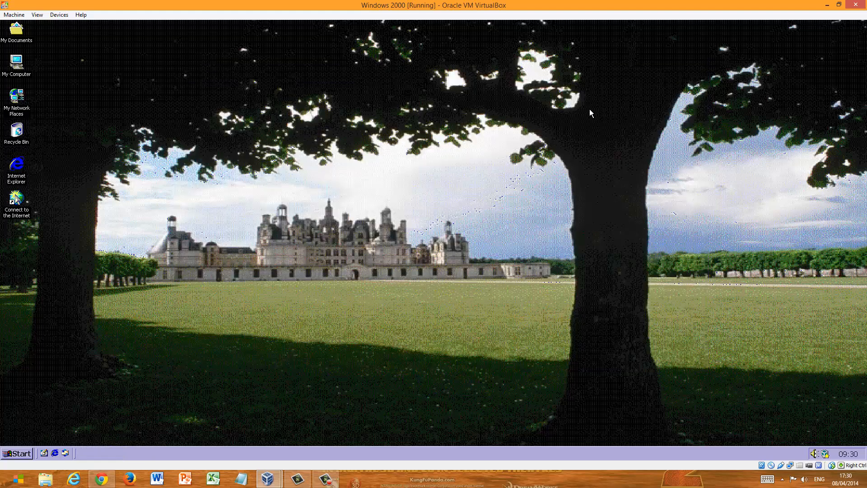
mouse_move(511, 232)
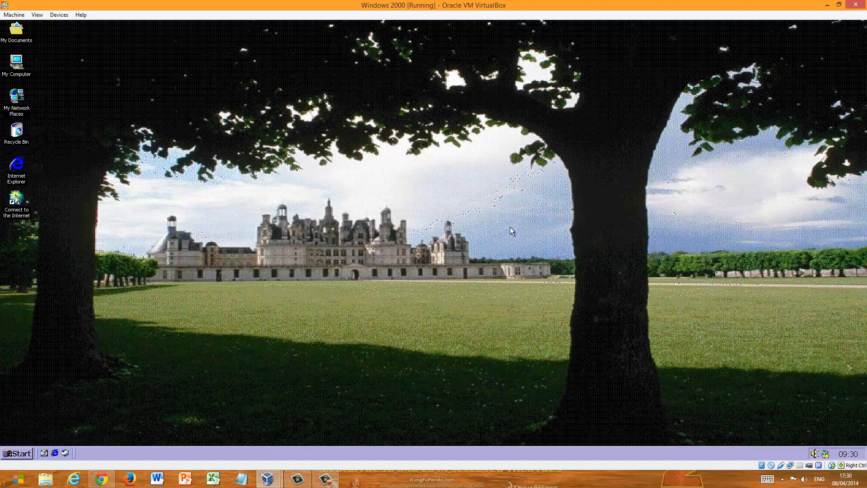
mouse_move(31, 445)
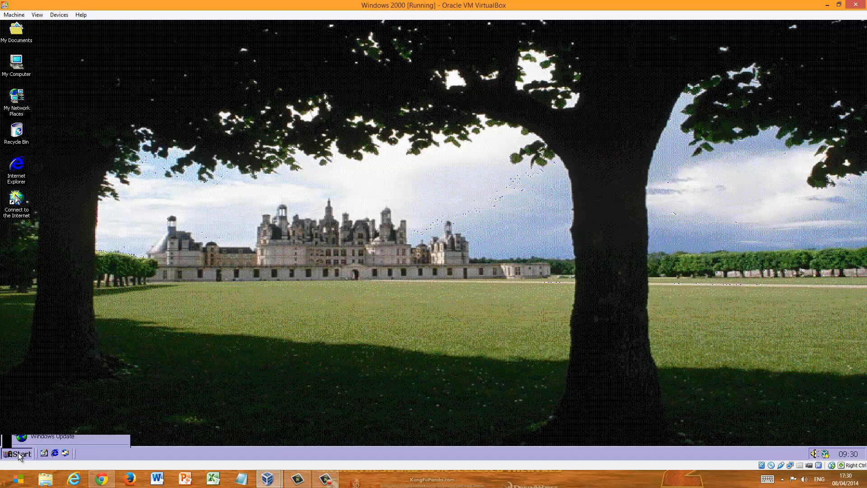
click(16, 454)
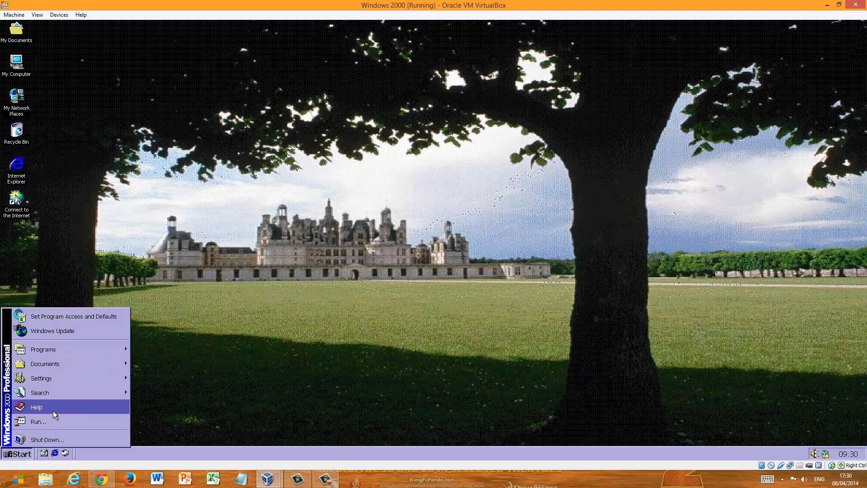
mouse_move(53, 413)
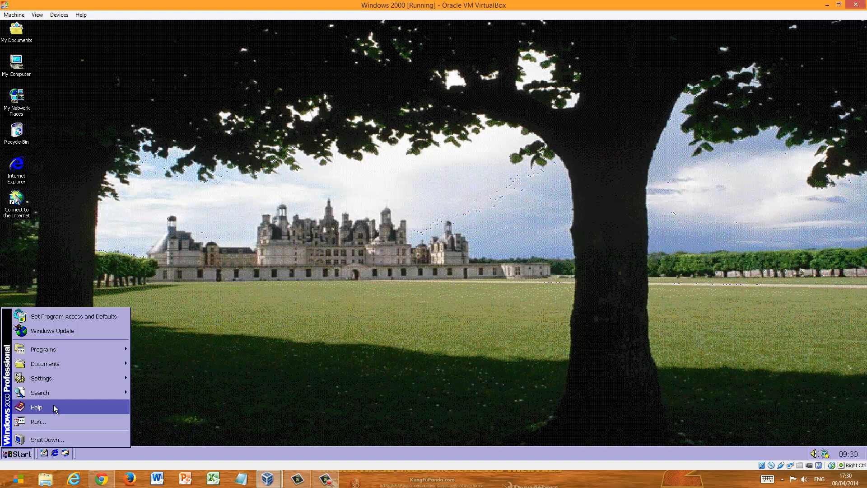
click(36, 407)
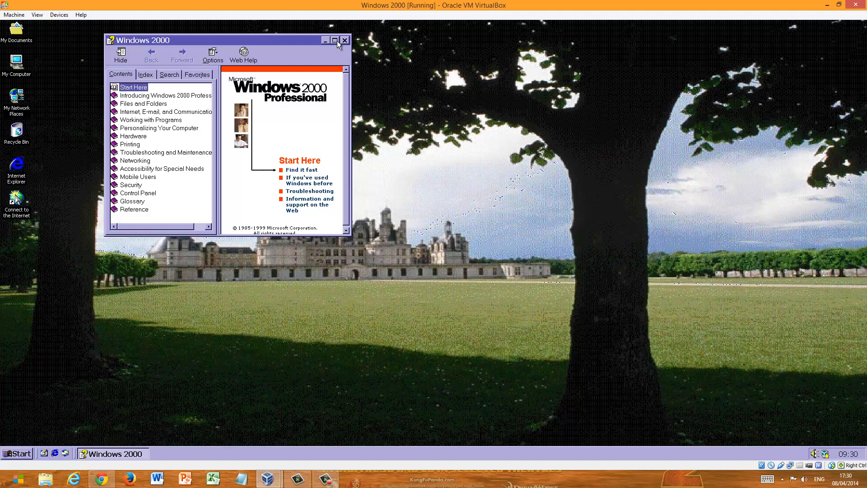
Maximize Help, switch to its Index, then return to the Contents list.
click(334, 40)
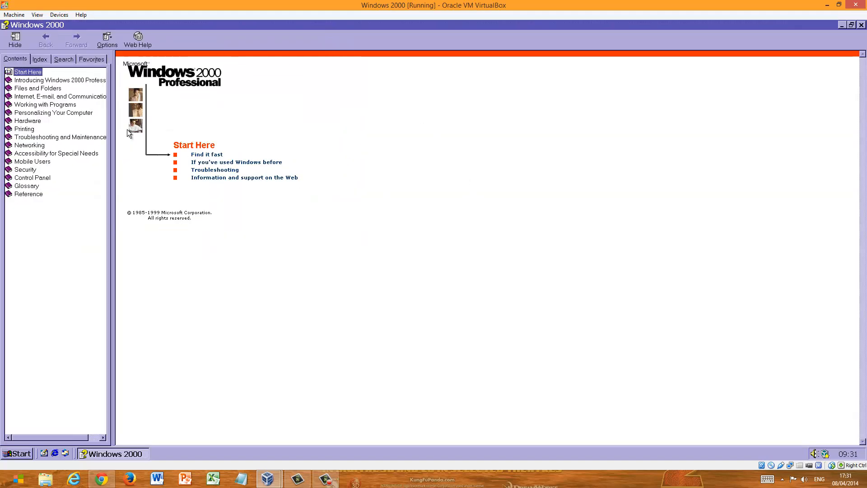
click(62, 60)
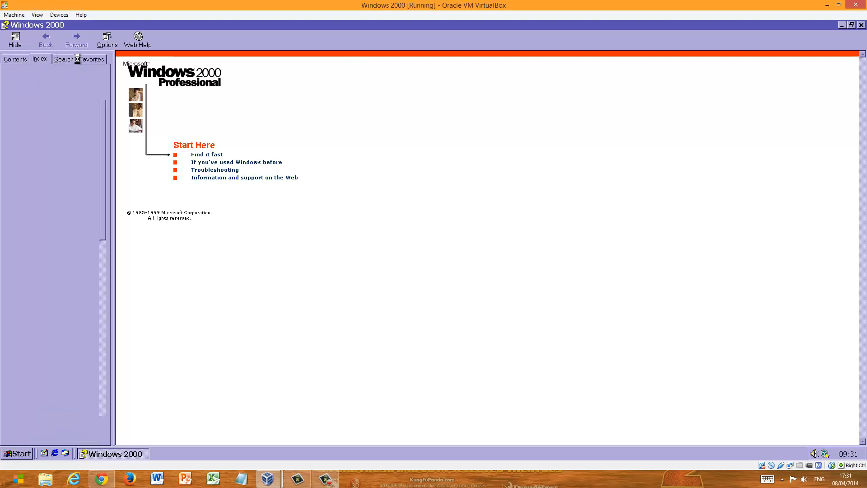
click(15, 59)
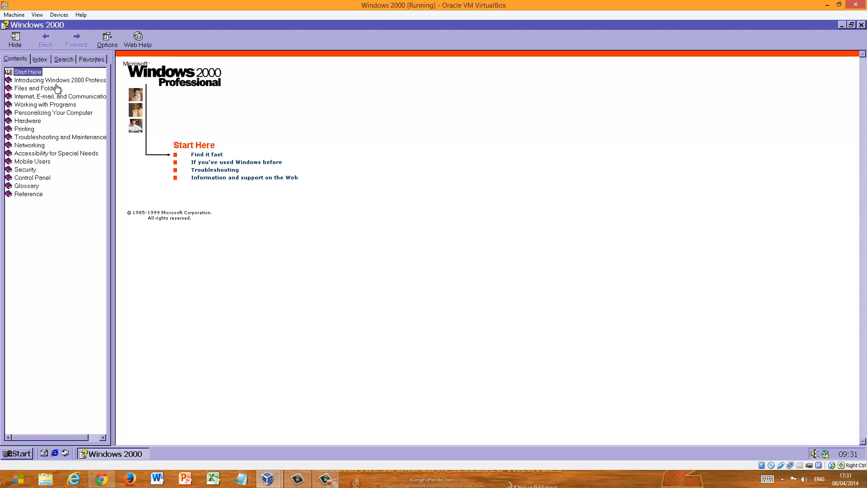
mouse_move(43, 229)
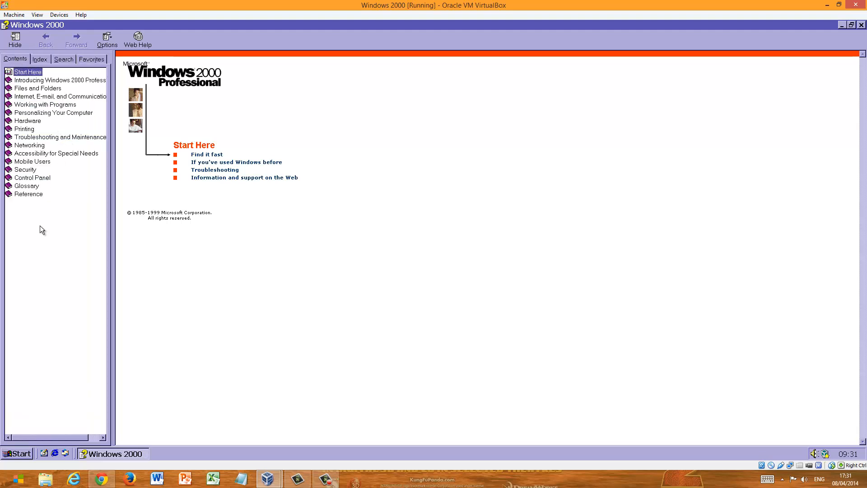
mouse_move(60, 95)
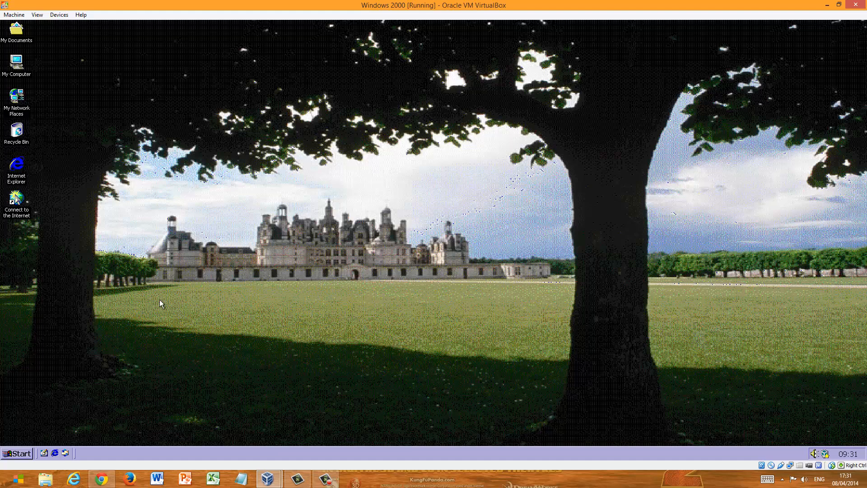
Show the Start menu's Search options for files, the Internet and people.
click(16, 452)
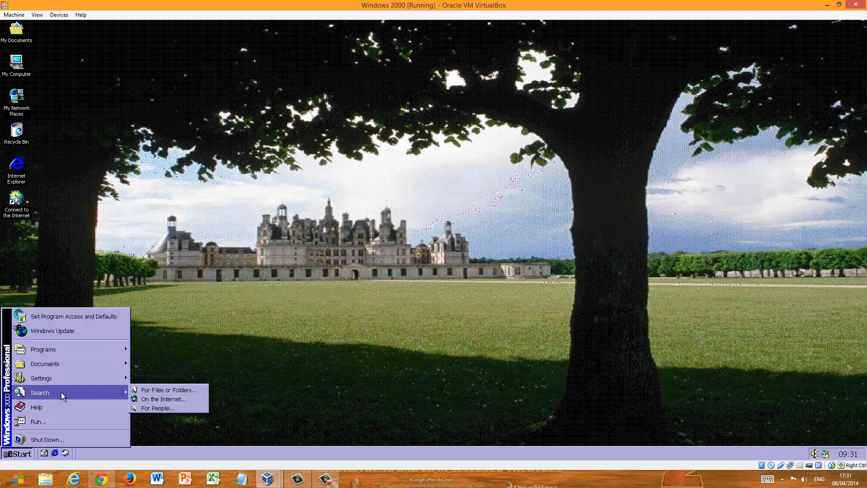
mouse_move(157, 408)
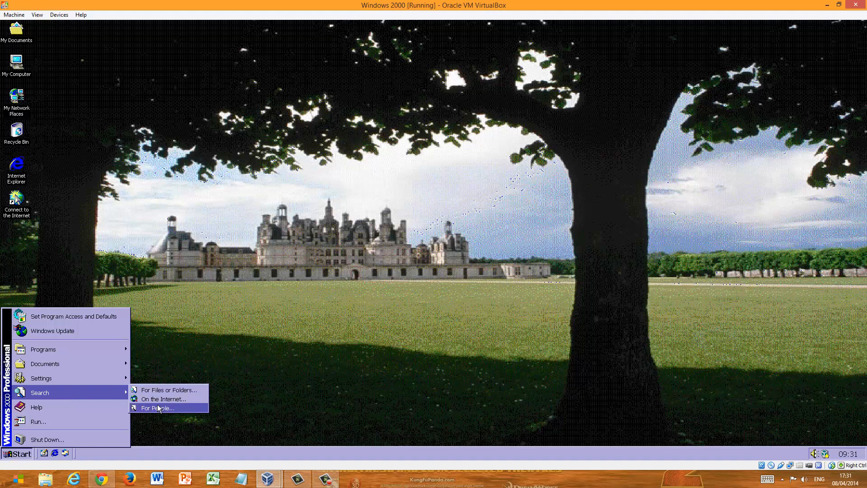
mouse_move(166, 390)
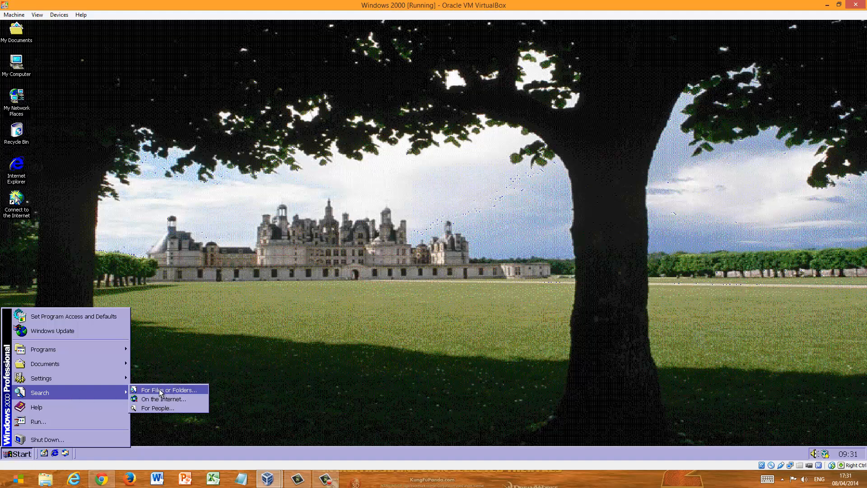
mouse_move(276, 299)
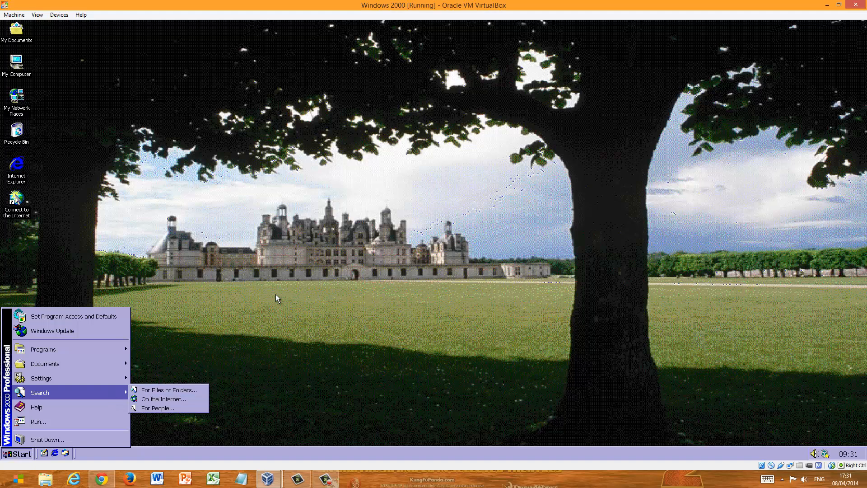
mouse_move(277, 297)
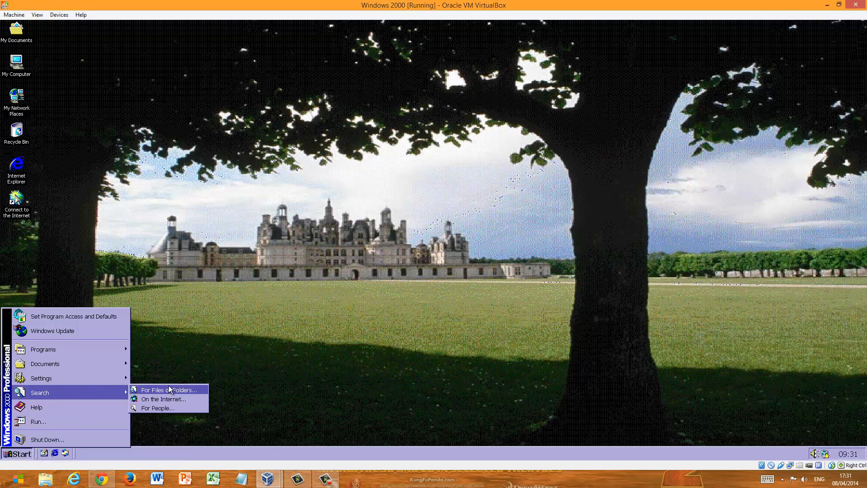
mouse_move(163, 398)
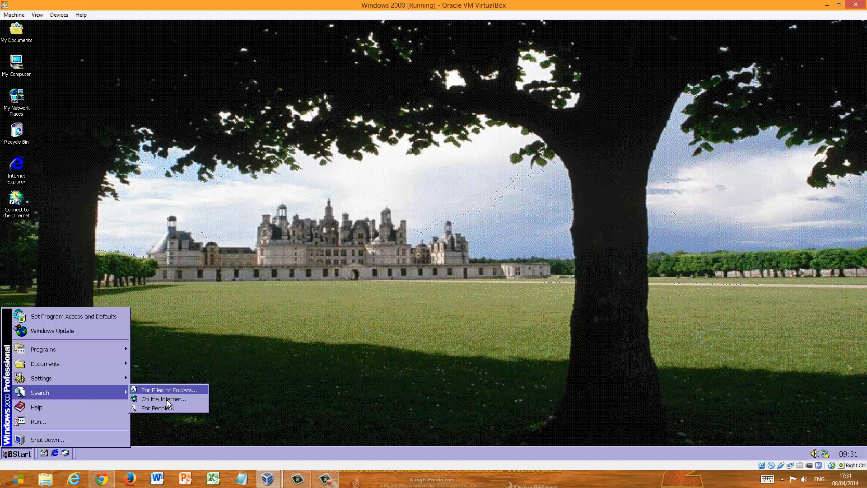
mouse_move(276, 350)
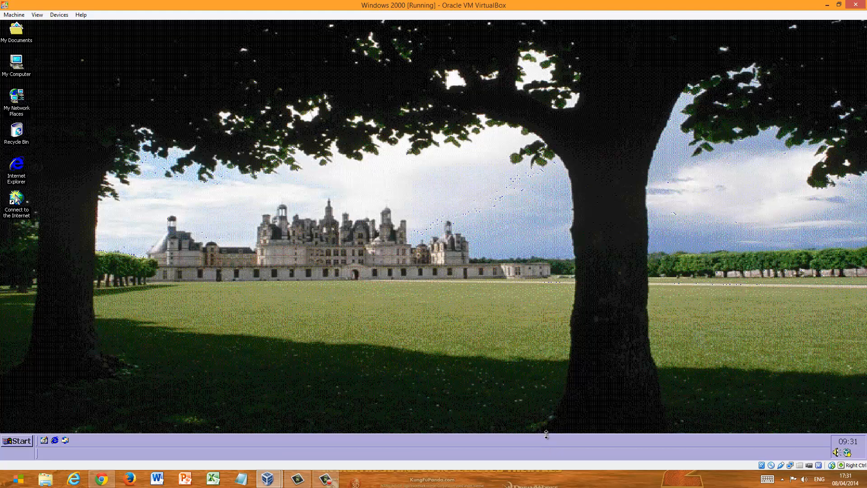
mouse_move(848, 453)
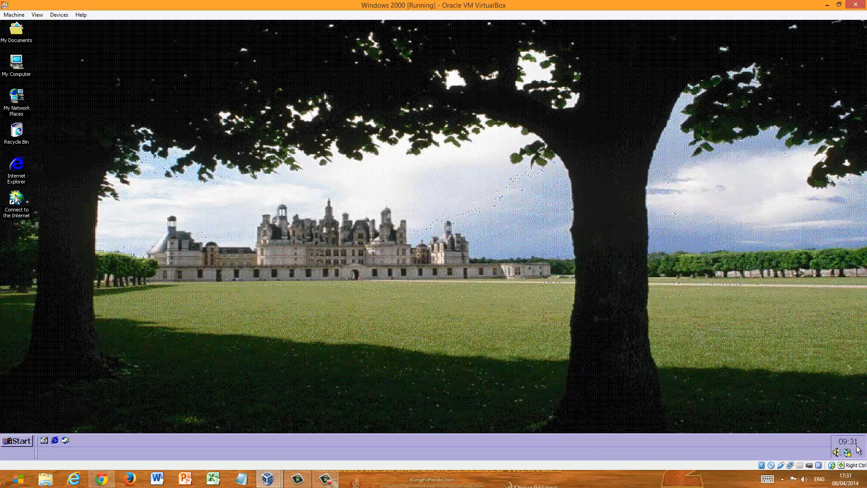
mouse_move(856, 451)
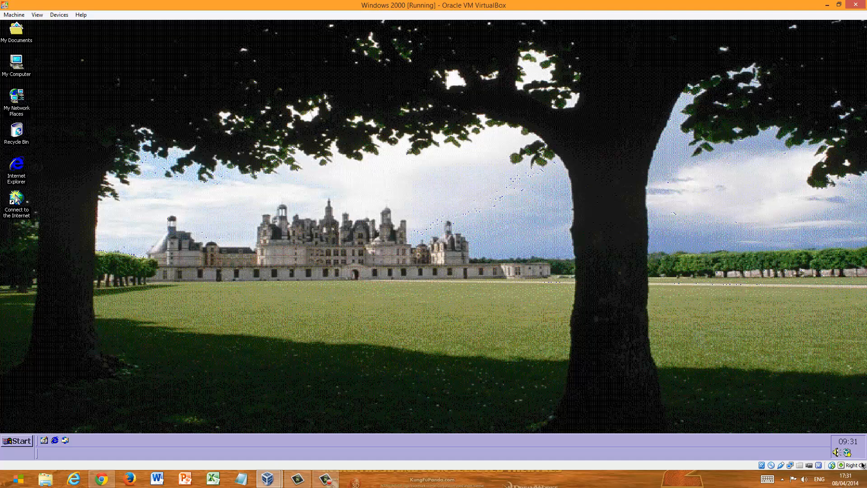
mouse_move(811, 434)
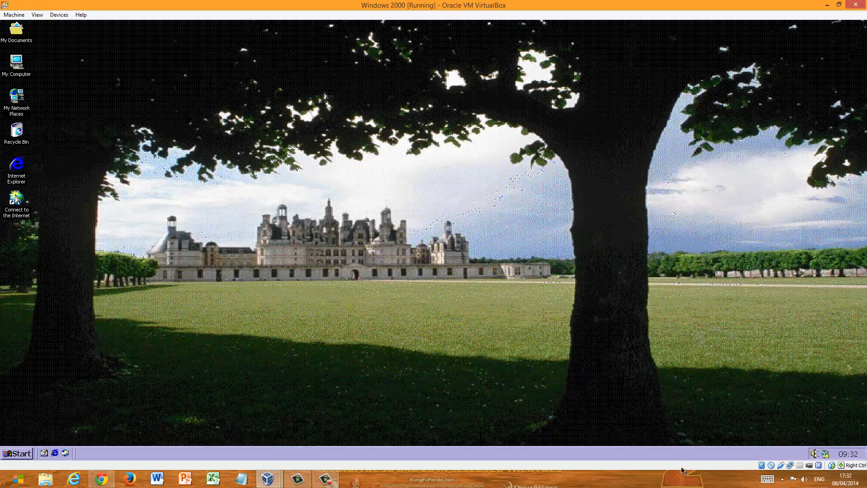
mouse_move(395, 474)
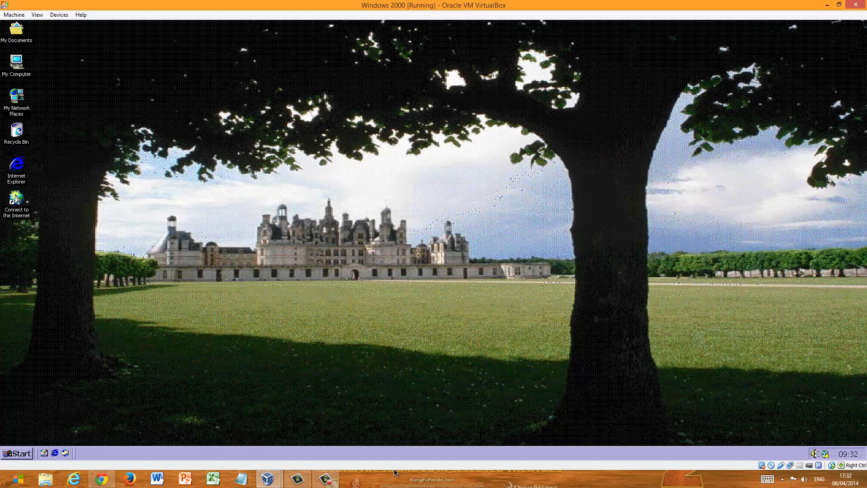
mouse_move(376, 281)
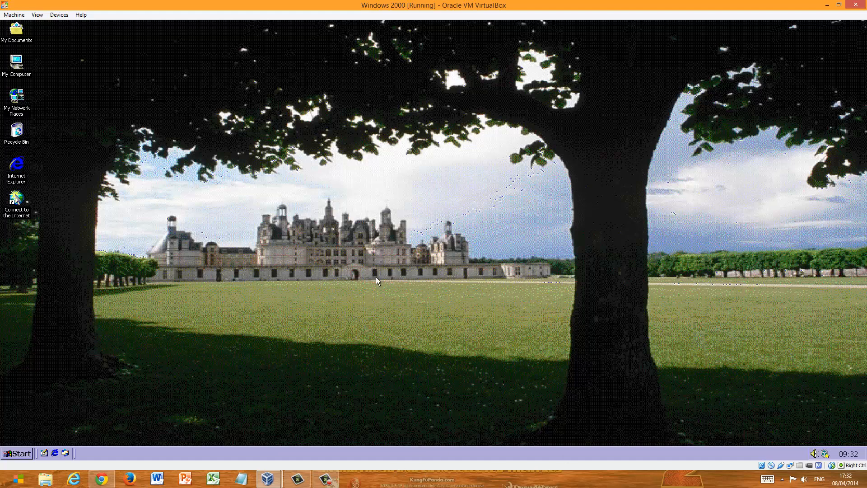
Set the wallpaper to Gold Petals after previewing Coffee Bean, then reopen Display Properties.
right_click(376, 280)
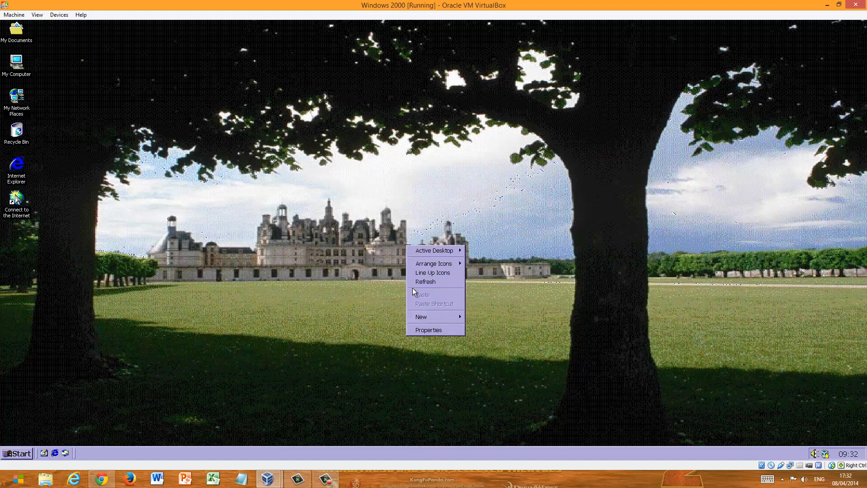
click(428, 330)
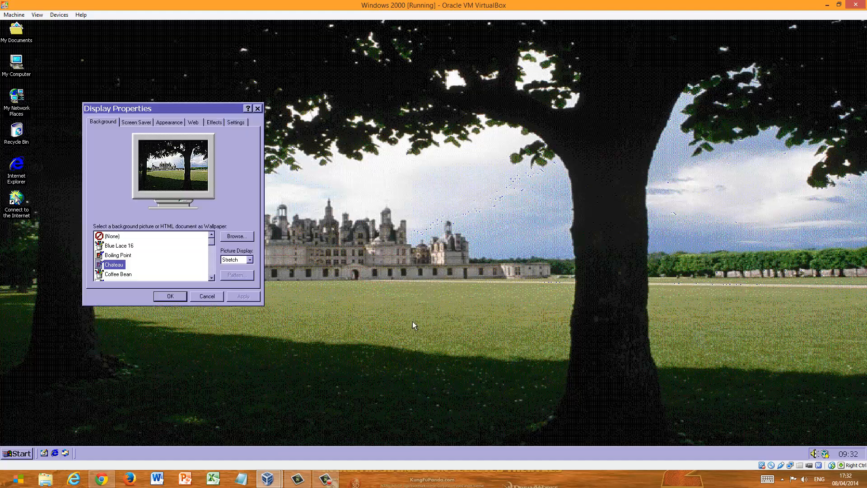
mouse_move(137, 200)
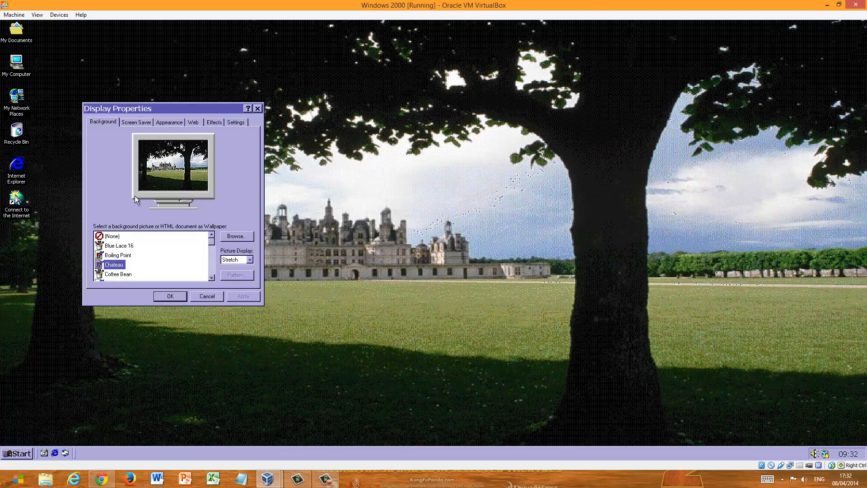
click(117, 274)
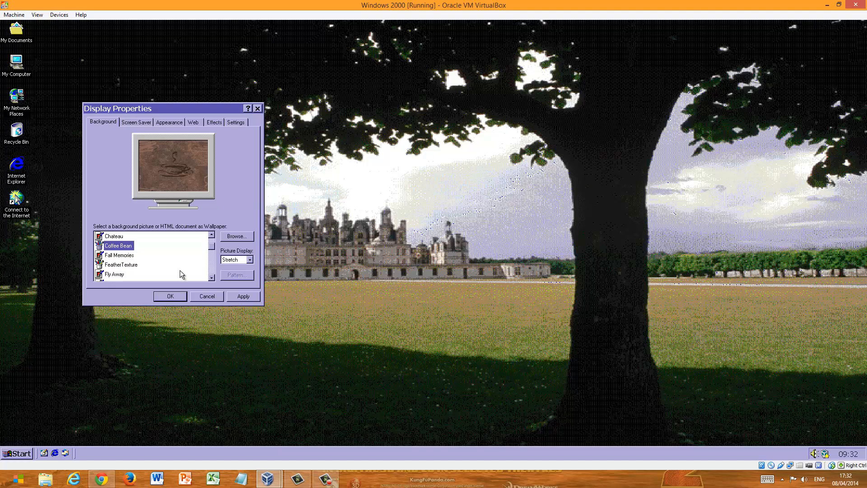
click(116, 255)
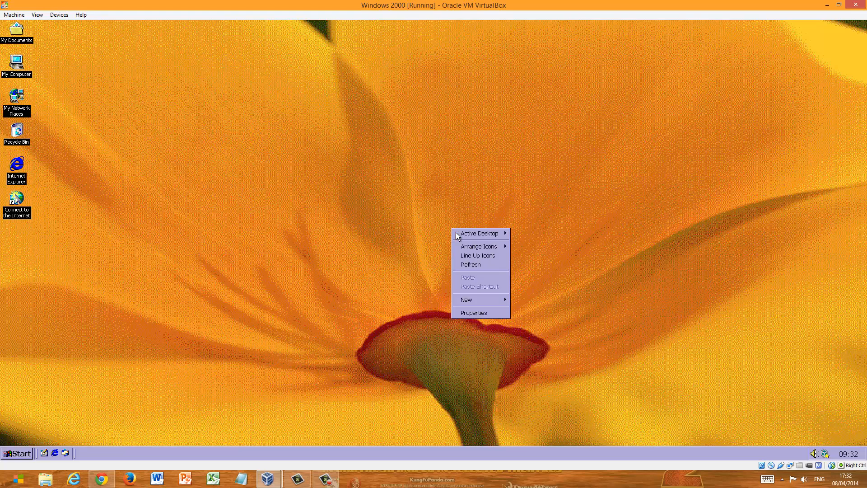
click(474, 312)
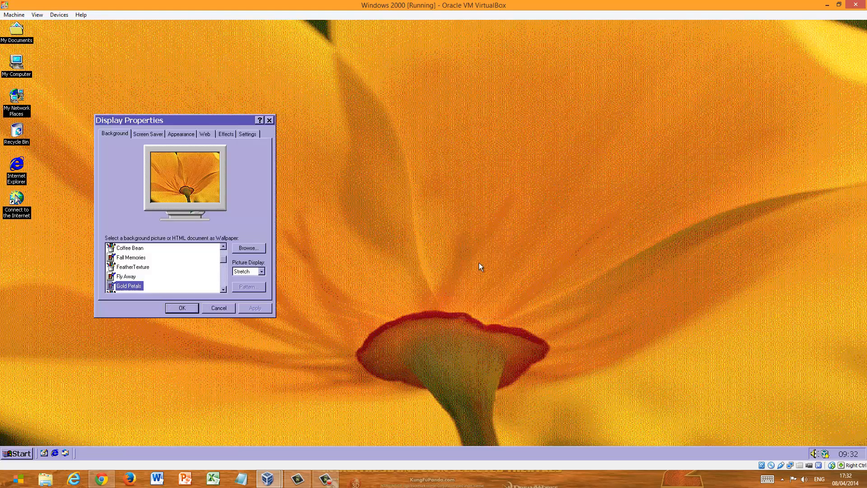
Browse the Appearance colour schemes and leave Lilac selected.
click(181, 134)
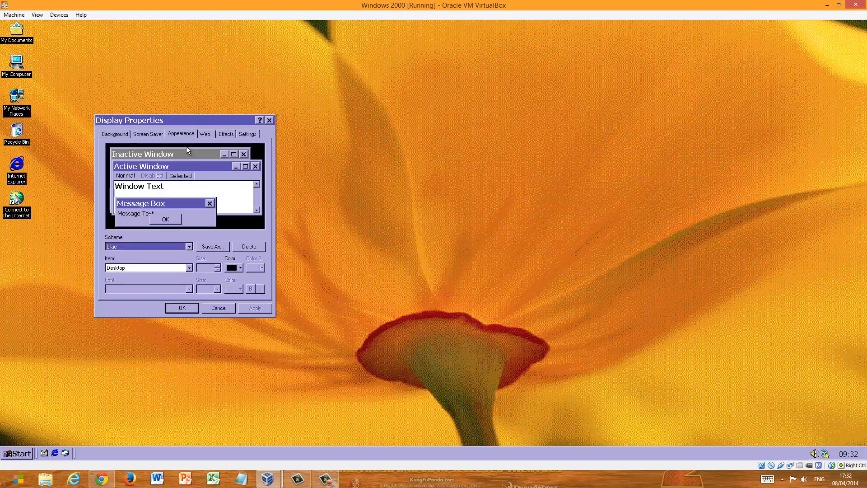
click(190, 246)
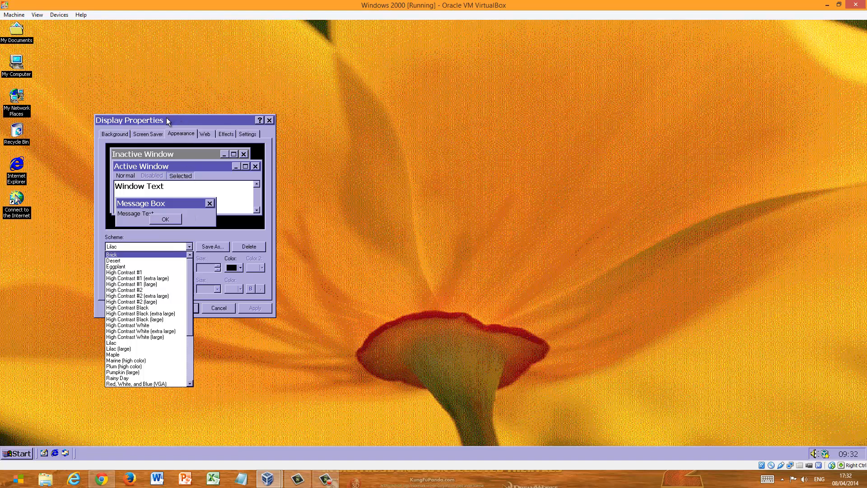
mouse_move(208, 99)
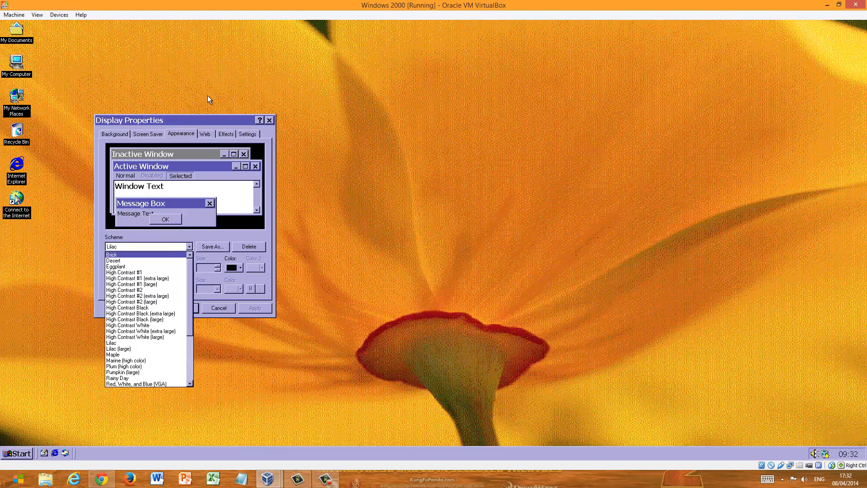
mouse_move(131, 121)
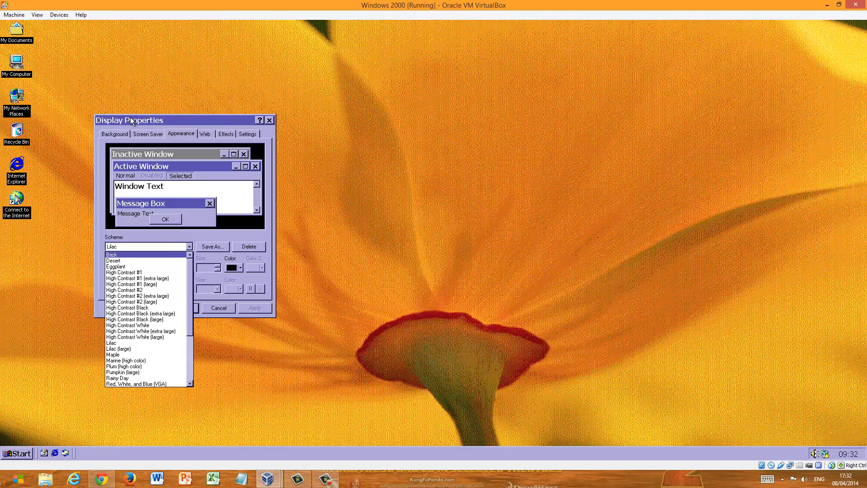
mouse_move(155, 120)
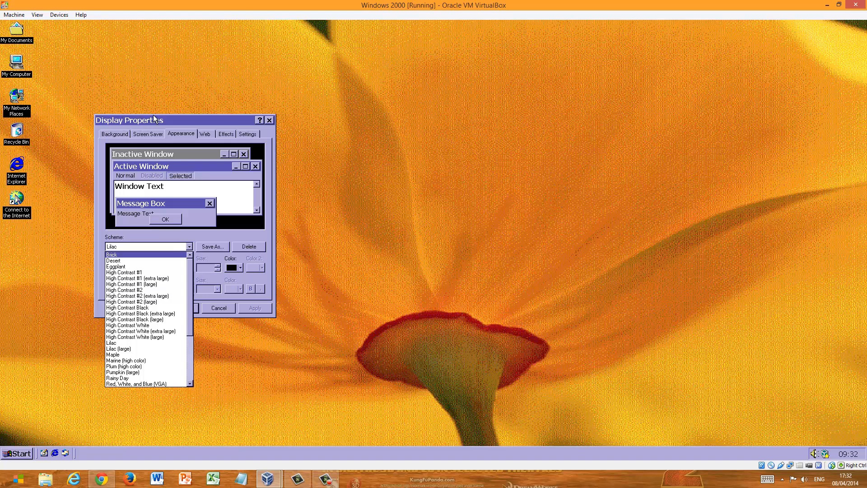
mouse_move(189, 166)
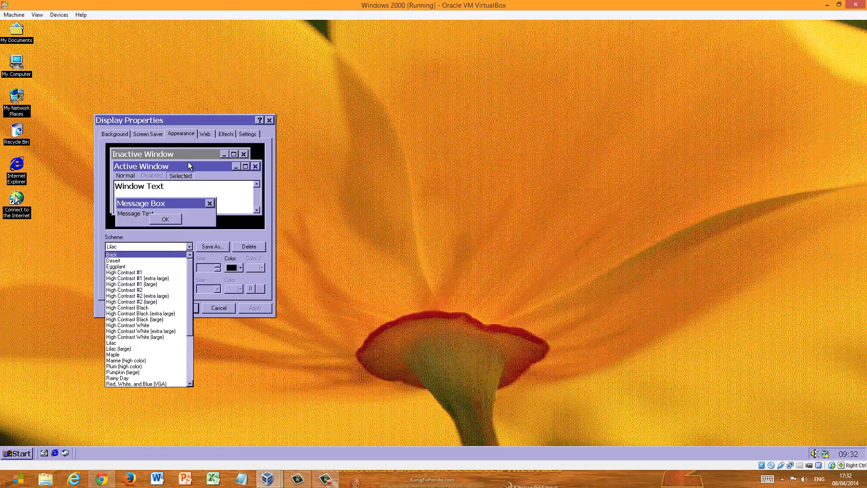
mouse_move(14, 32)
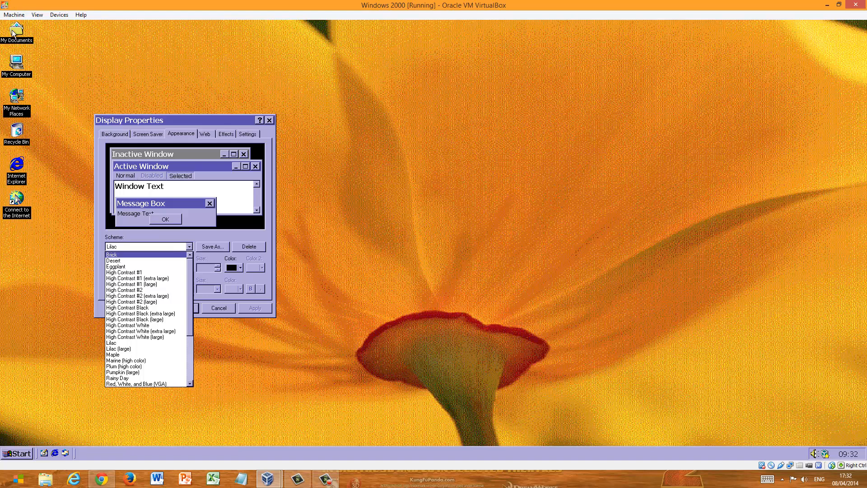
click(36, 14)
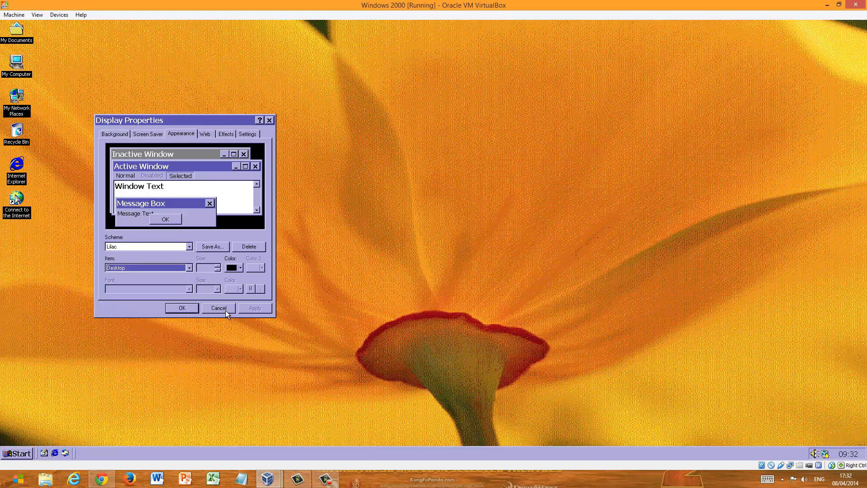
mouse_move(436, 344)
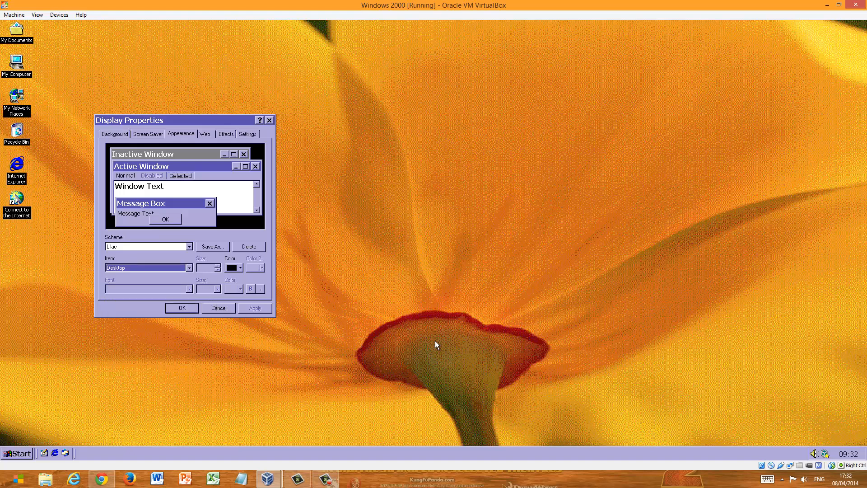
Cancel Display Properties, returning to the Gold Petals desktop.
click(219, 308)
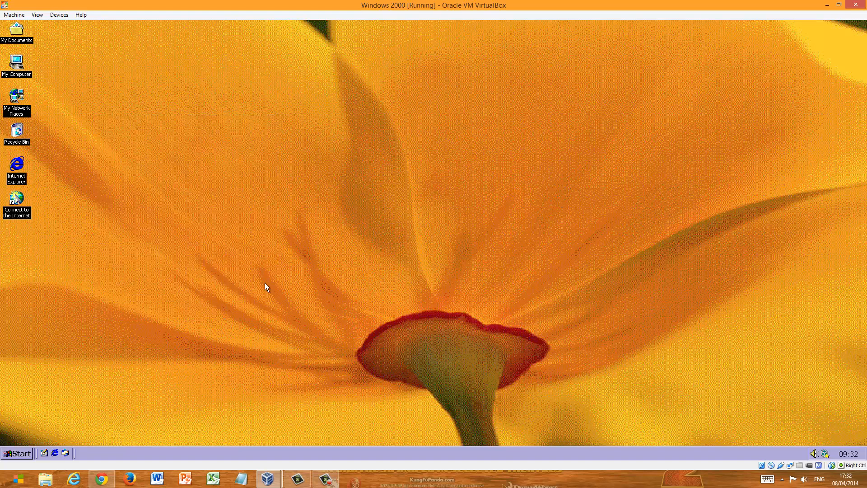
mouse_move(220, 332)
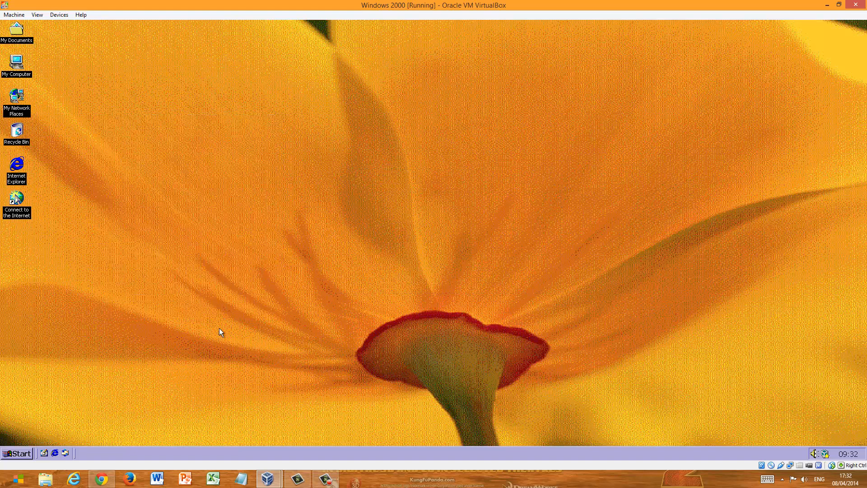
mouse_move(70, 420)
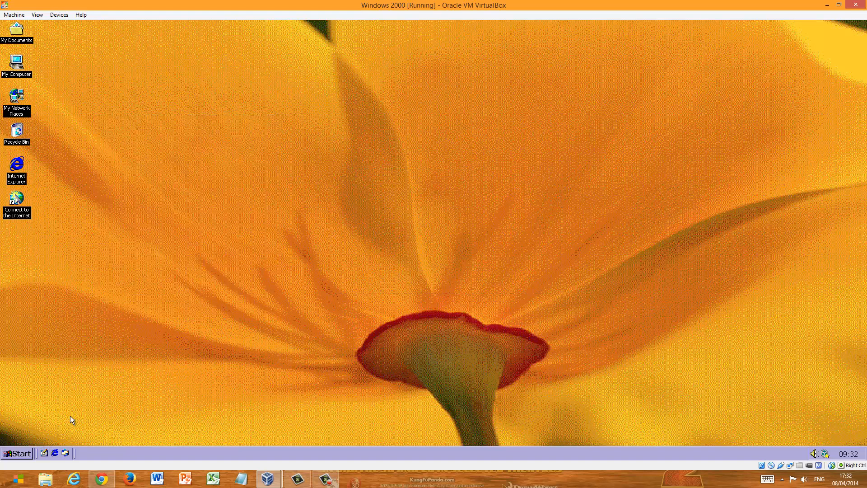
mouse_move(208, 311)
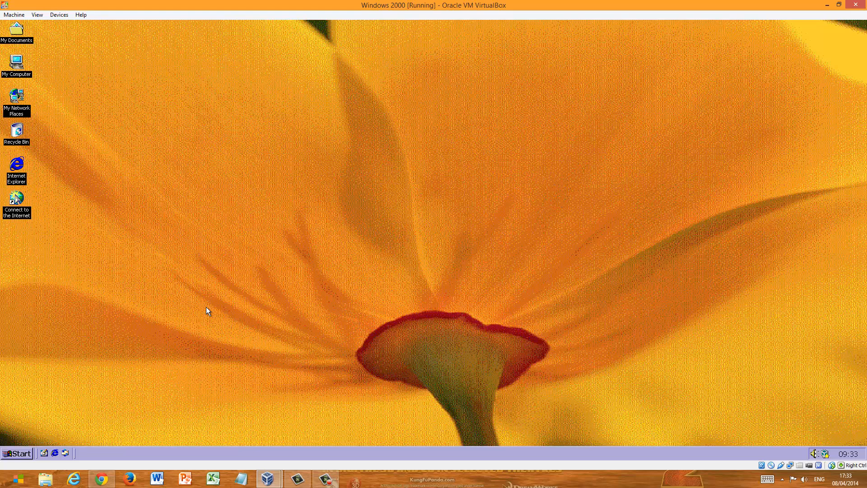
mouse_move(202, 313)
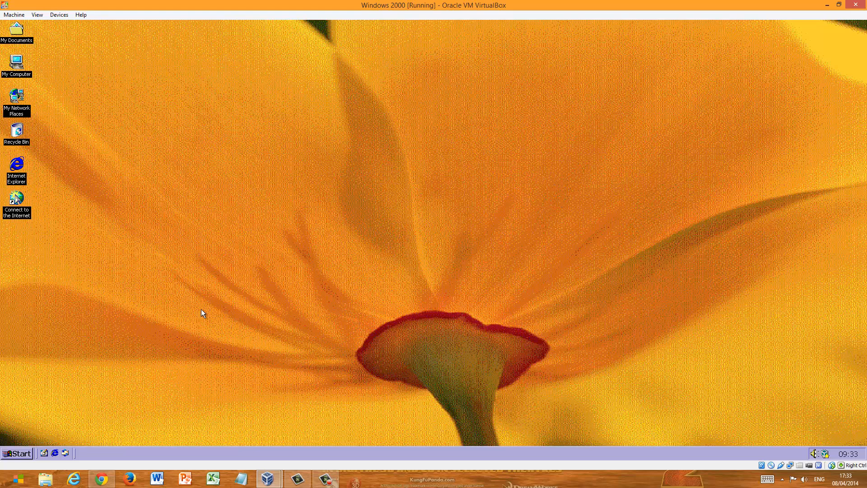
click(17, 454)
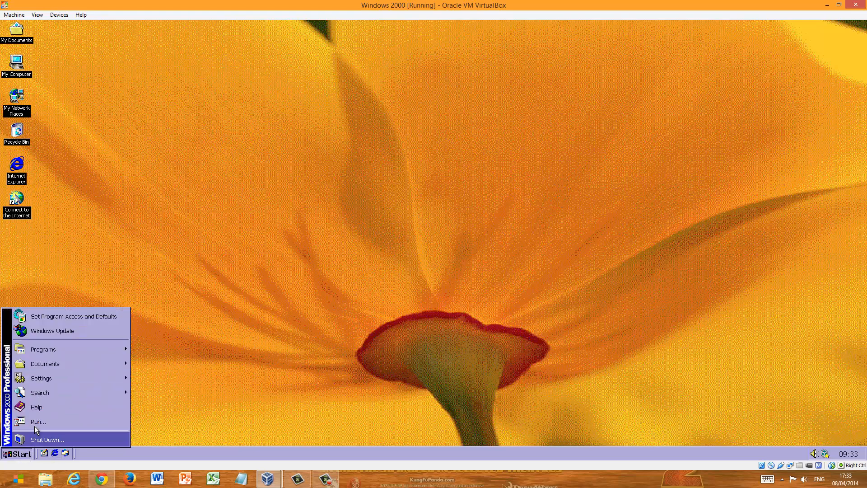
click(44, 349)
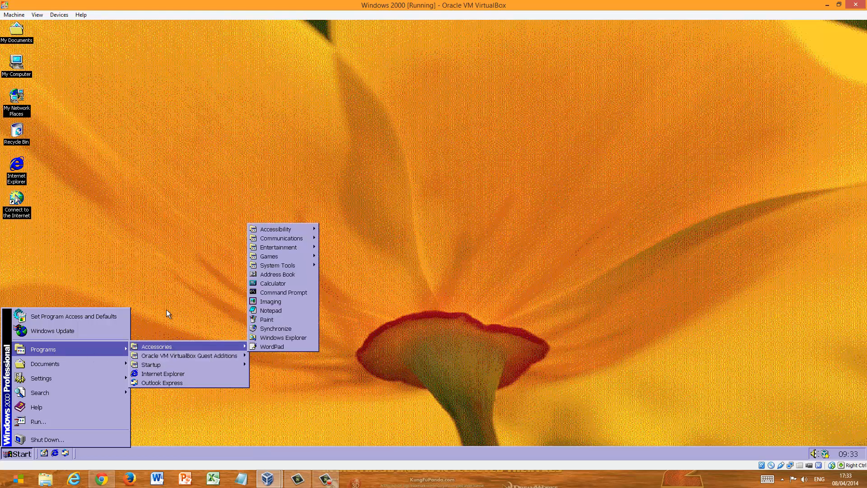
click(167, 313)
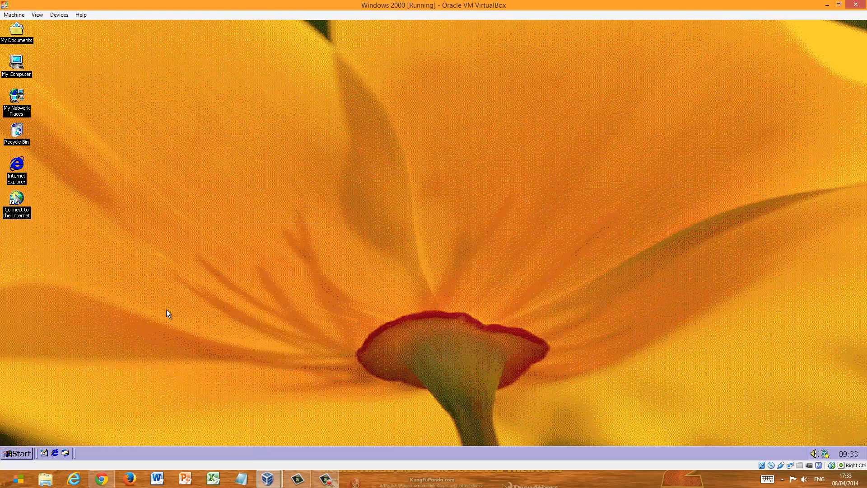